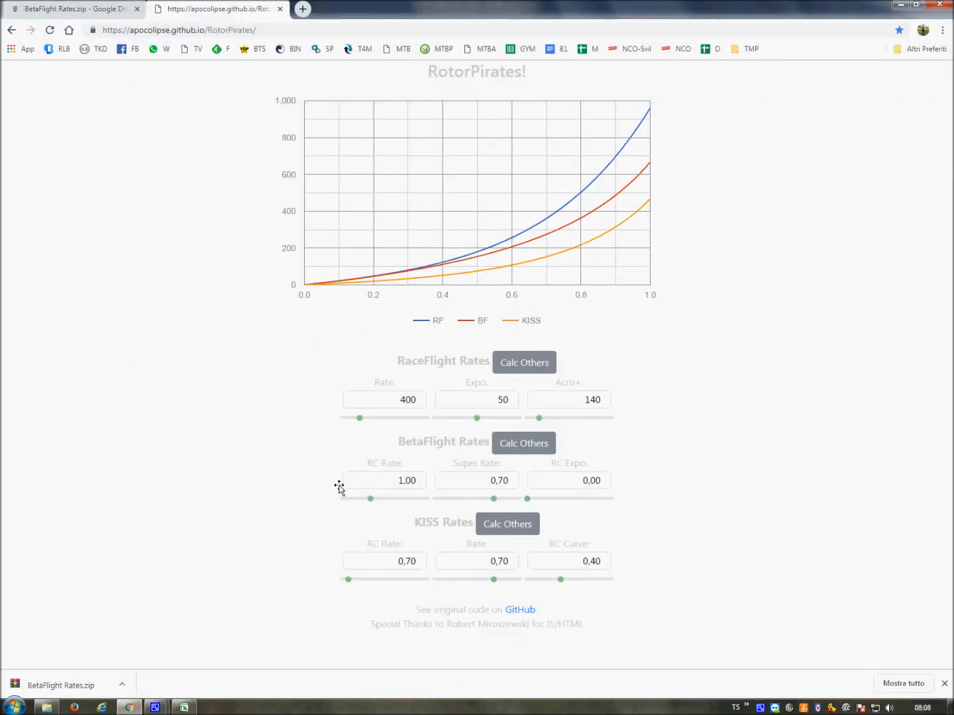
mouse_move(78, 8)
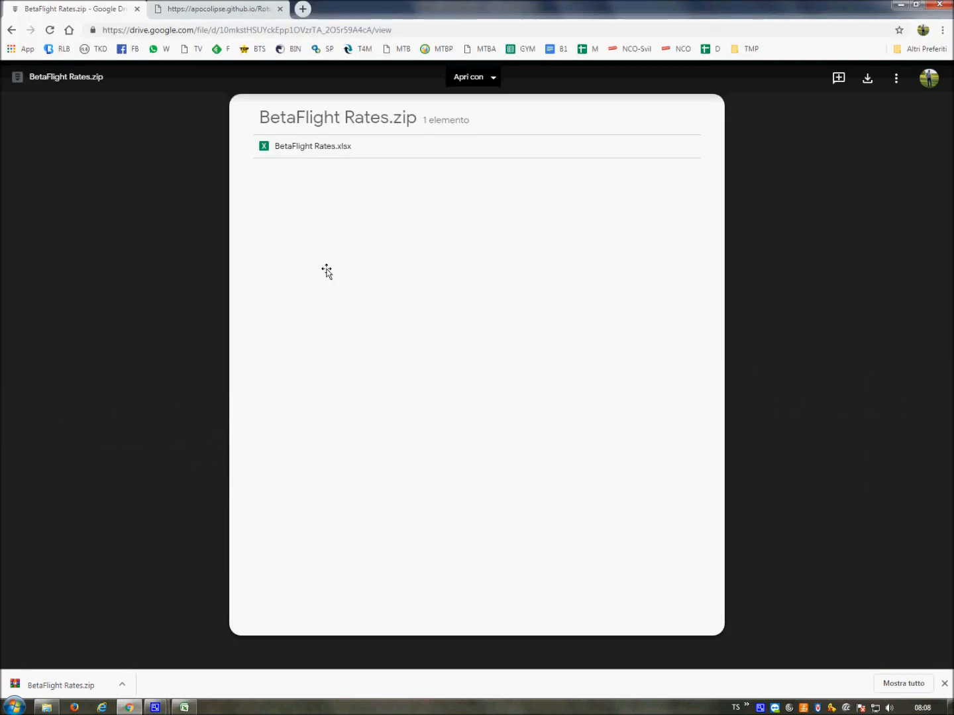
mouse_move(788, 233)
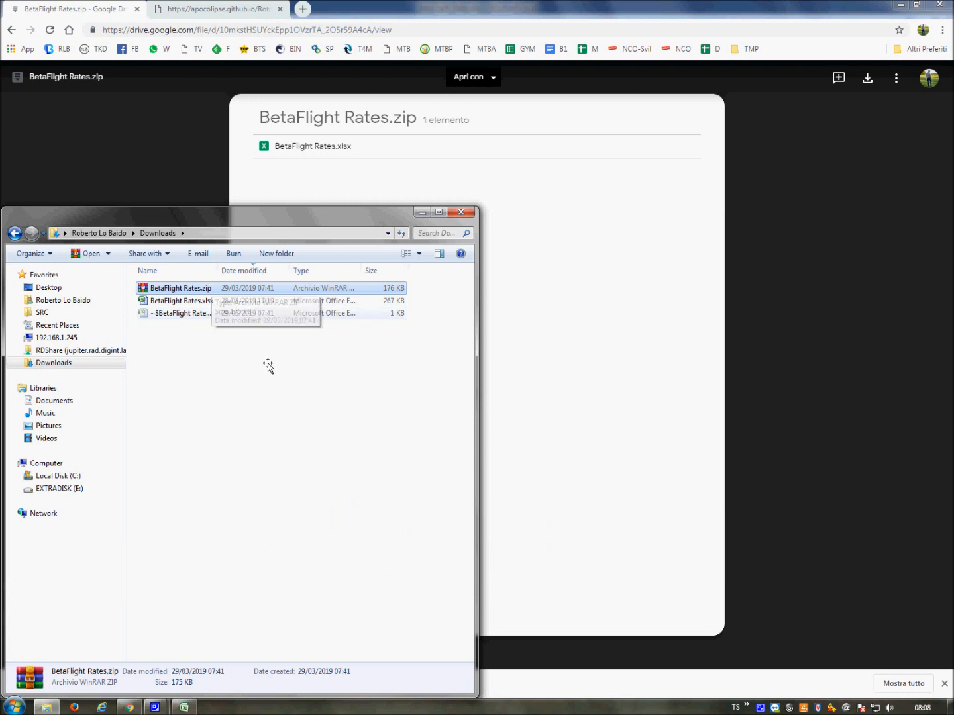
Step: Open BetaFlight Rates.xlsx from the Downloads folder in Excel
click(180, 300)
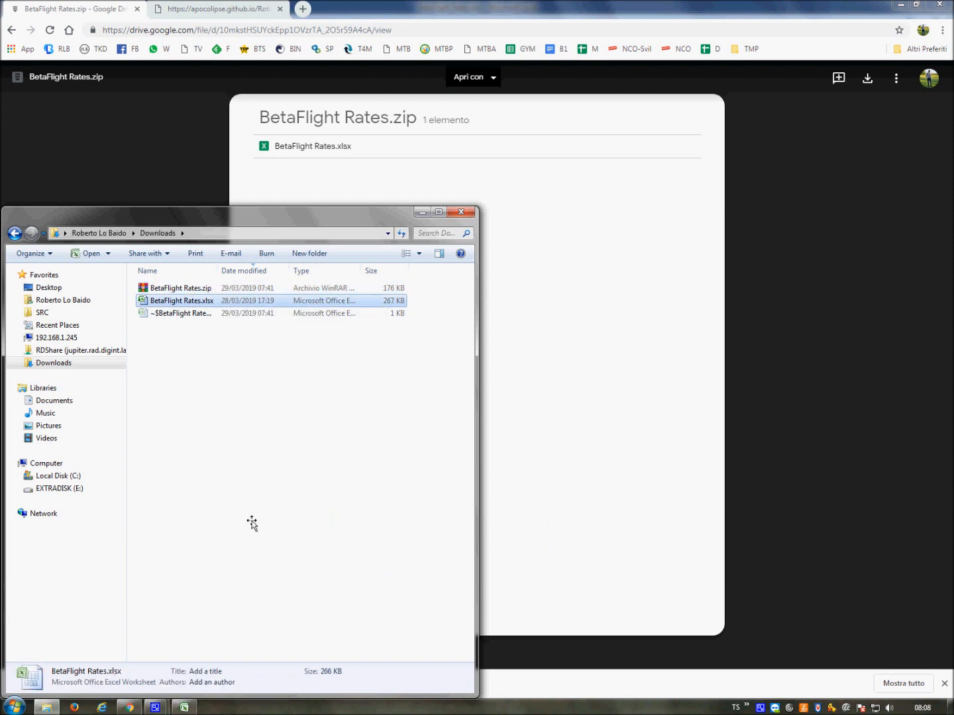
double_click(180, 299)
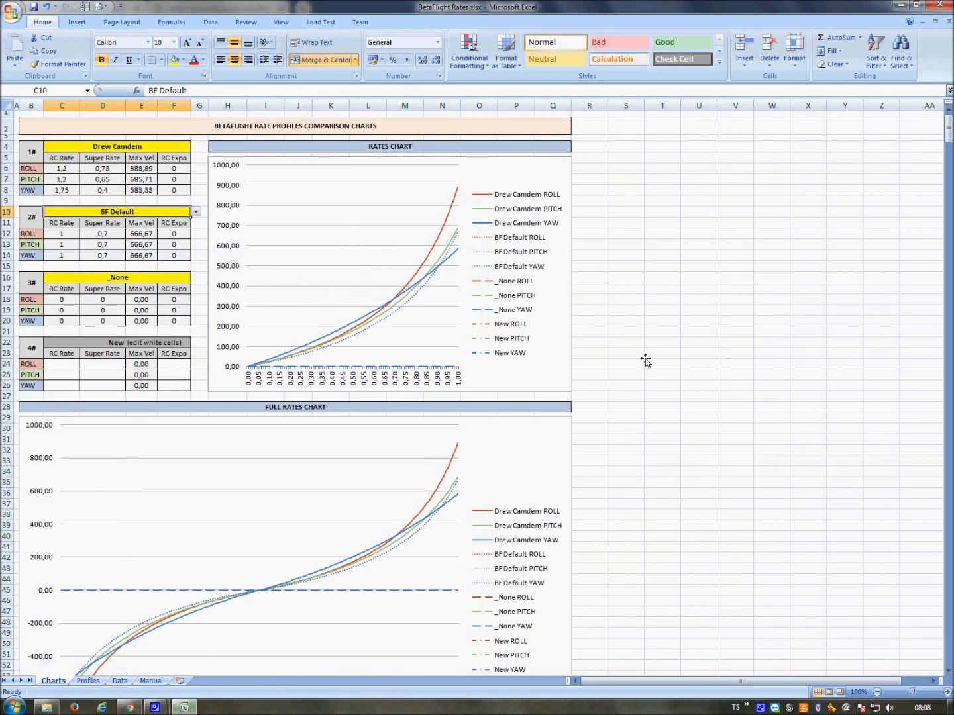
mouse_move(620, 313)
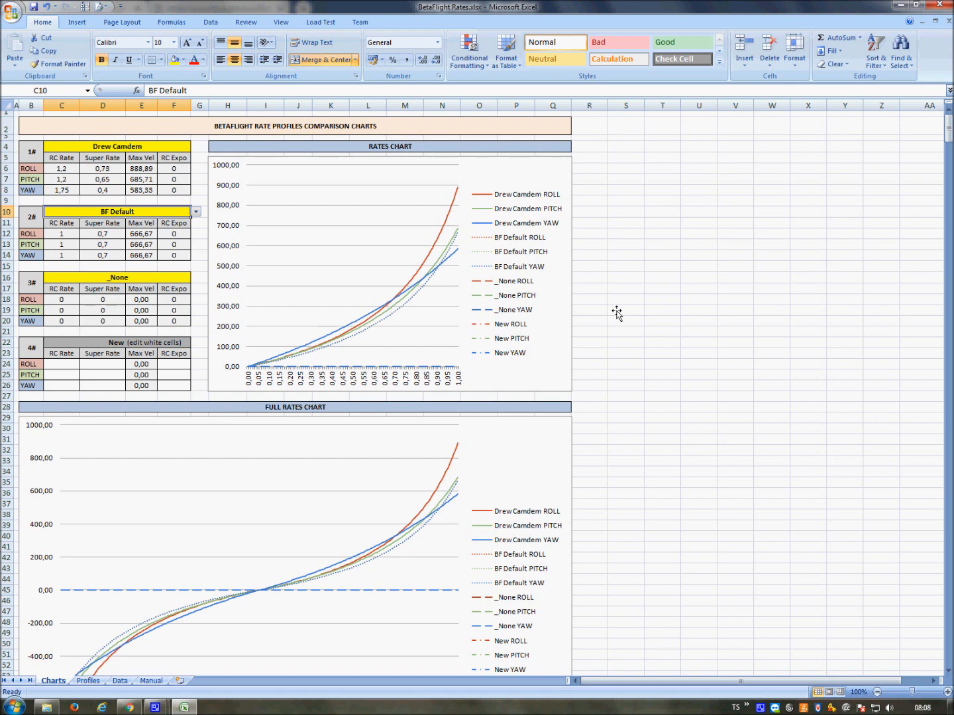
mouse_move(87, 683)
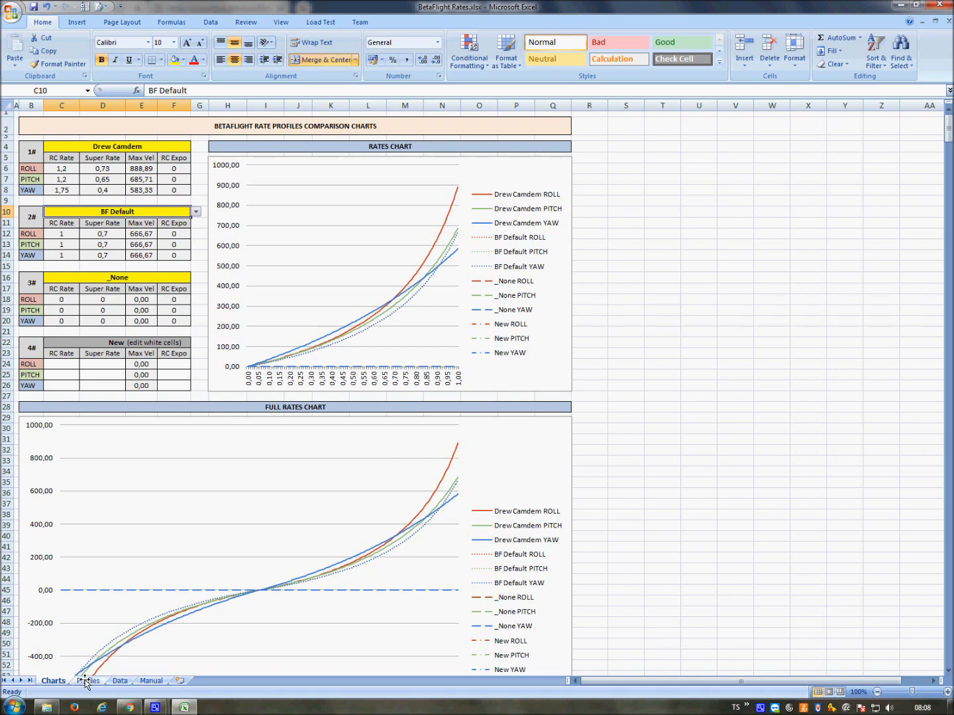
Step: Switch to the Profiles sheet listing pilots' roll, pitch and yaw rates
click(87, 681)
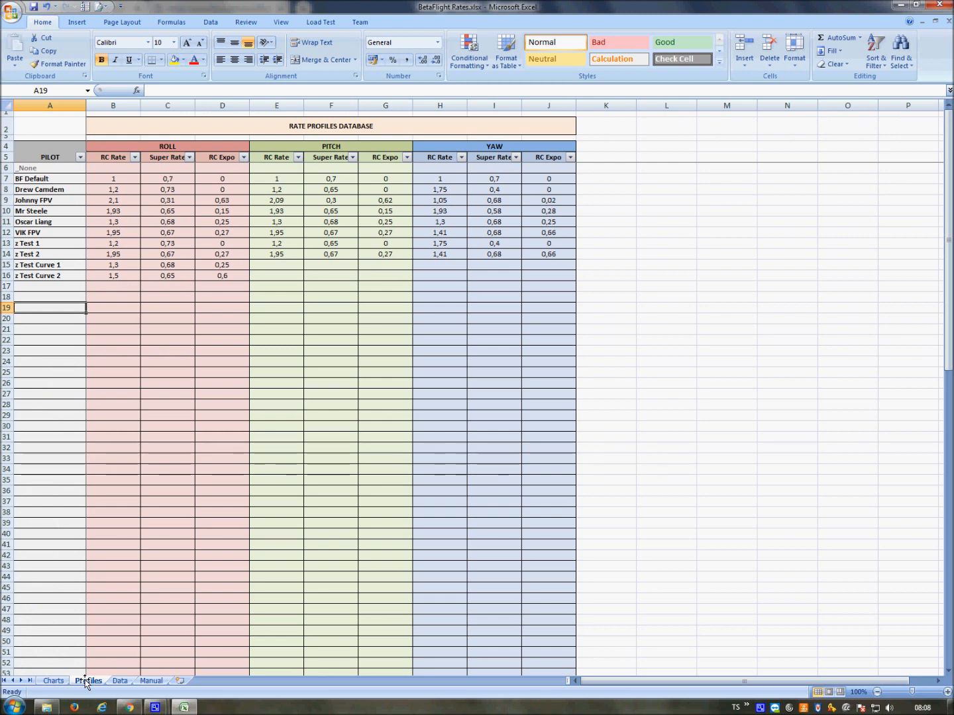
Step: Read the Manual sheet's instructions, then bring up the Data sheet of computed curves
click(151, 681)
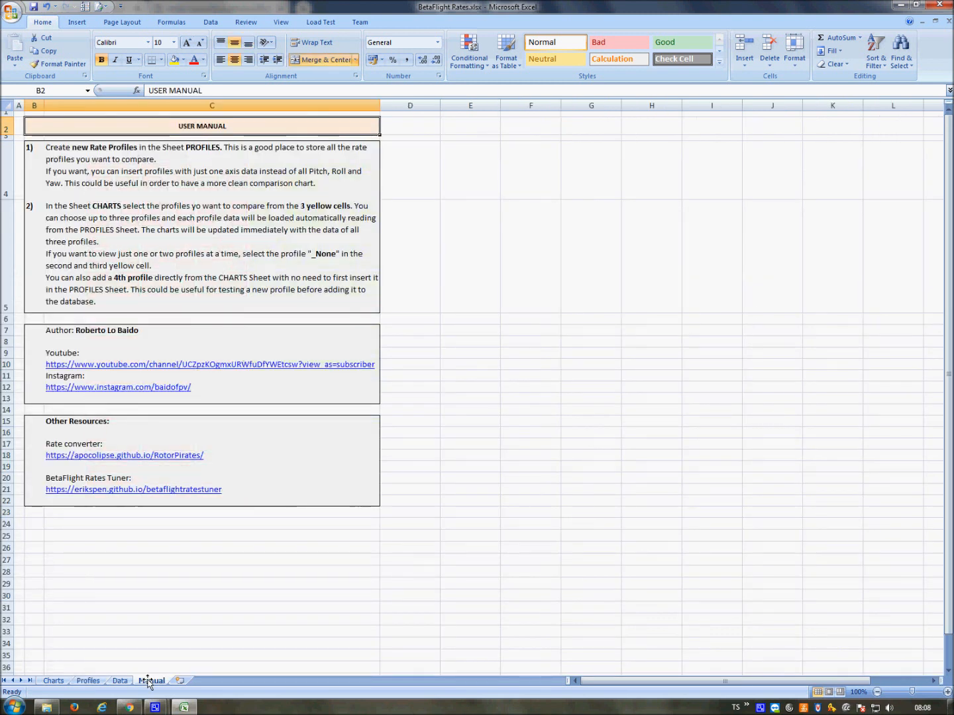
mouse_move(221, 160)
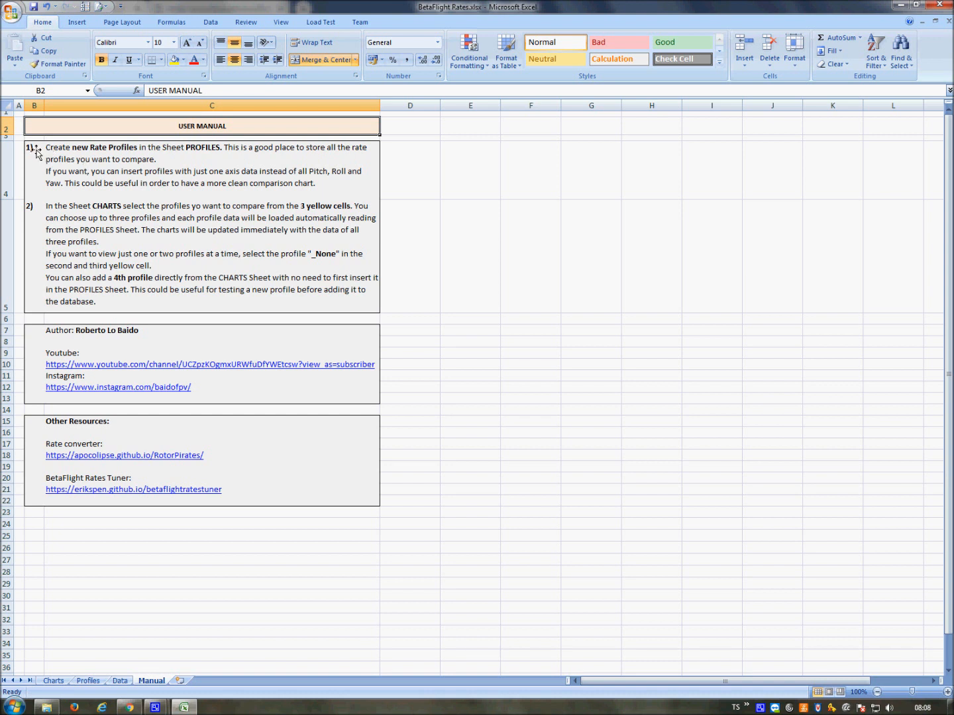
mouse_move(138, 336)
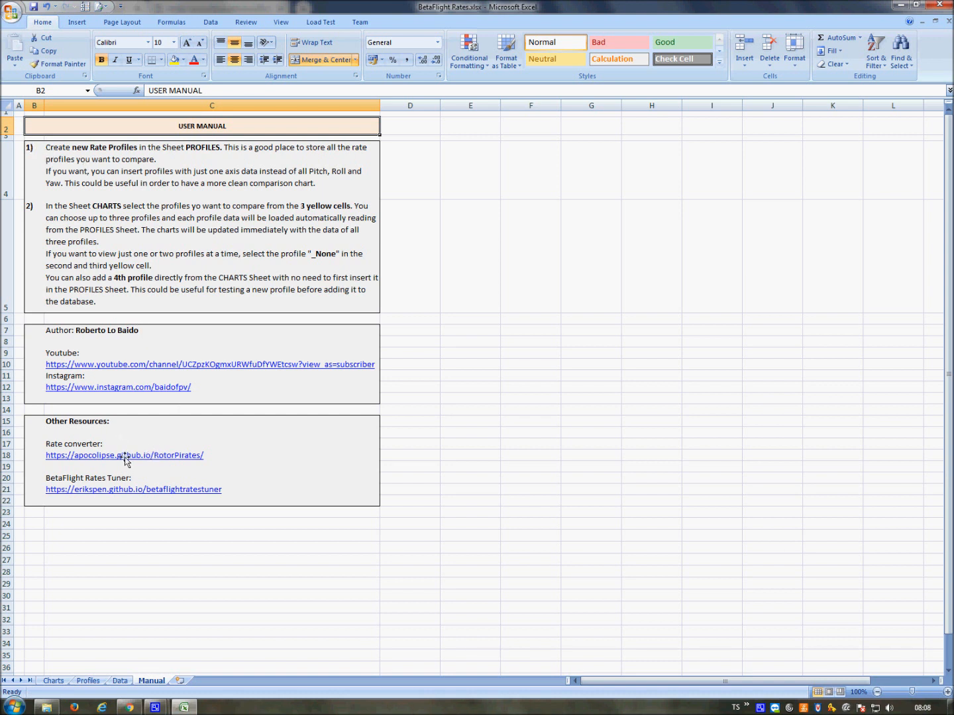
mouse_move(134, 491)
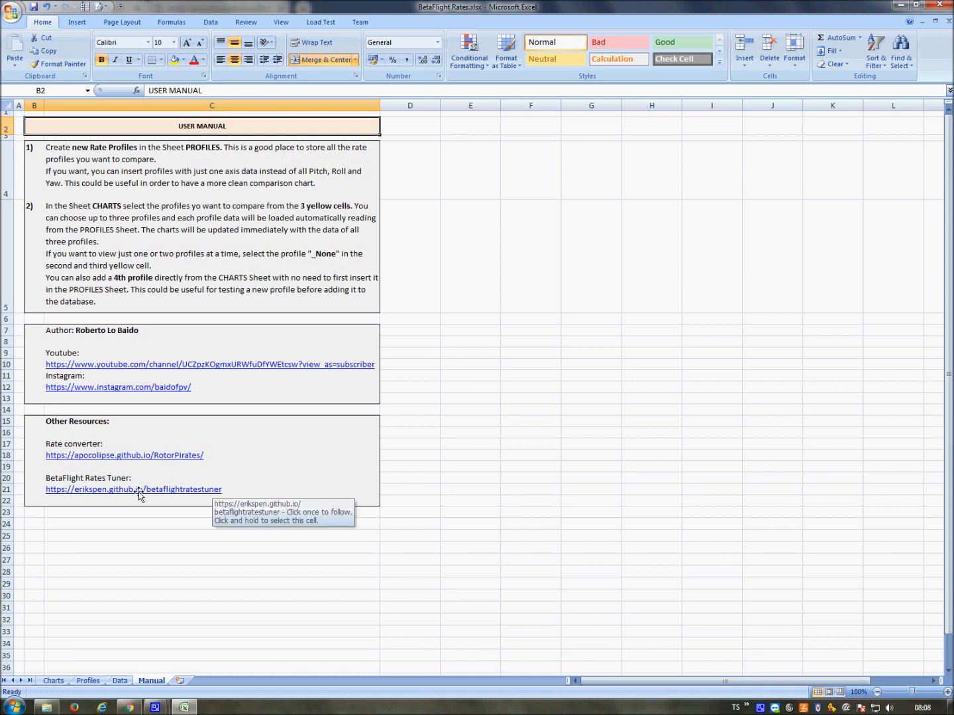
mouse_move(135, 533)
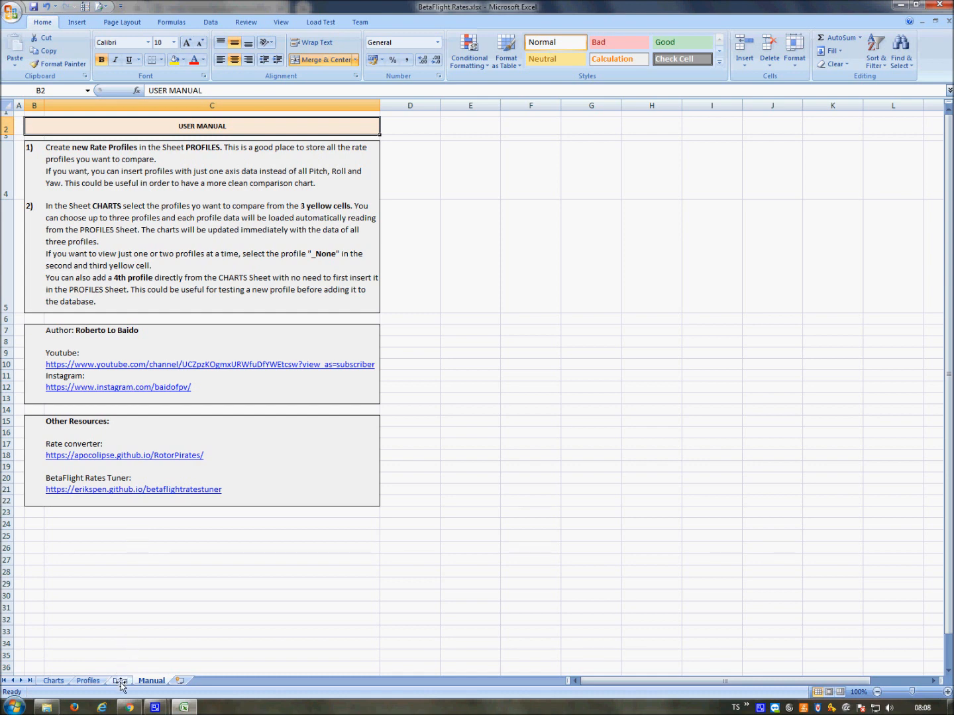
click(119, 681)
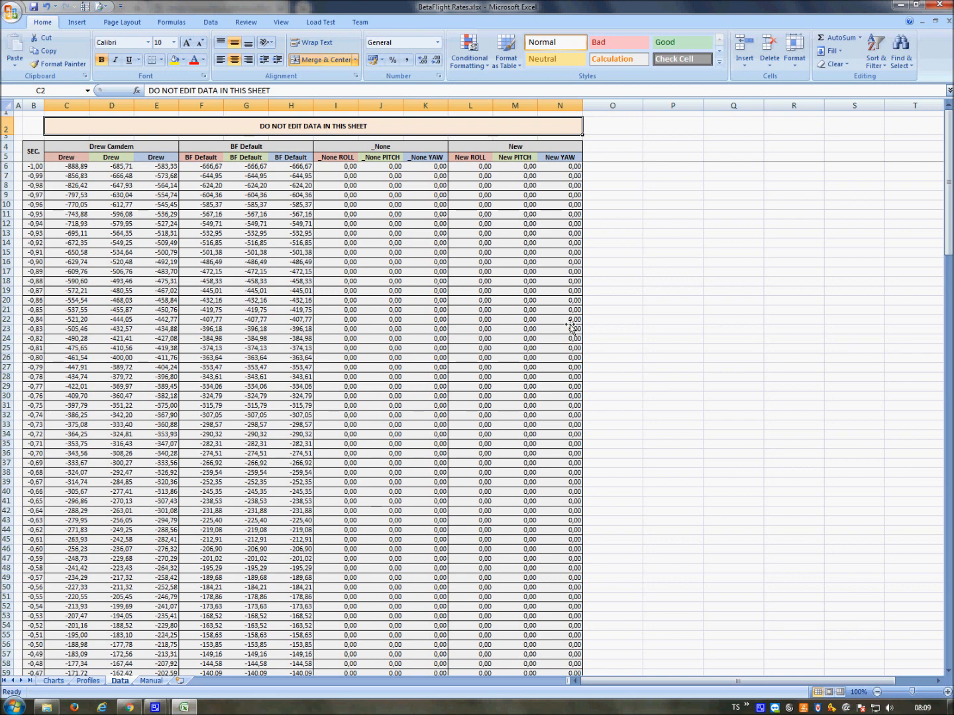
mouse_move(361, 241)
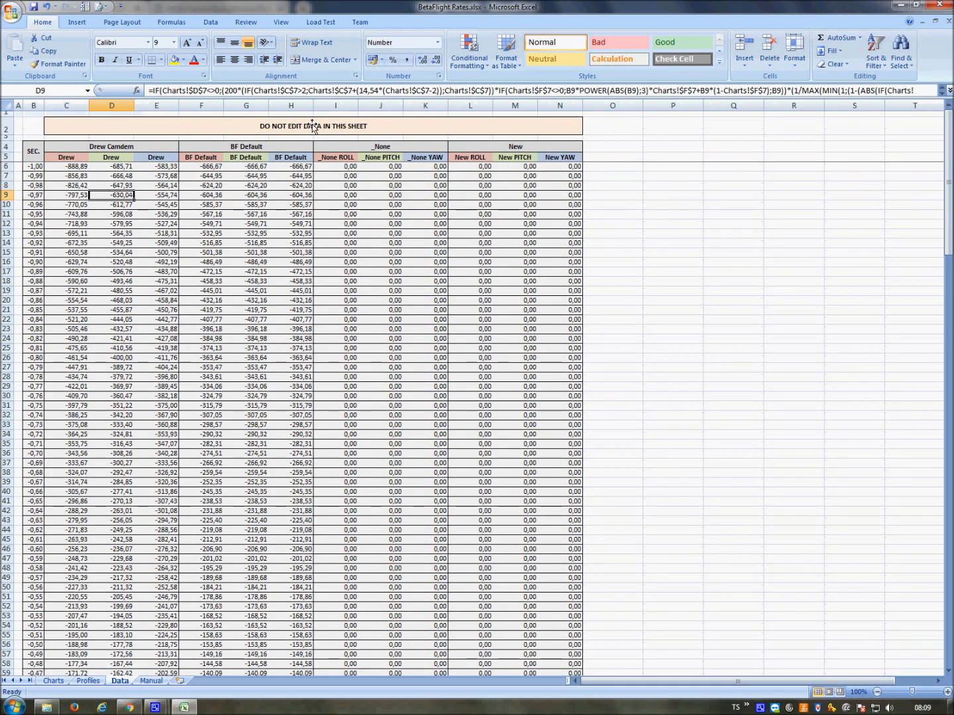
Step: Leave the Data sheet's formula cells and return to the Profiles database
click(612, 204)
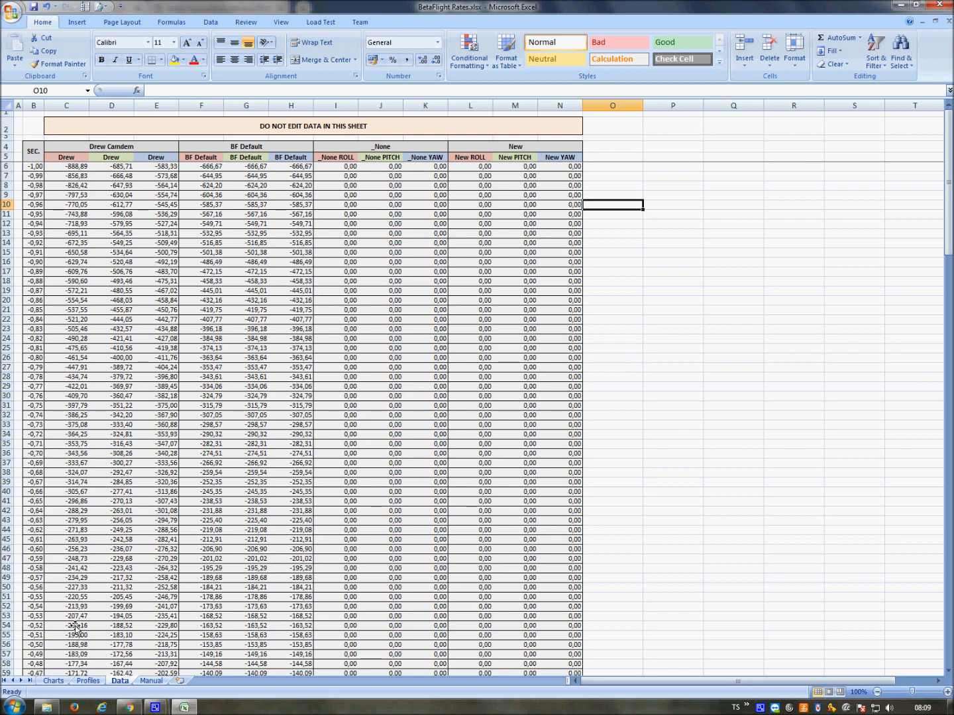
click(88, 681)
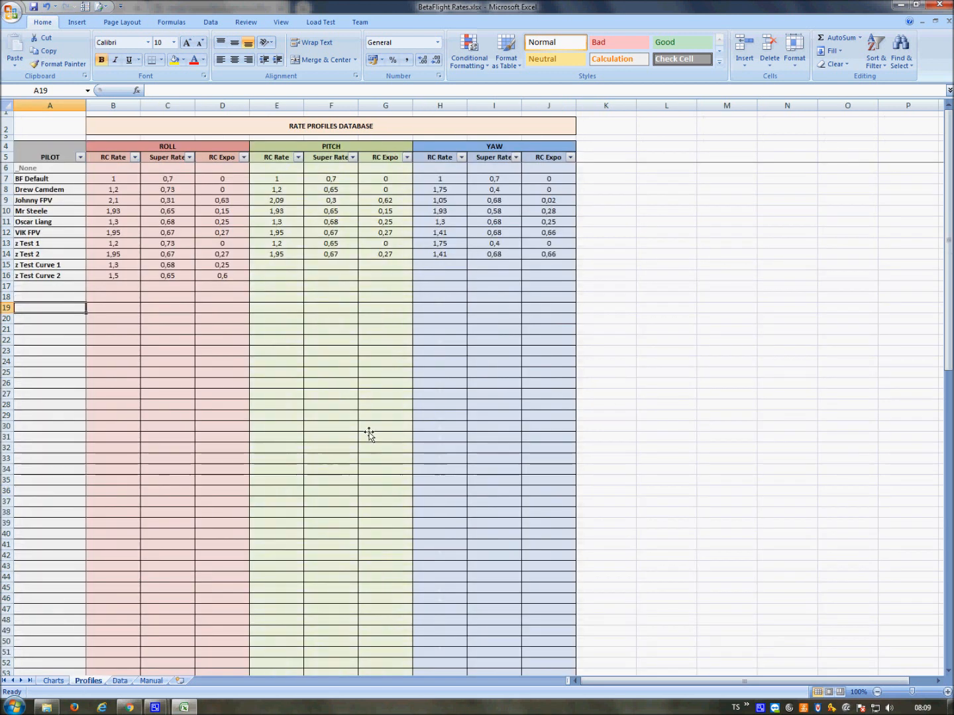
mouse_move(353, 438)
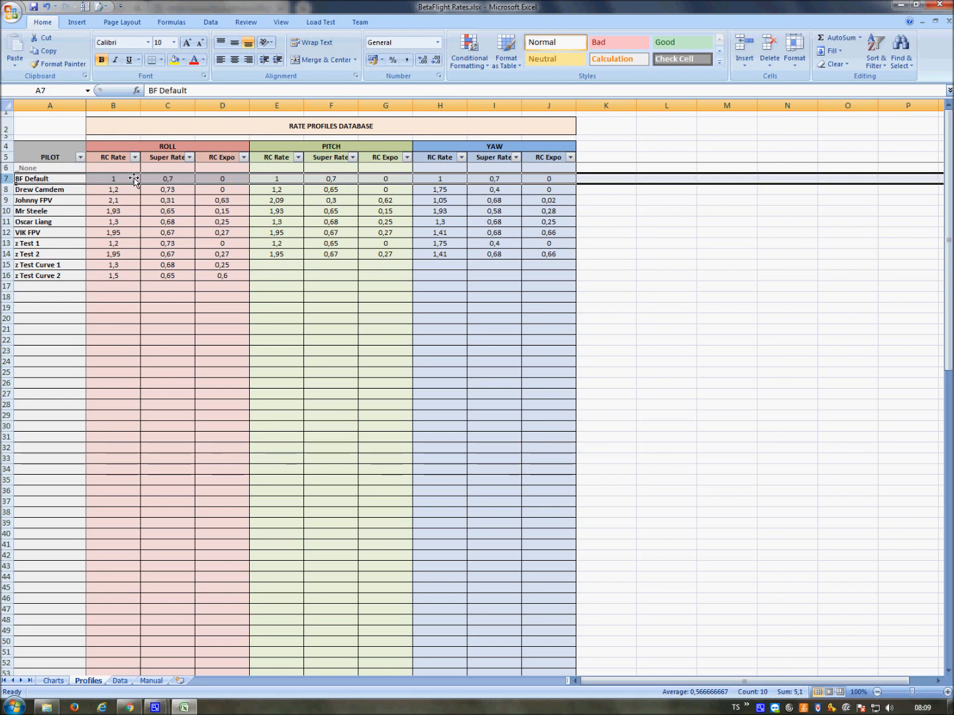
Step: Check the roll Super Rate, RC Expo and RC Rate values of BF Default, z Test 1 and z Test Curve 1
click(166, 178)
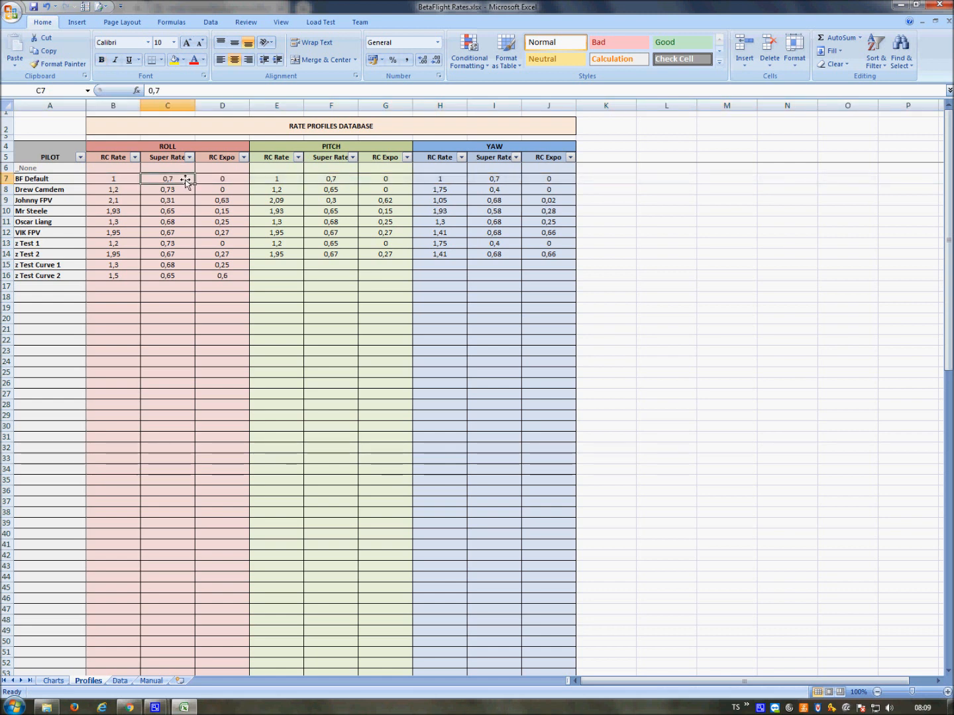
click(222, 179)
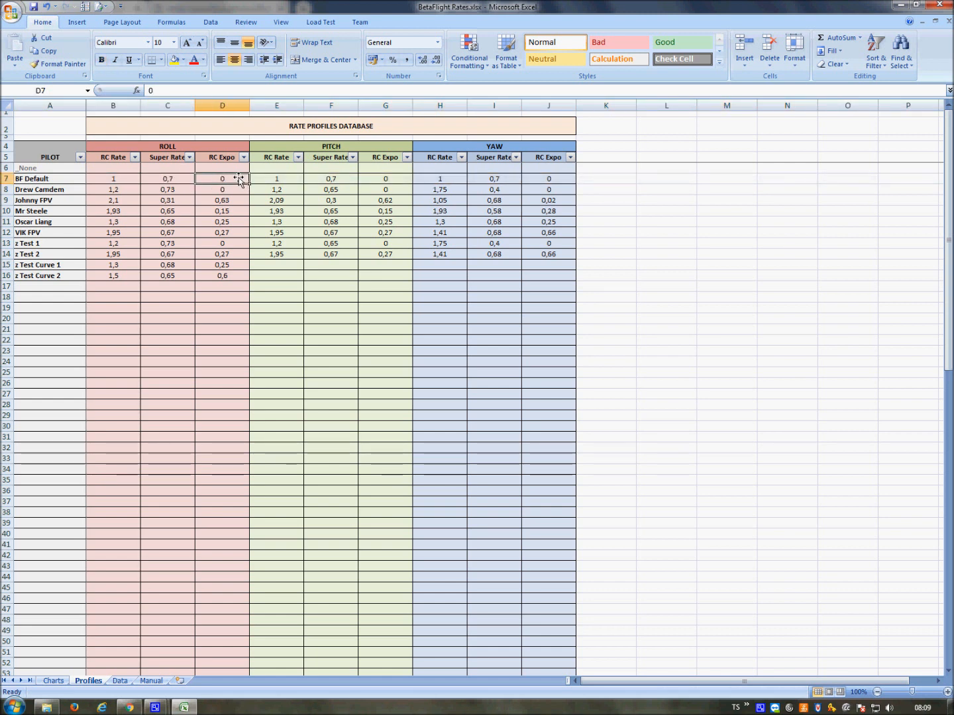
mouse_move(239, 196)
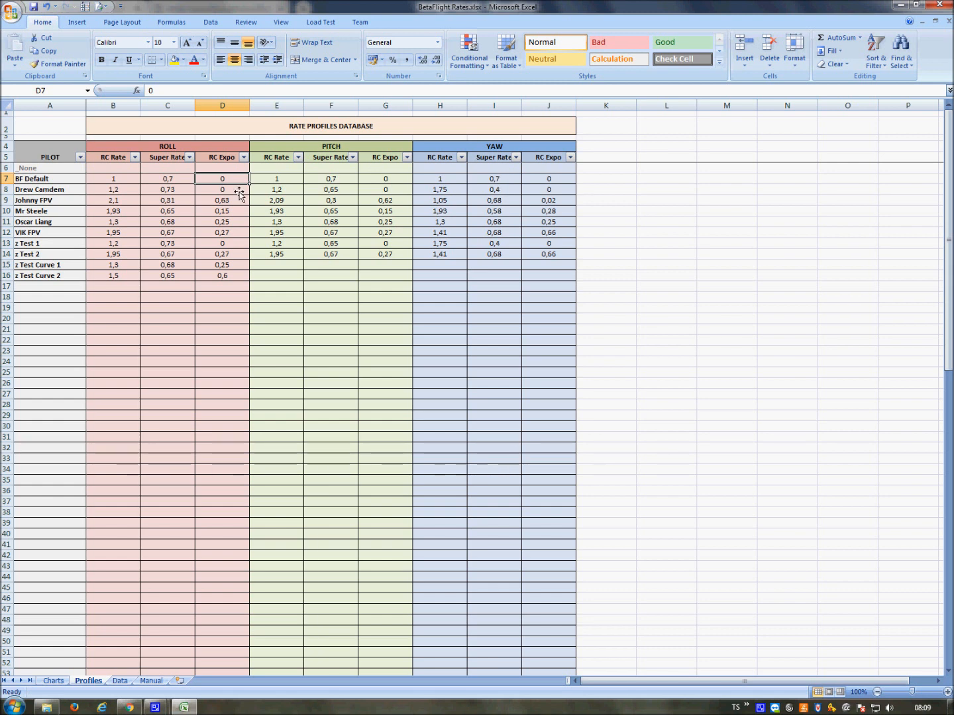
mouse_move(180, 264)
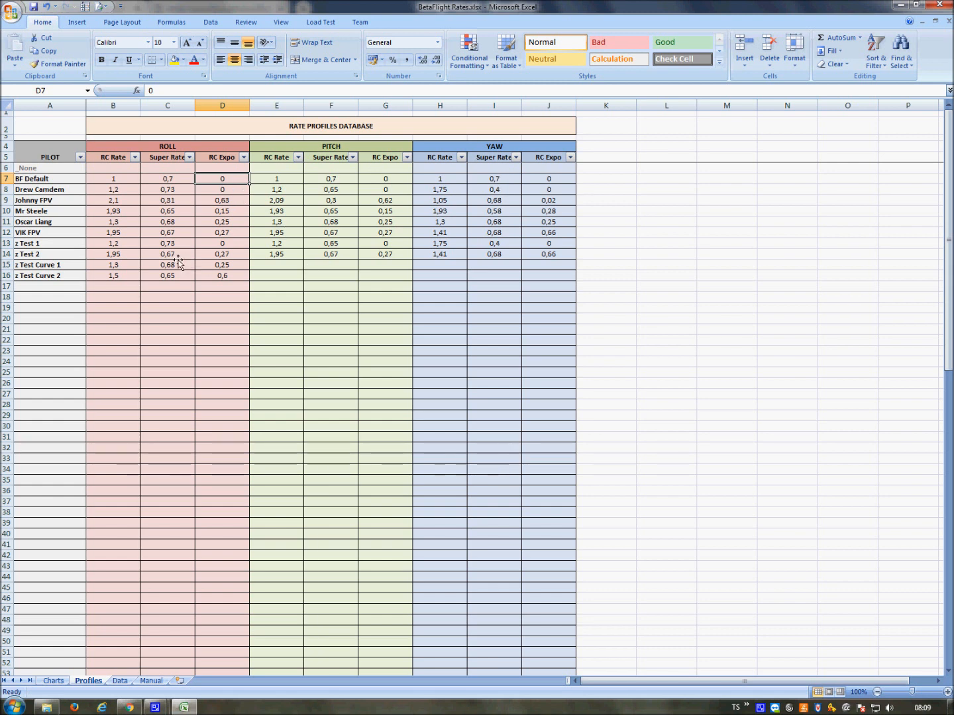
mouse_move(160, 331)
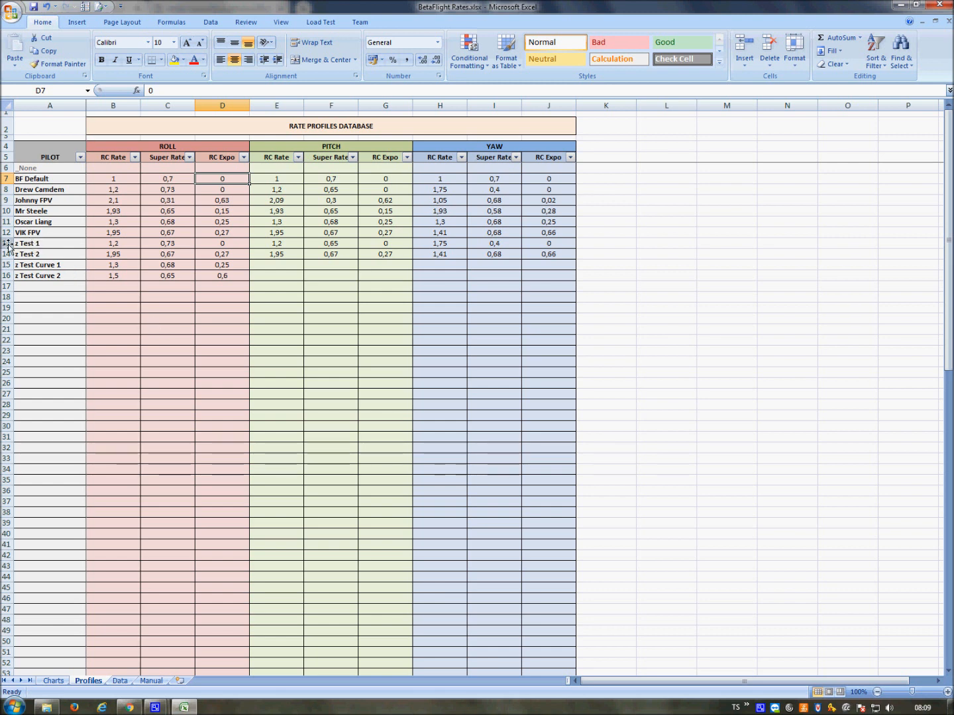
click(6, 244)
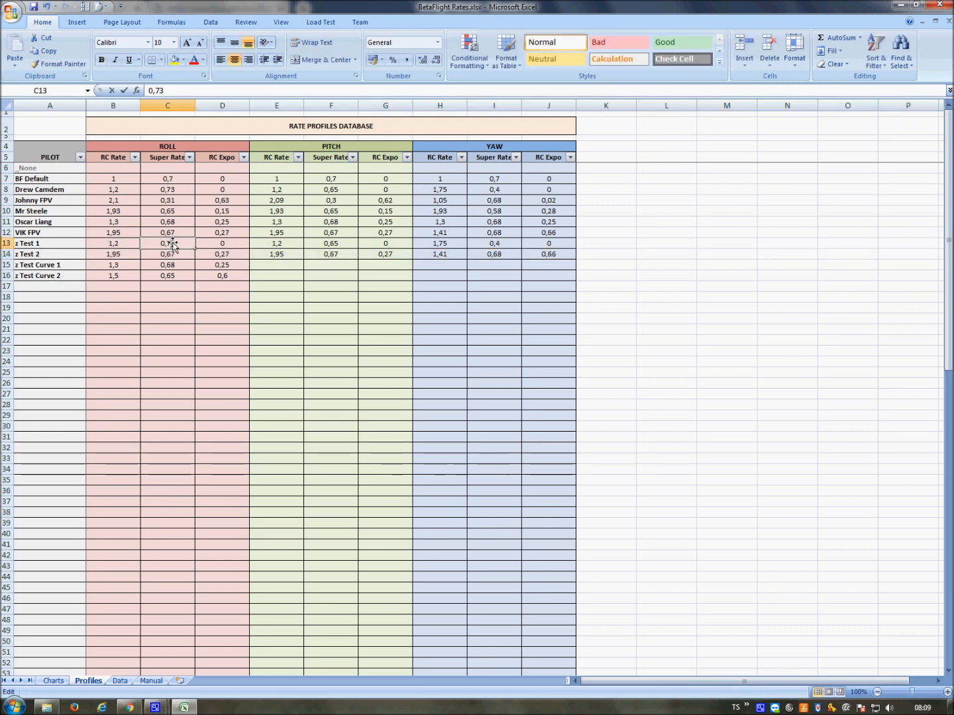
click(50, 244)
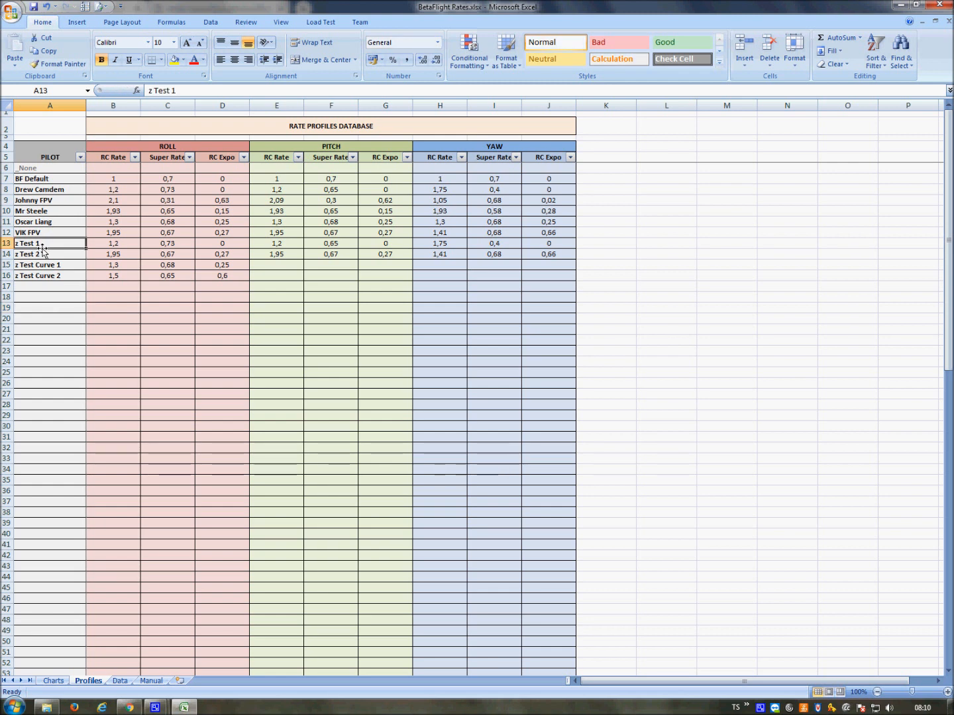
click(50, 265)
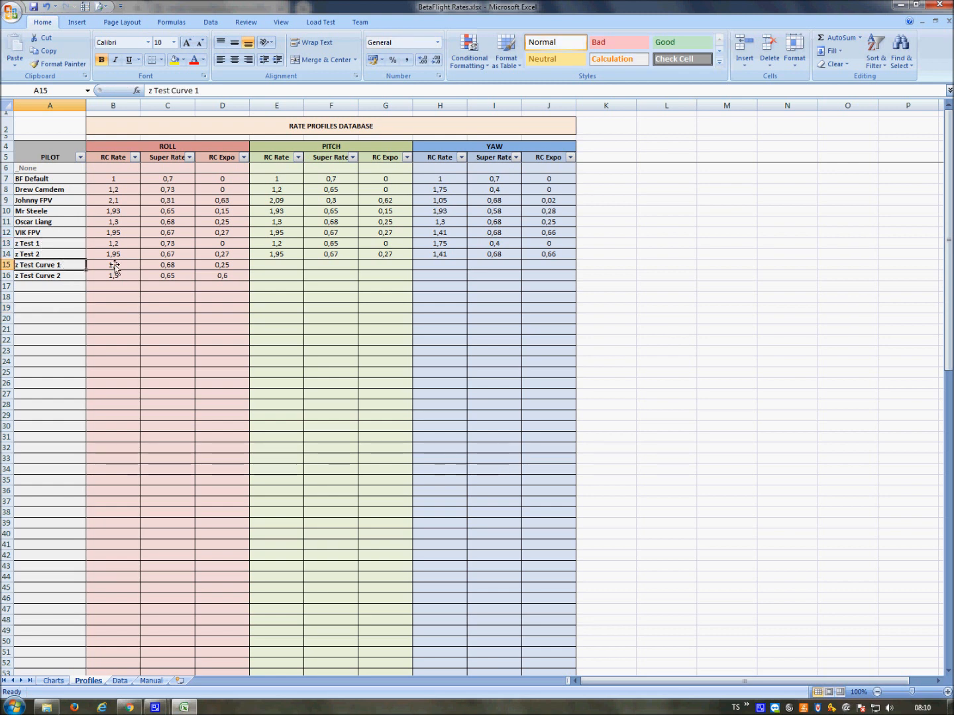
click(167, 265)
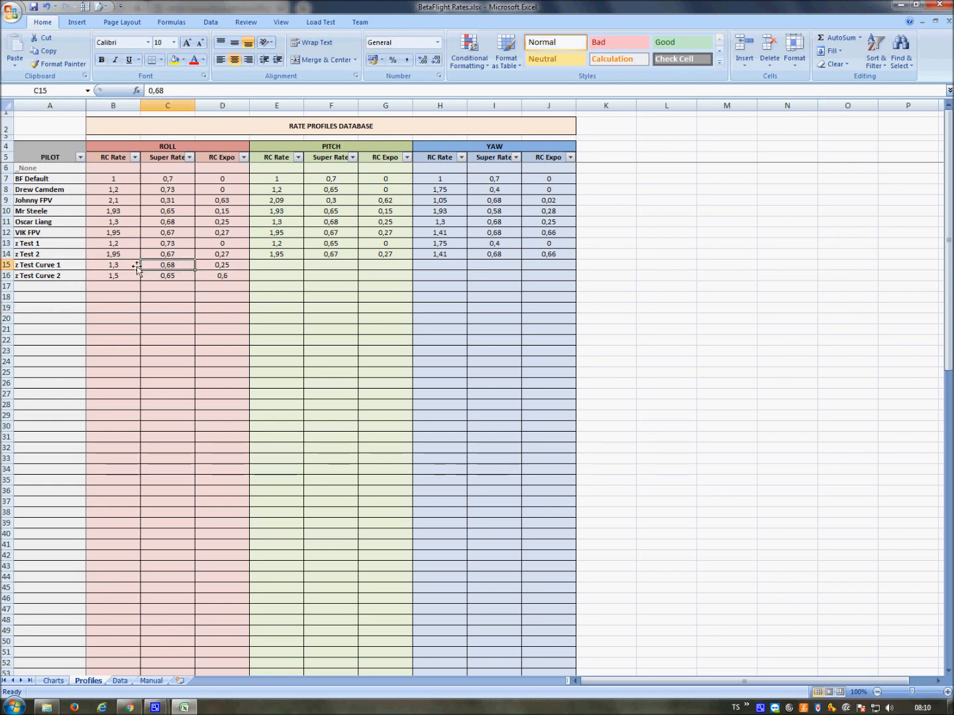
click(112, 265)
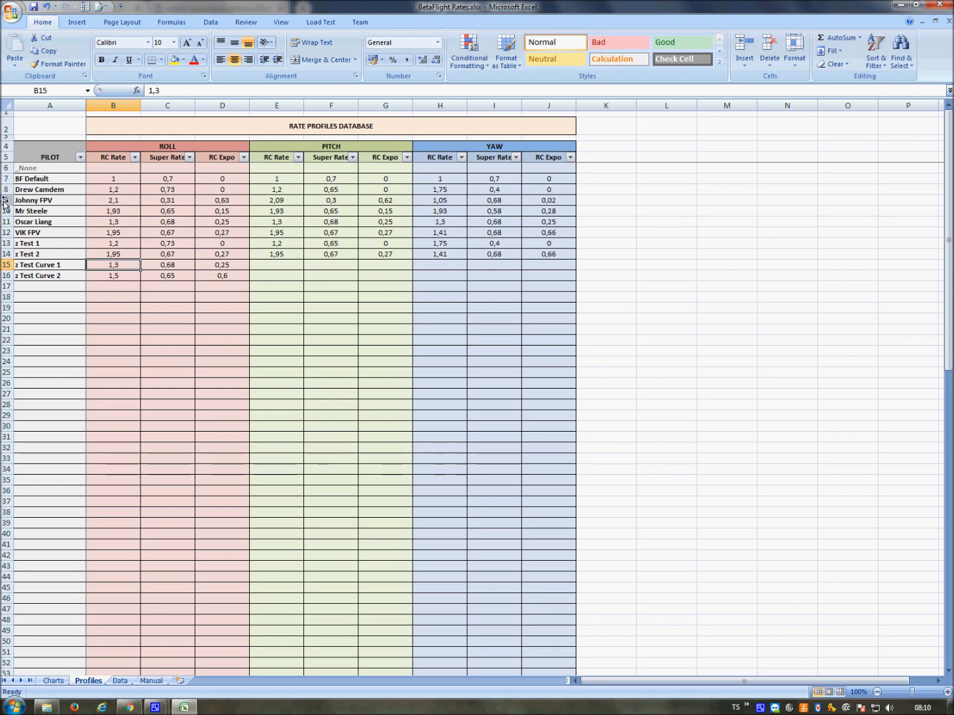
Step: Look over the Johnny FPV and None rows, then switch to the Charts sheet
click(33, 200)
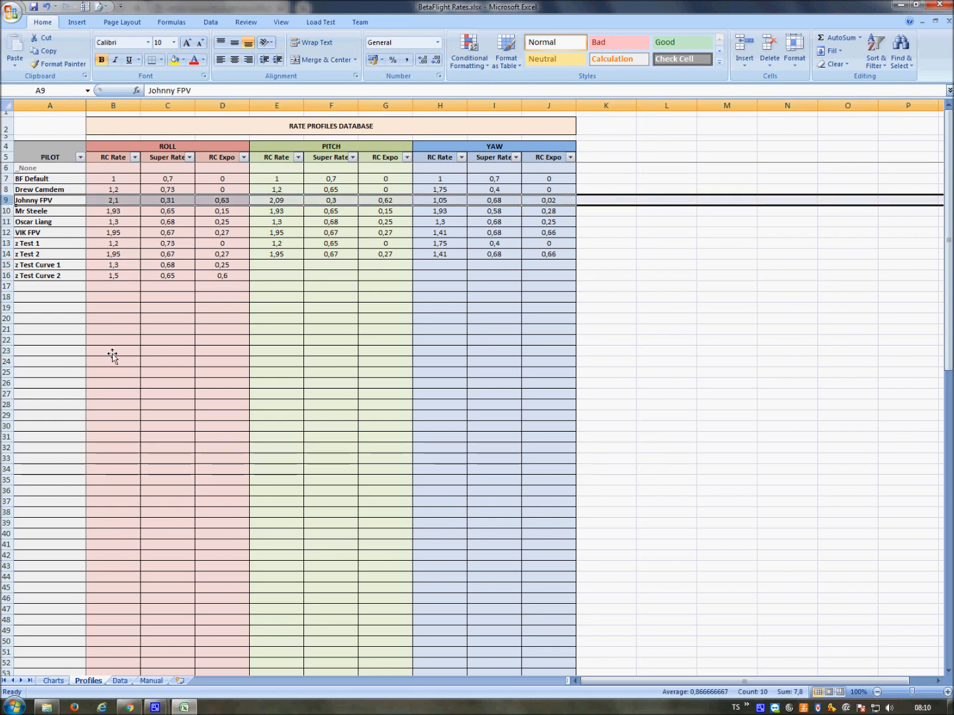
click(49, 329)
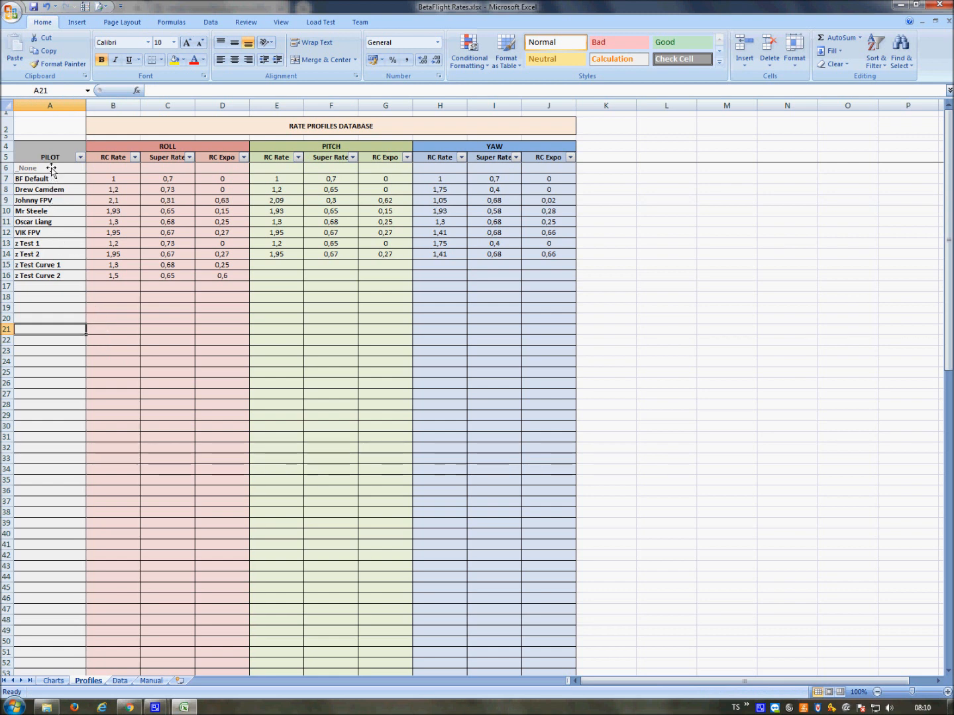
click(50, 167)
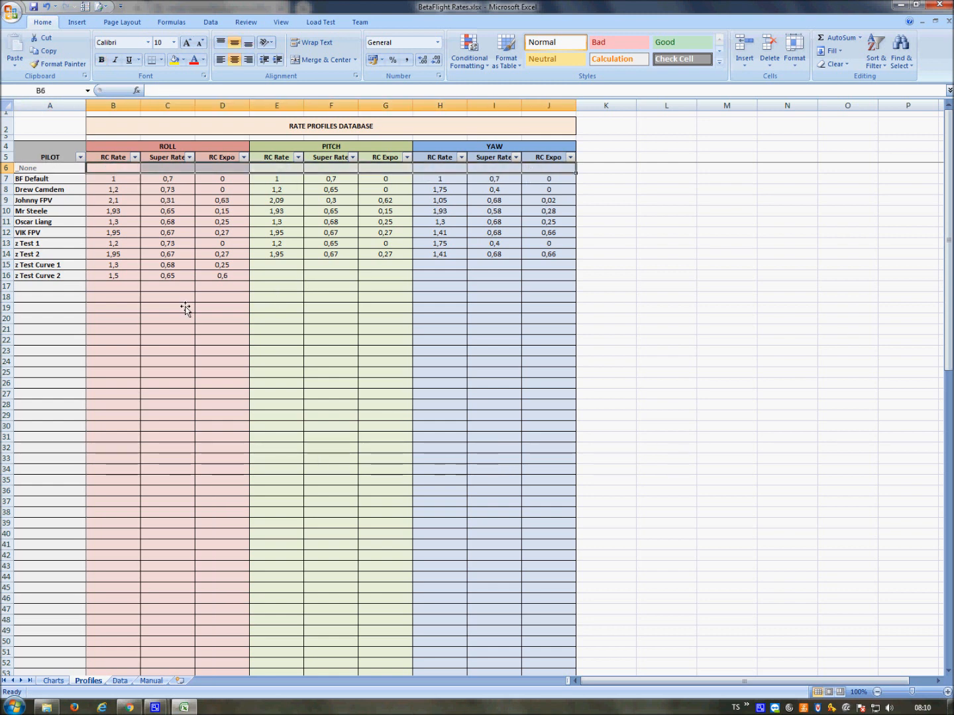
click(113, 328)
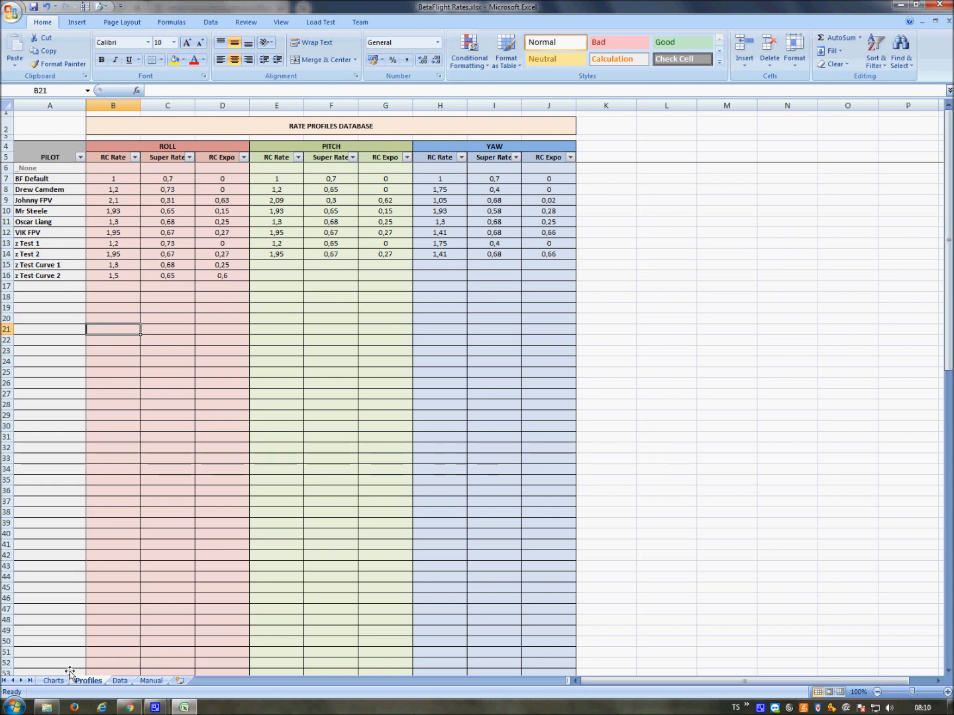
click(53, 681)
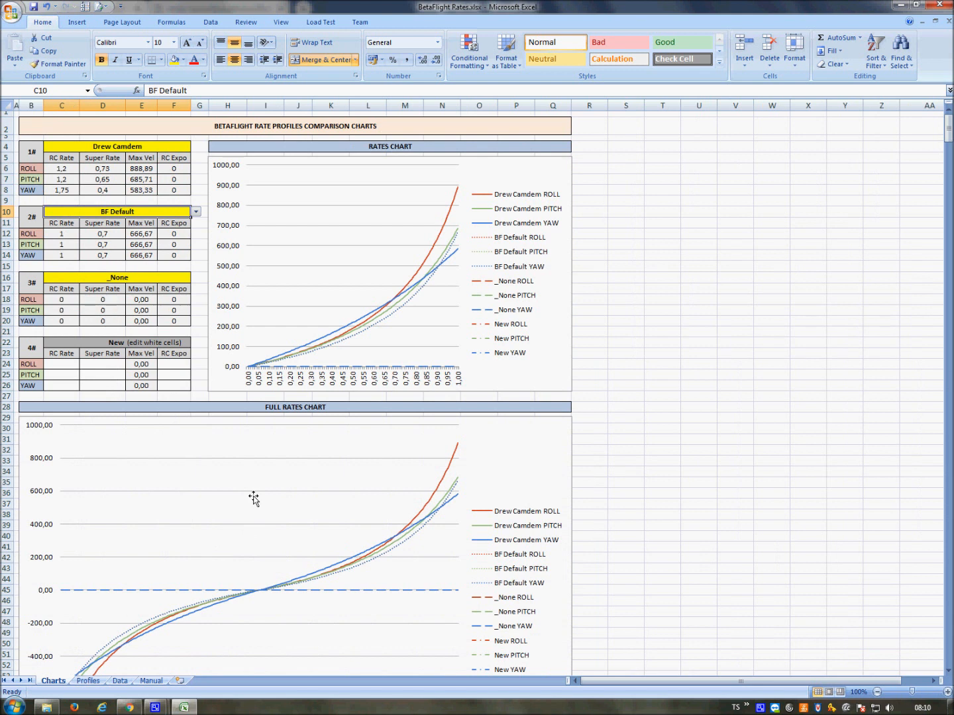
mouse_move(292, 386)
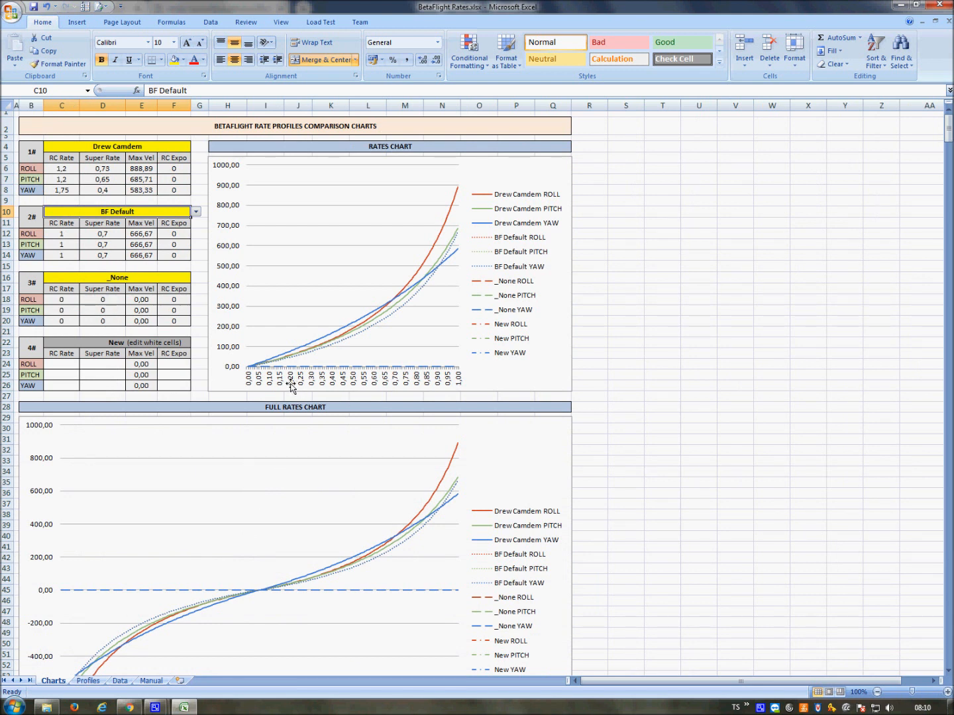
mouse_move(194, 236)
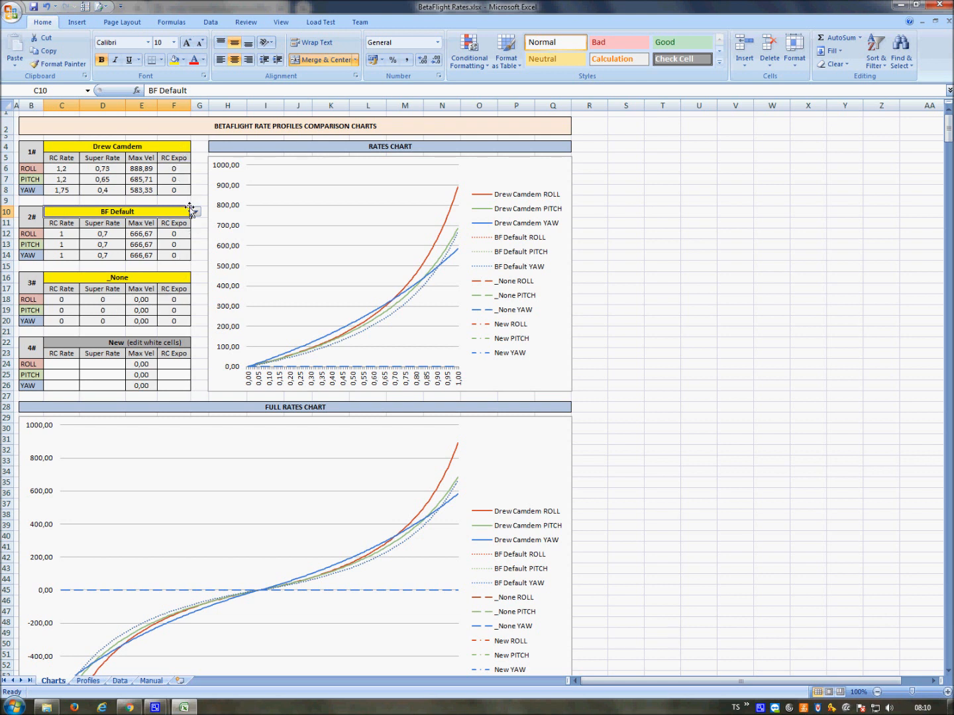
click(194, 212)
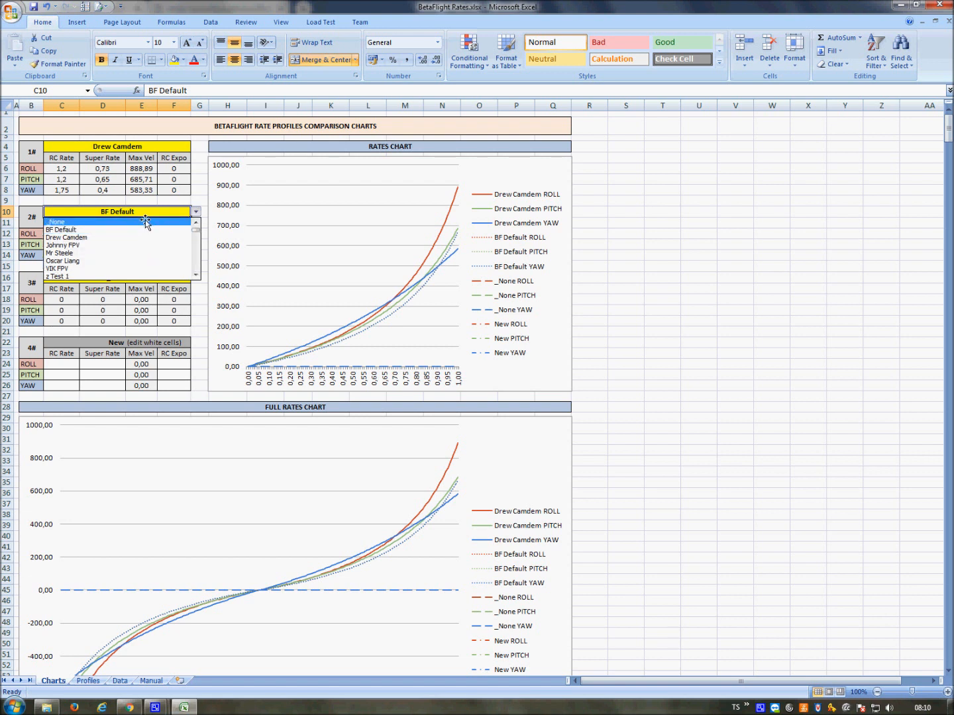
click(57, 223)
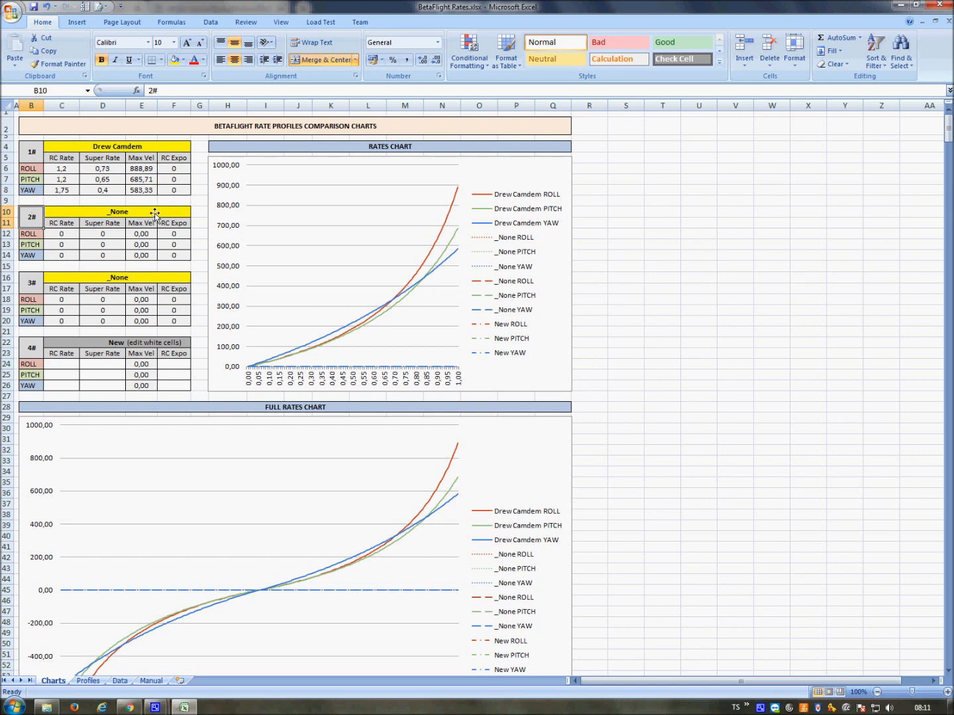
click(119, 277)
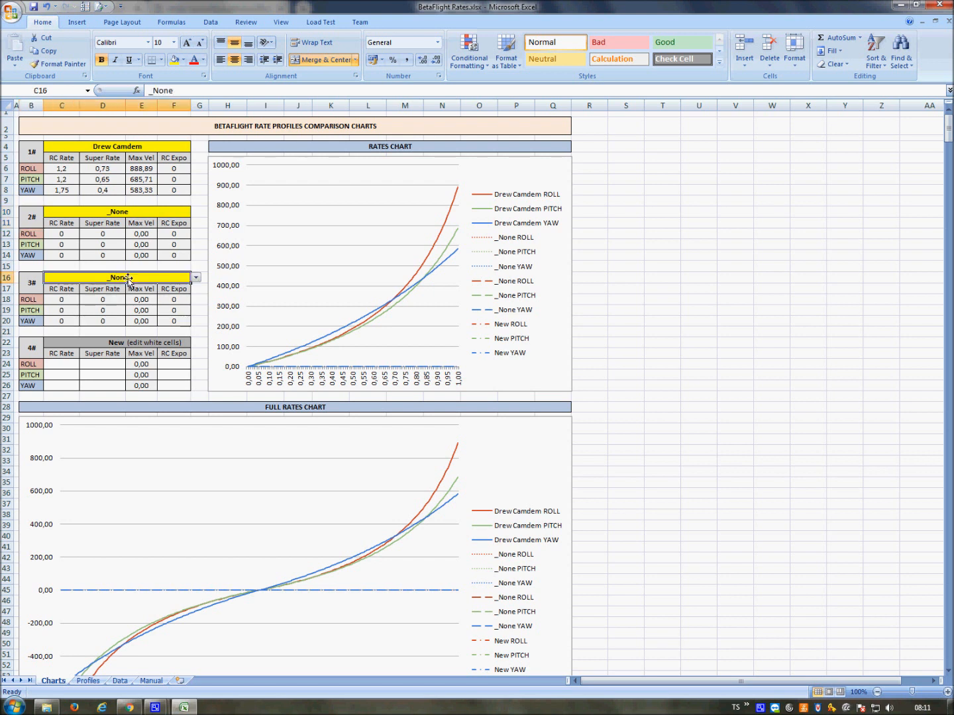
click(196, 146)
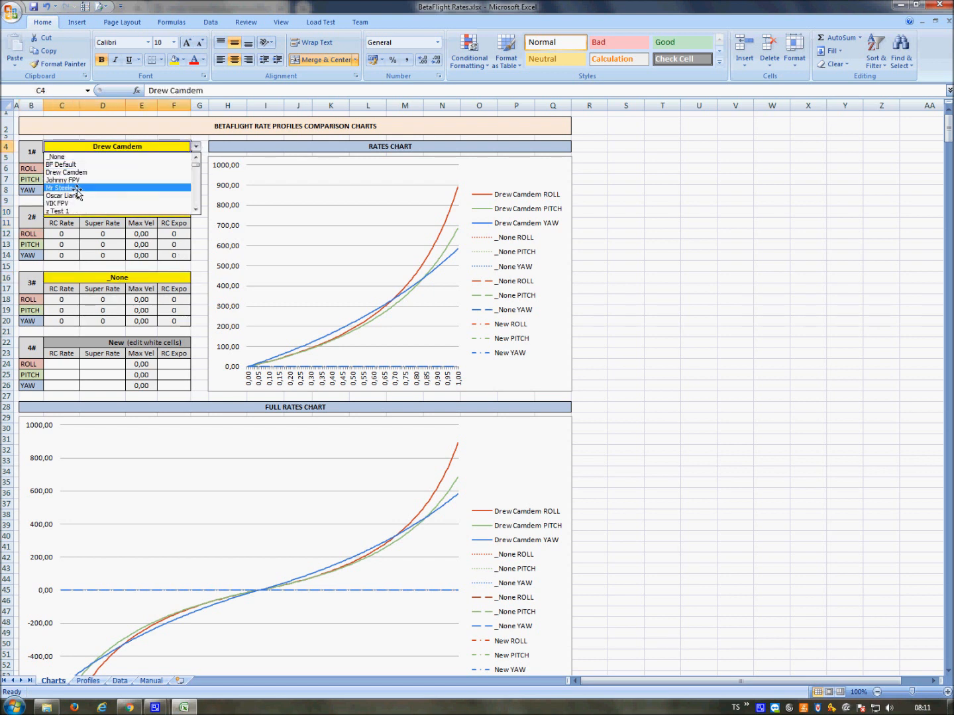
Step: Make VIK FPV the first charted profile and select its rate values C6:F8
click(63, 188)
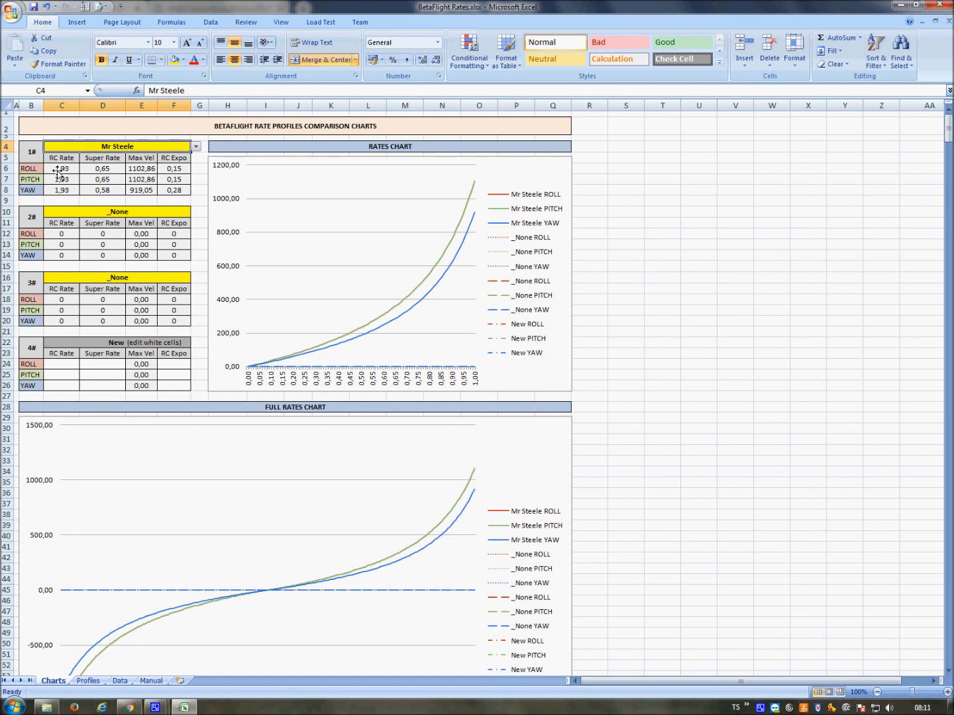
drag(30, 168, 30, 179)
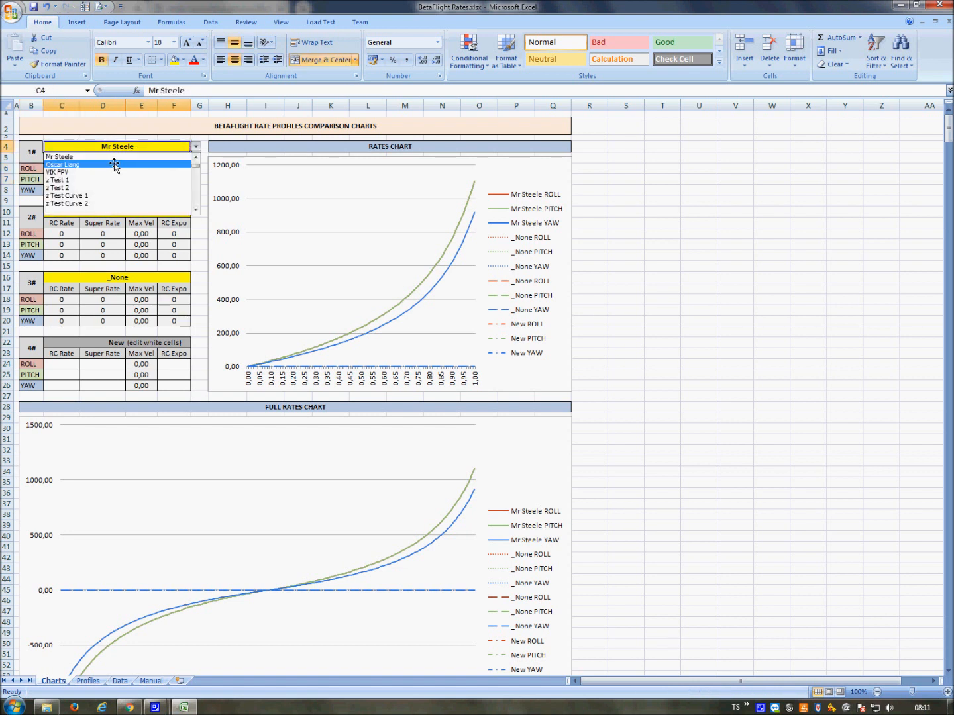
click(62, 172)
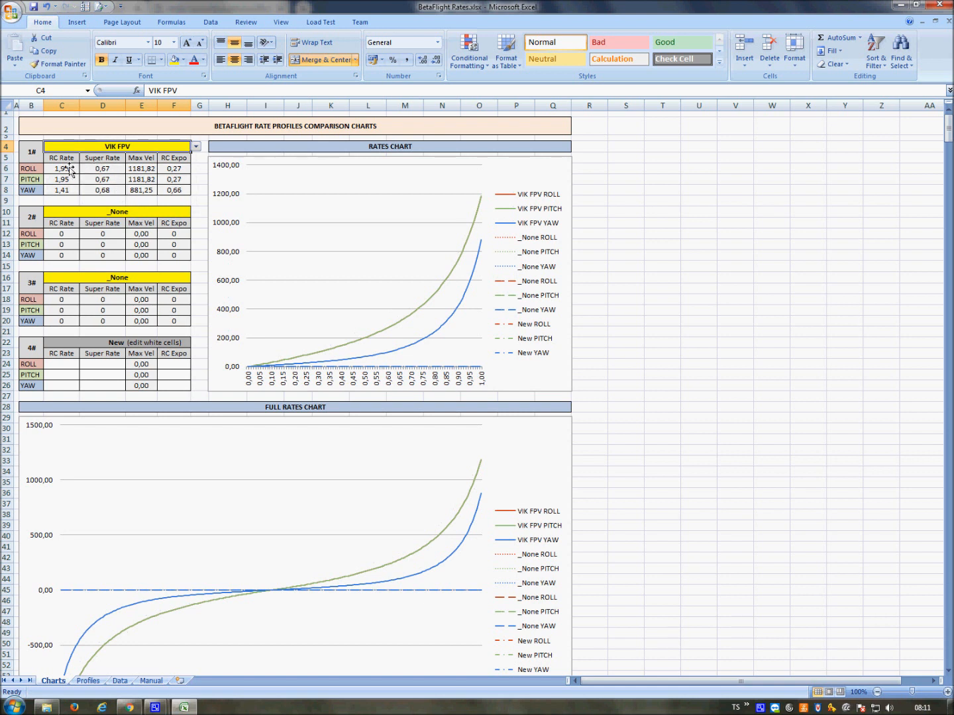
drag(61, 168, 174, 191)
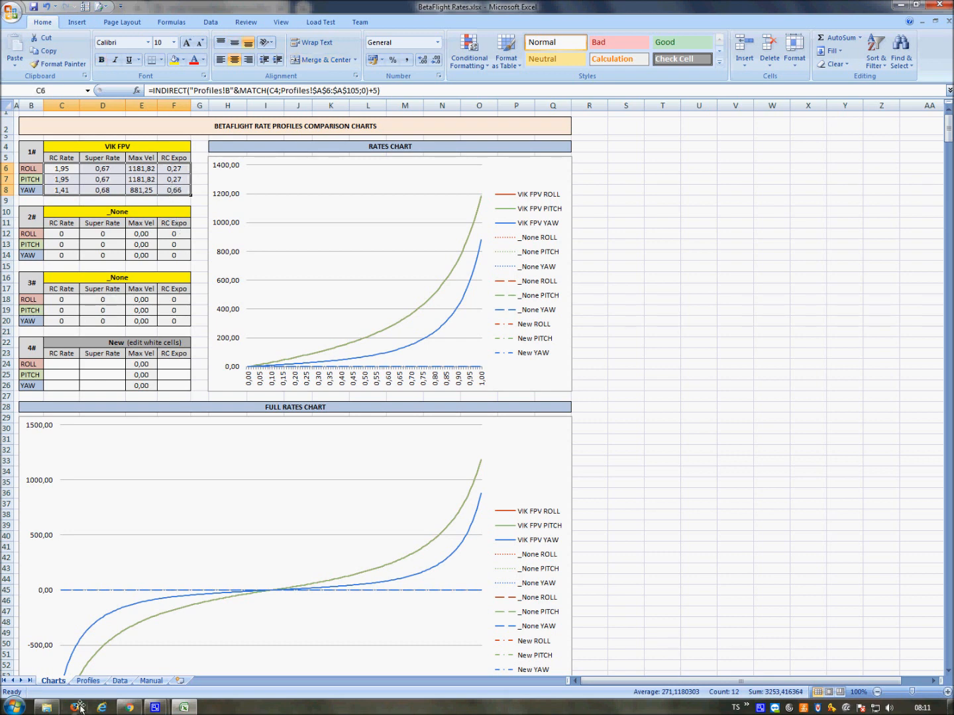
Step: Review VIK FPV's values in the Data and Profiles sheets, ending back on Charts
click(119, 681)
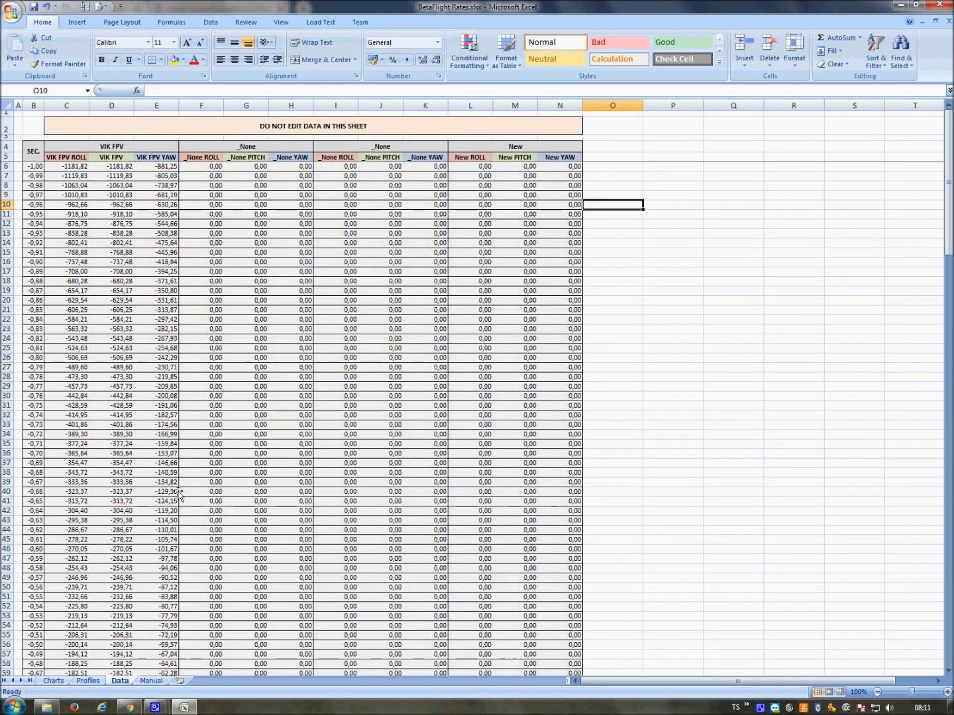
mouse_move(139, 310)
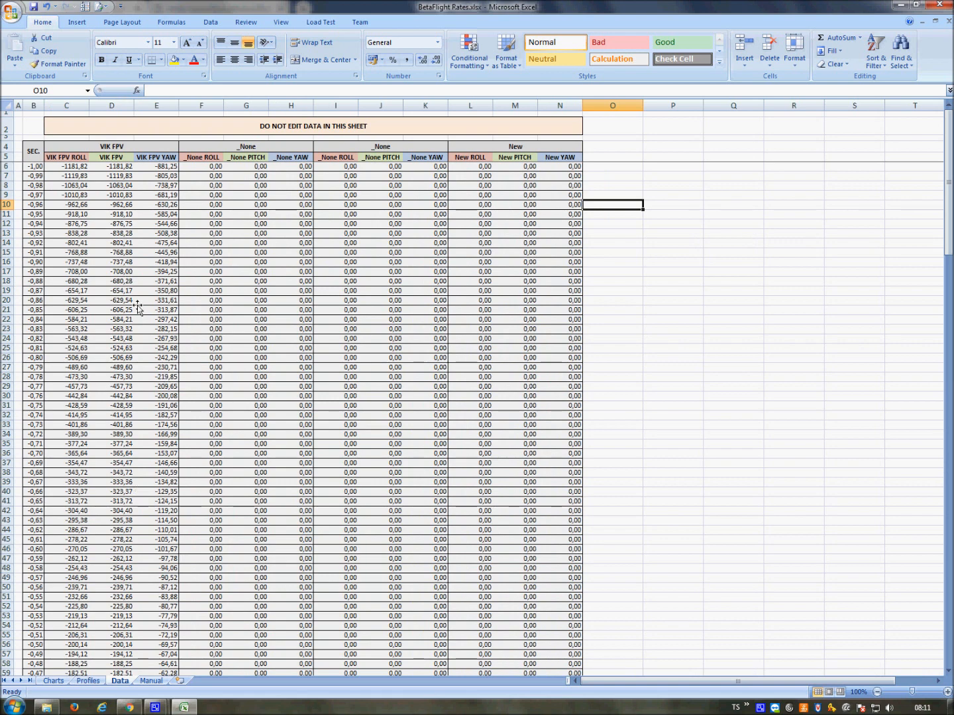
click(53, 681)
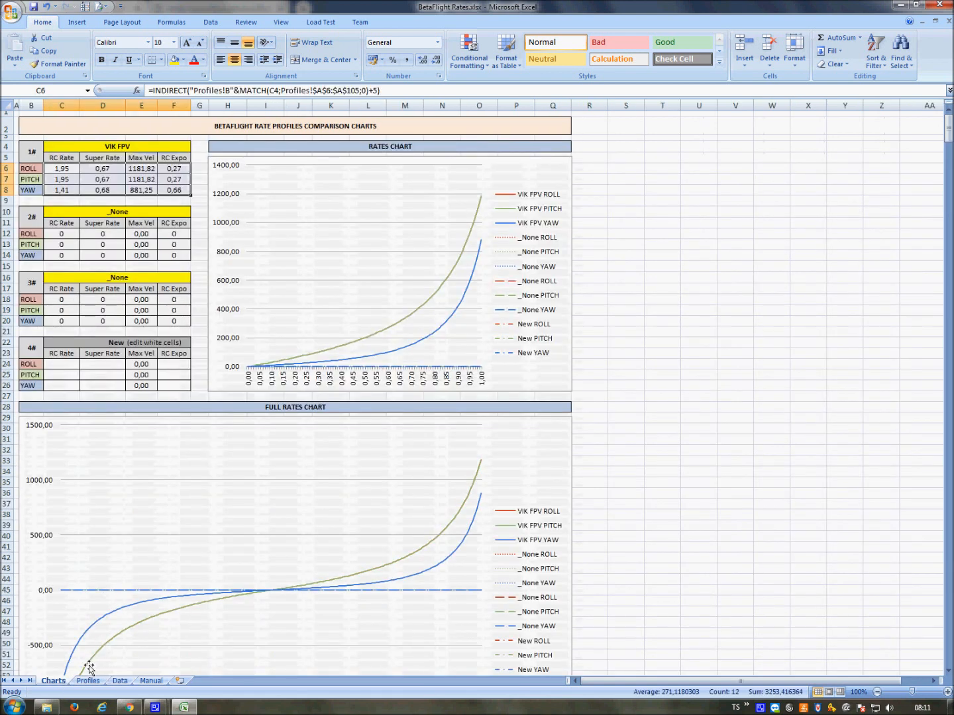
click(87, 681)
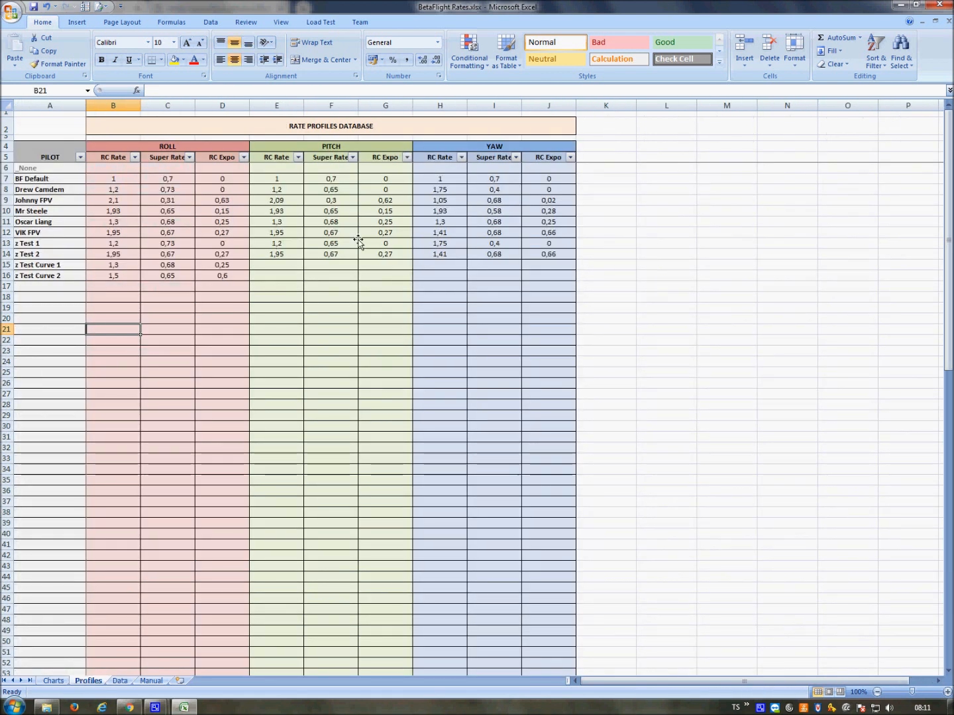
click(53, 681)
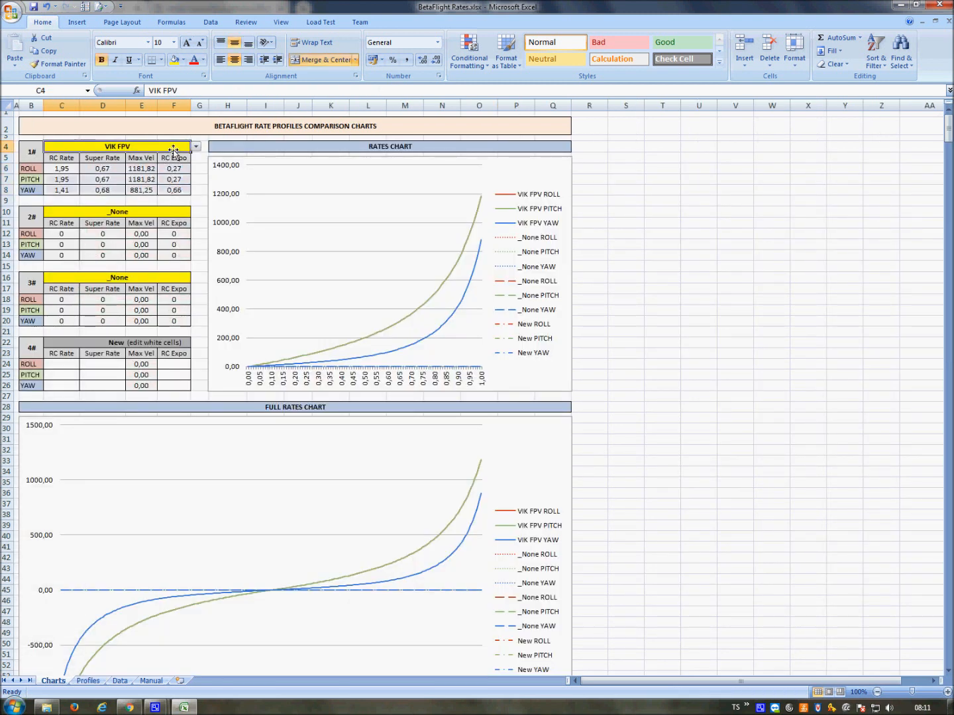
click(87, 681)
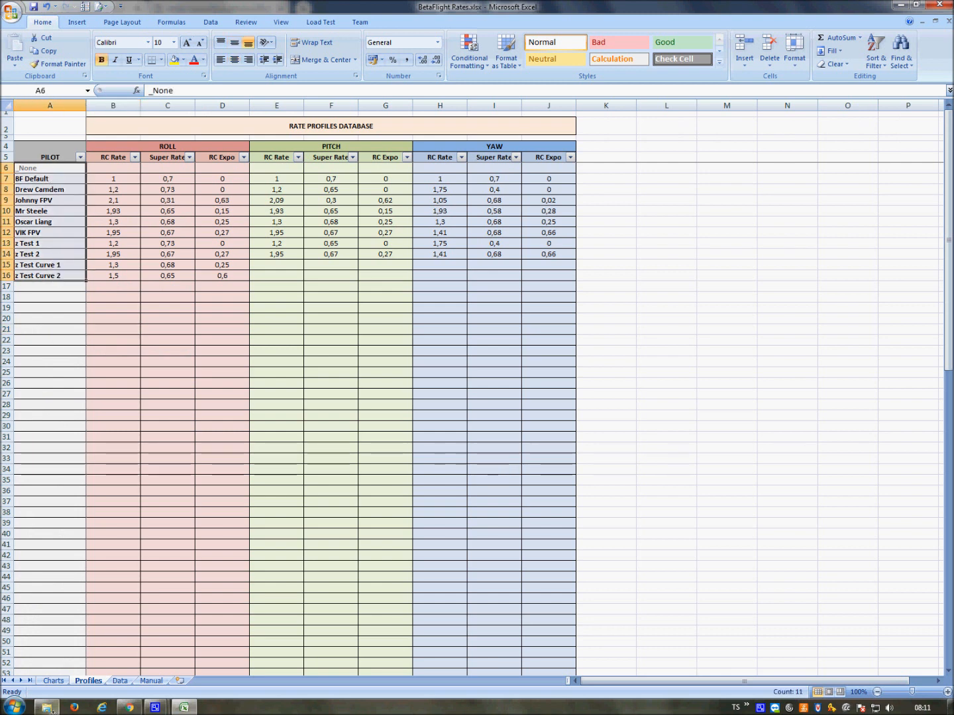
click(53, 681)
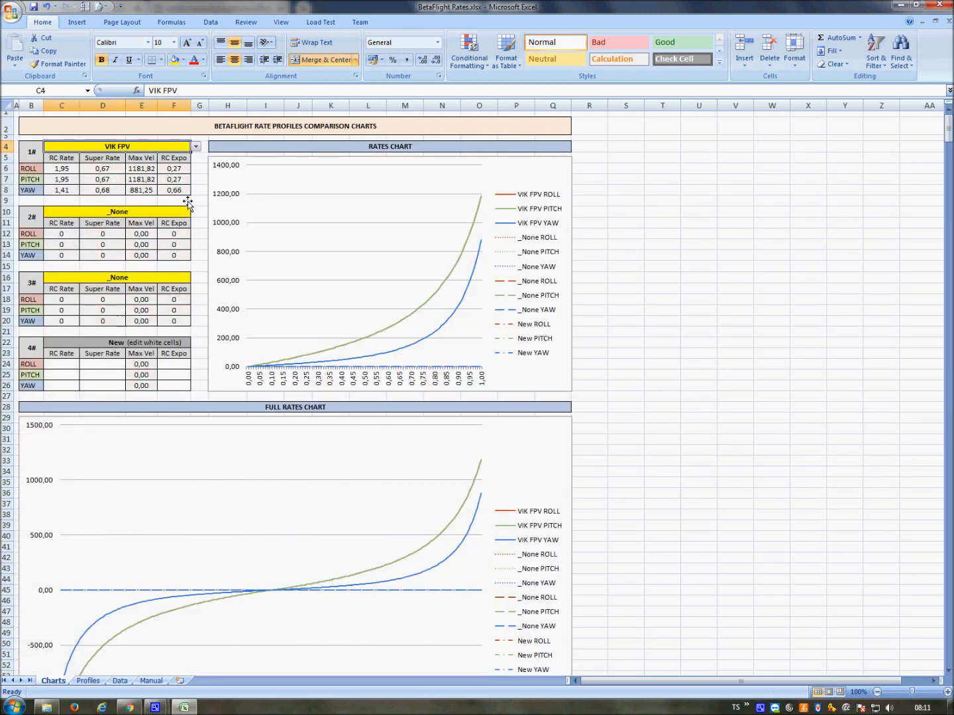
Step: Chart z Test 1 in the first slot and BF Default in the second, inspecting its rate values
click(196, 146)
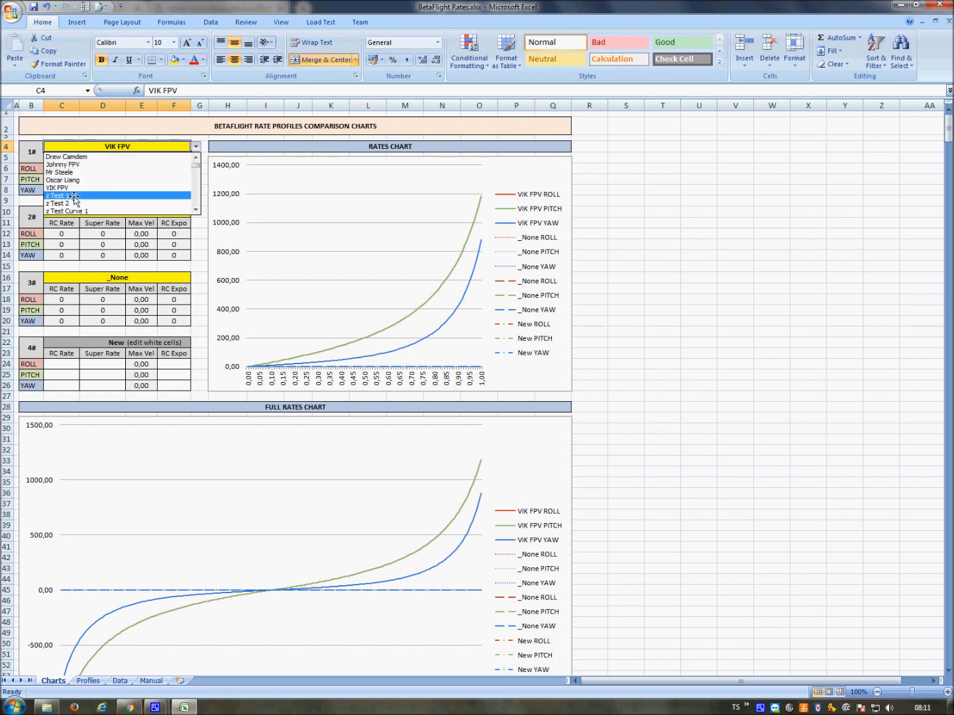
click(59, 194)
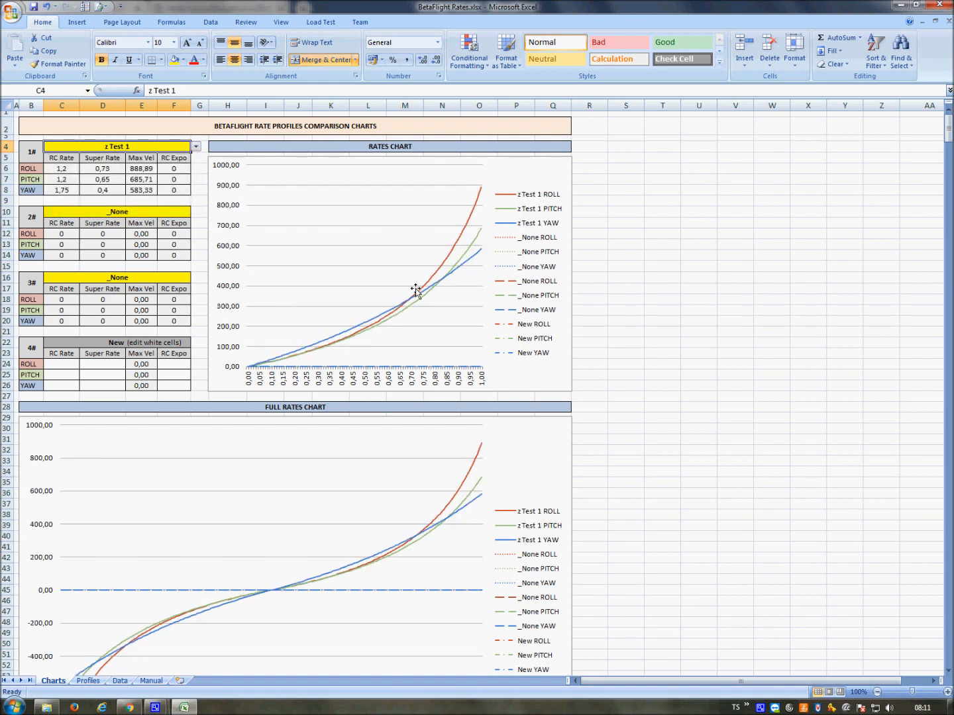
mouse_move(430, 212)
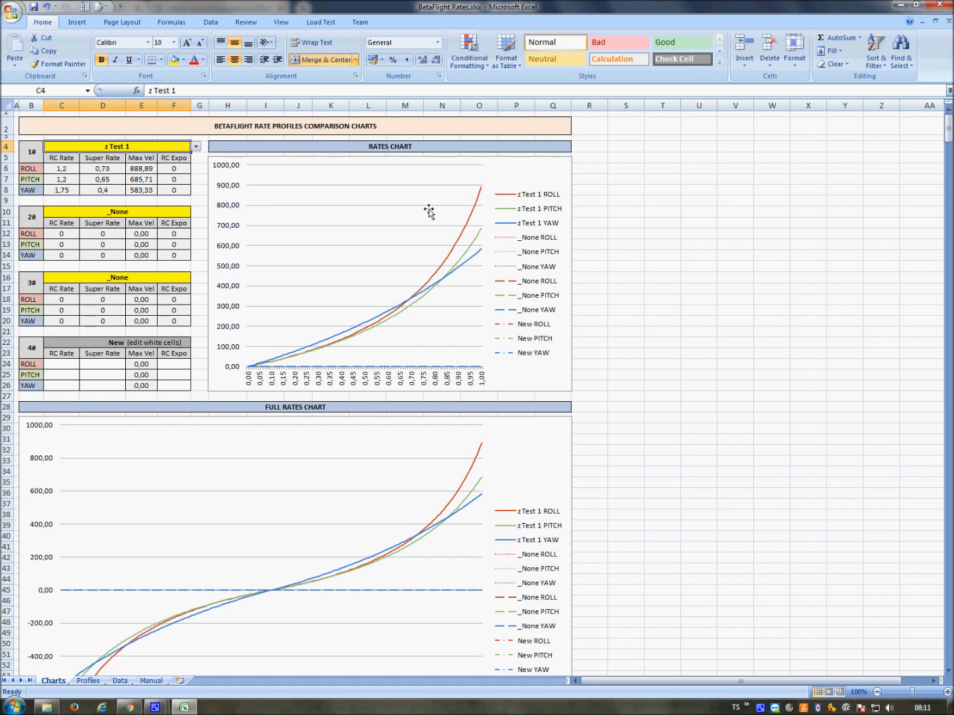
click(119, 212)
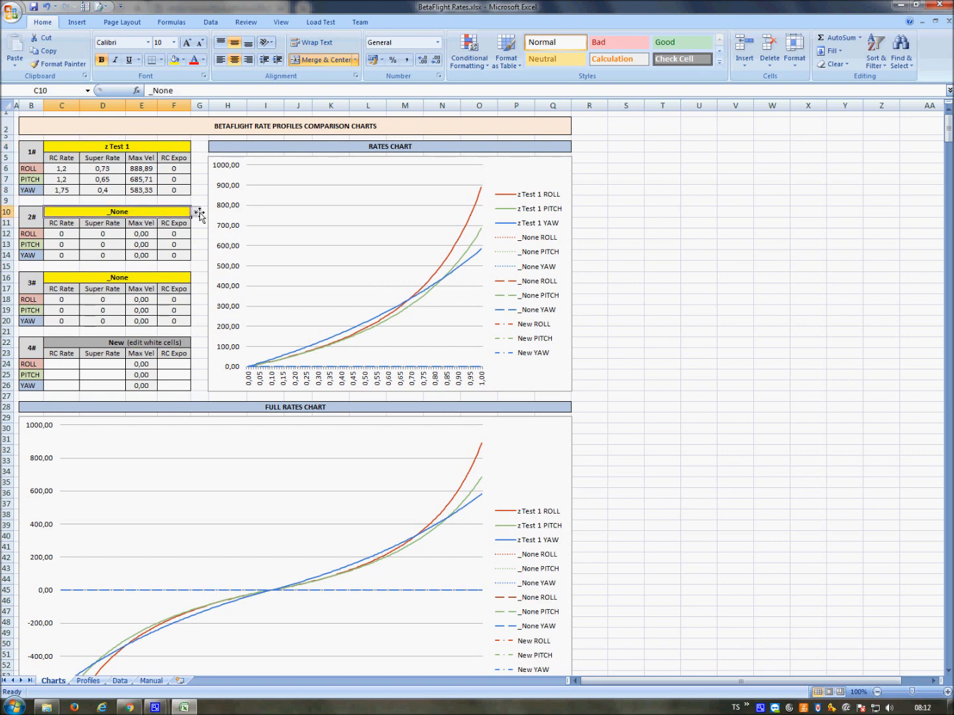
click(197, 211)
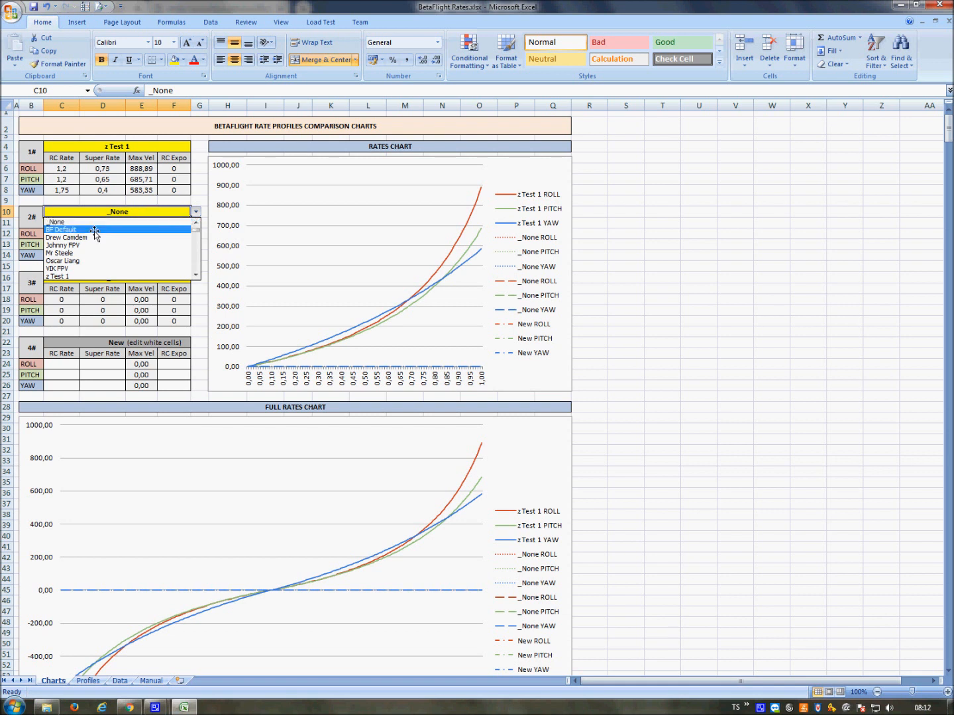
click(62, 229)
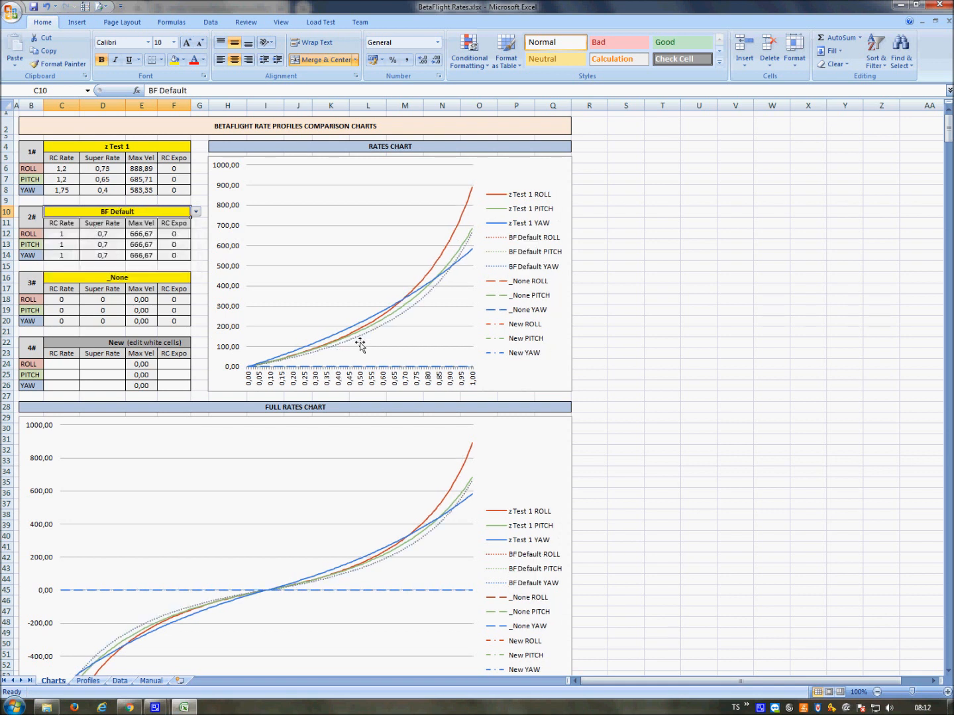
mouse_move(447, 278)
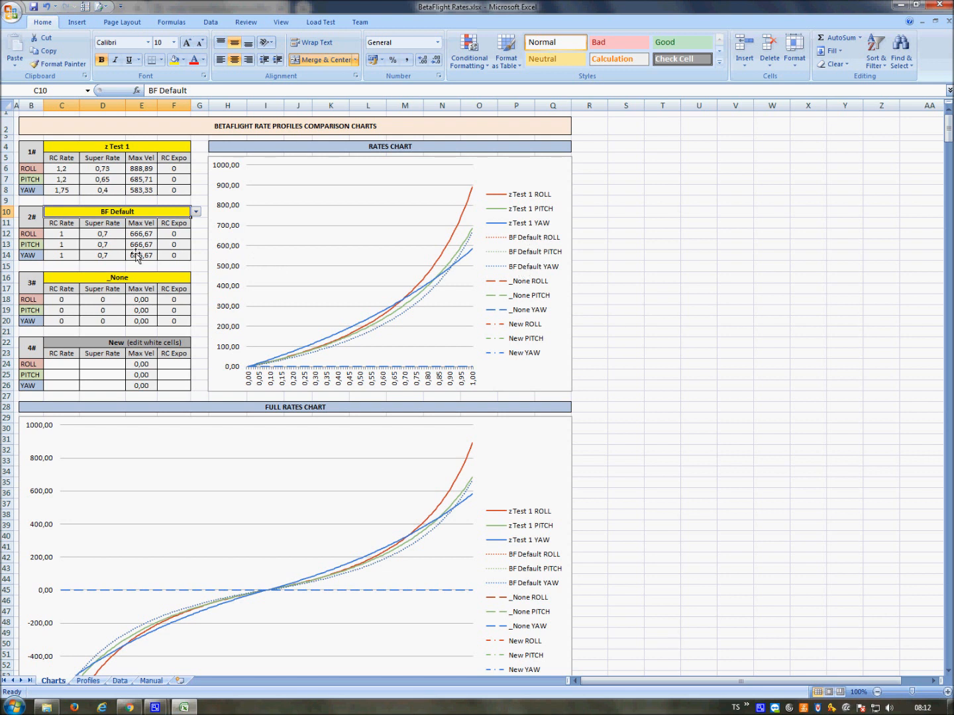
drag(61, 233, 191, 255)
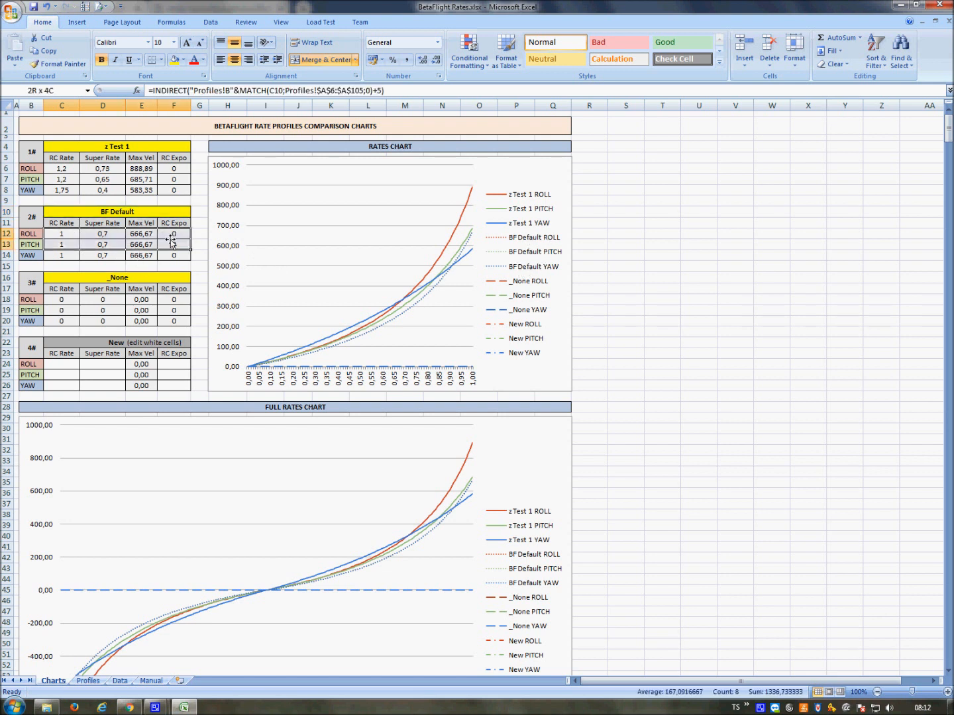
click(61, 233)
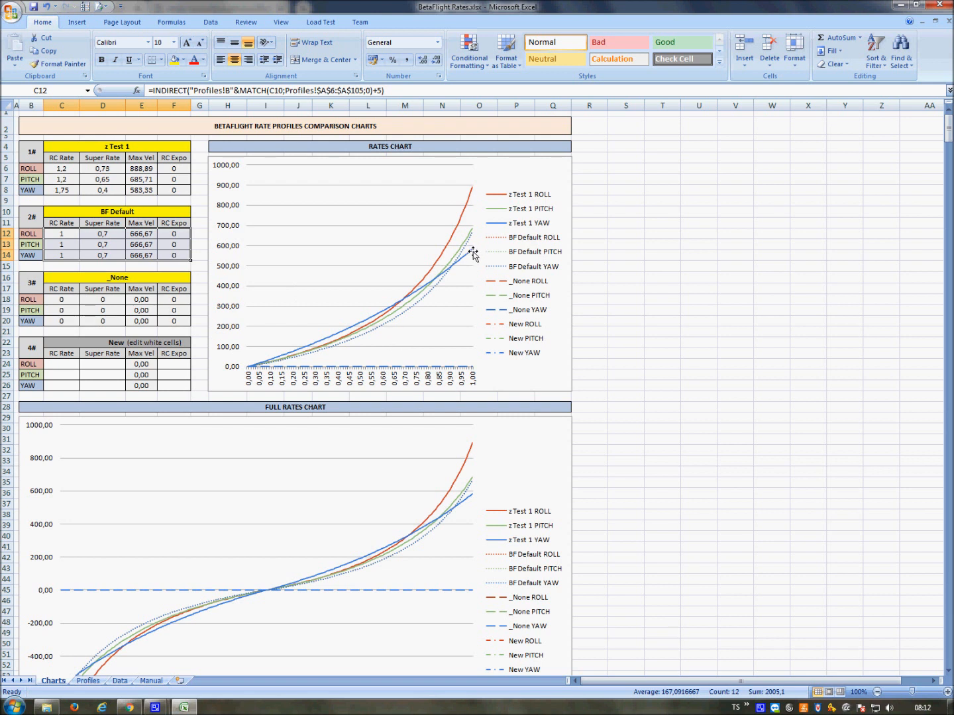
mouse_move(199, 283)
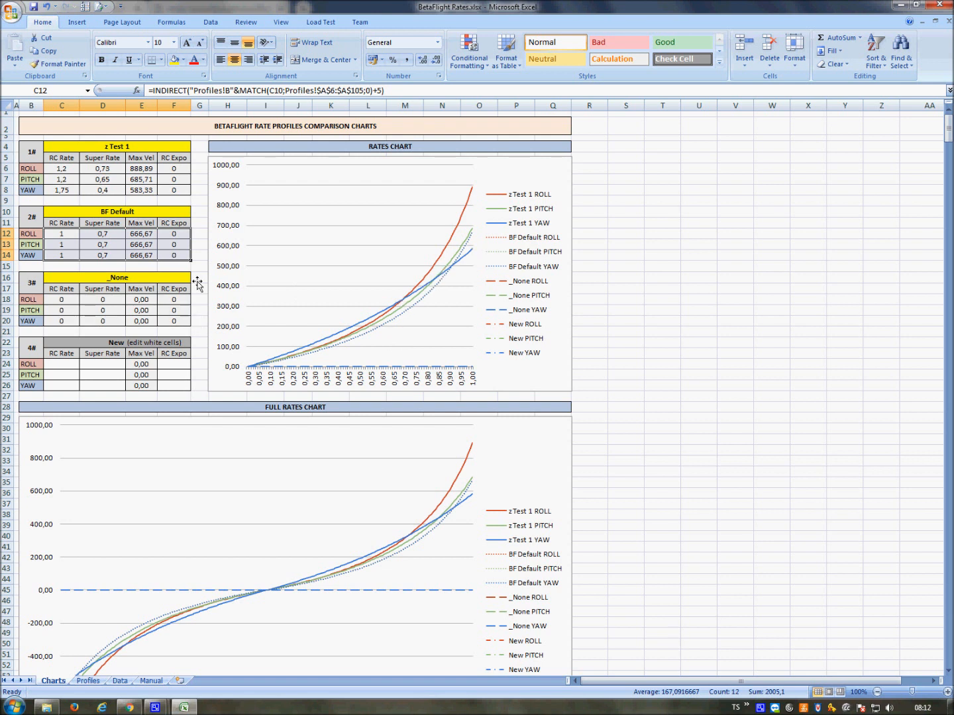
Step: Set the third chart profile slot to _None
click(118, 277)
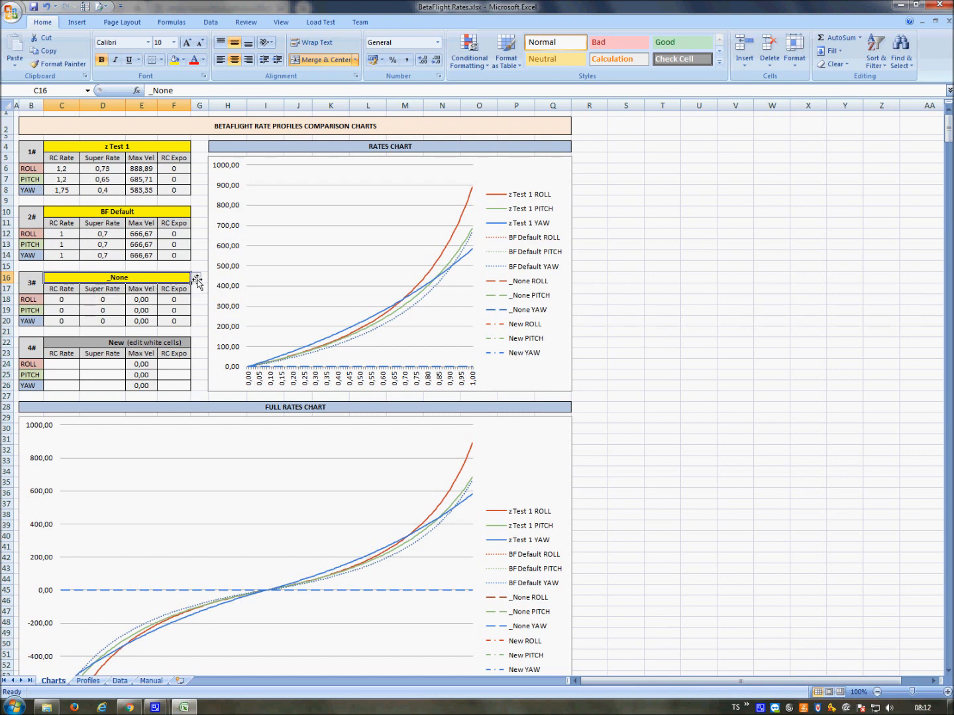
click(196, 278)
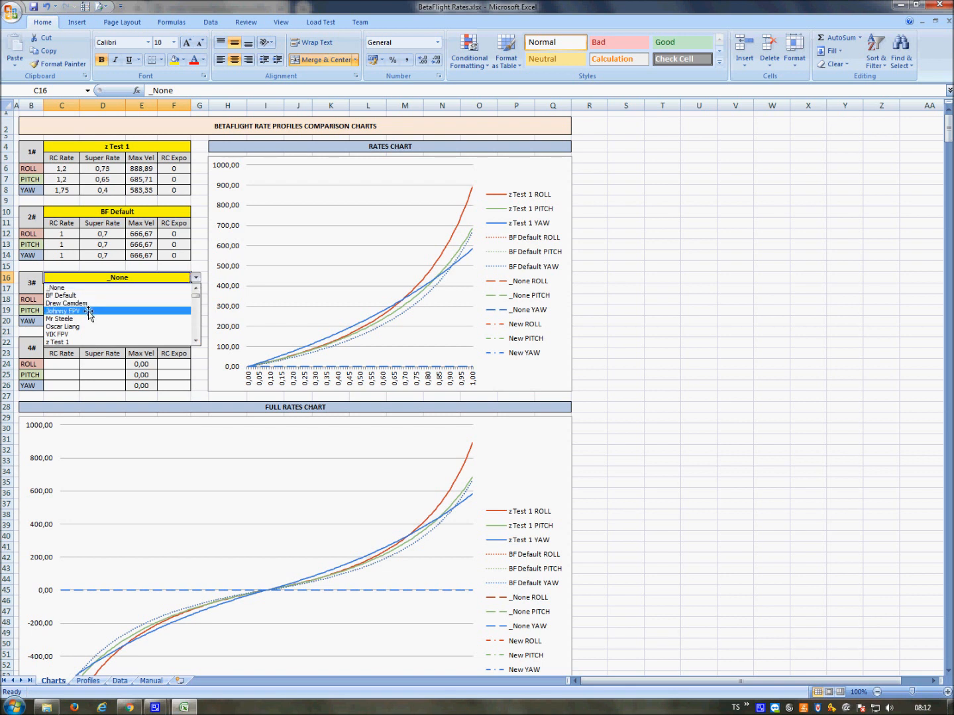
click(64, 310)
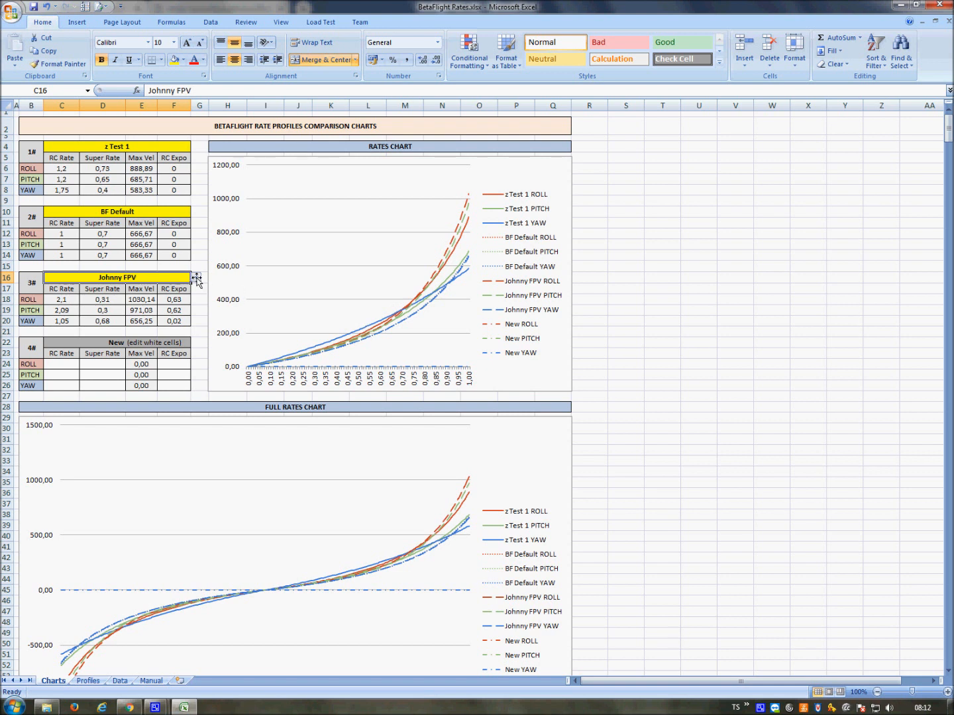
click(196, 278)
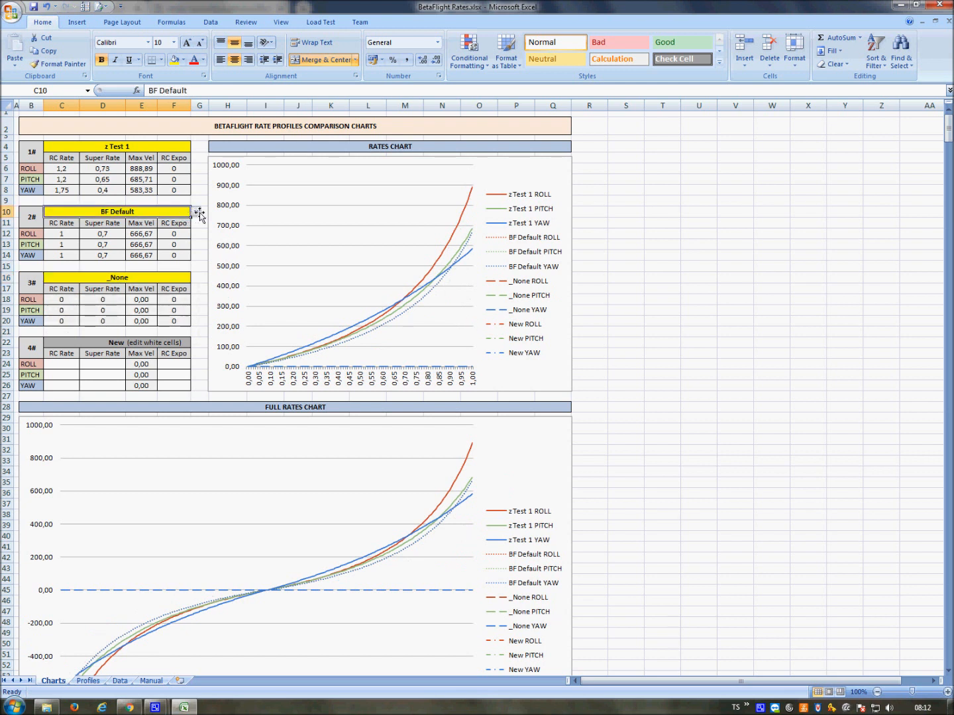
Step: Try Mr Steele and Oscar Liang in the first and second profile slots
click(195, 212)
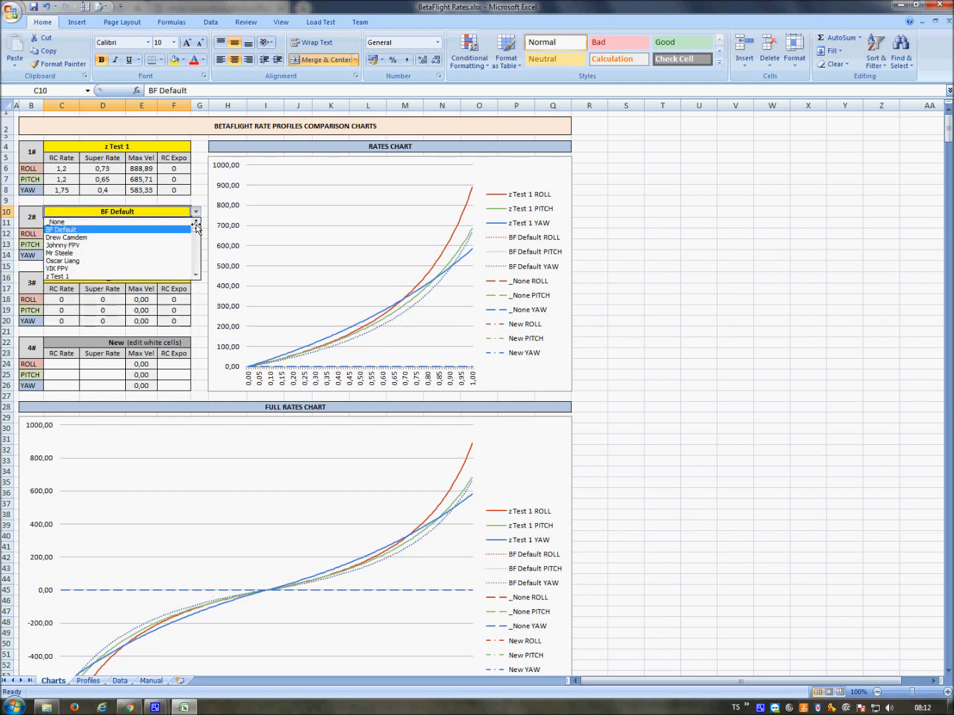
mouse_move(88, 245)
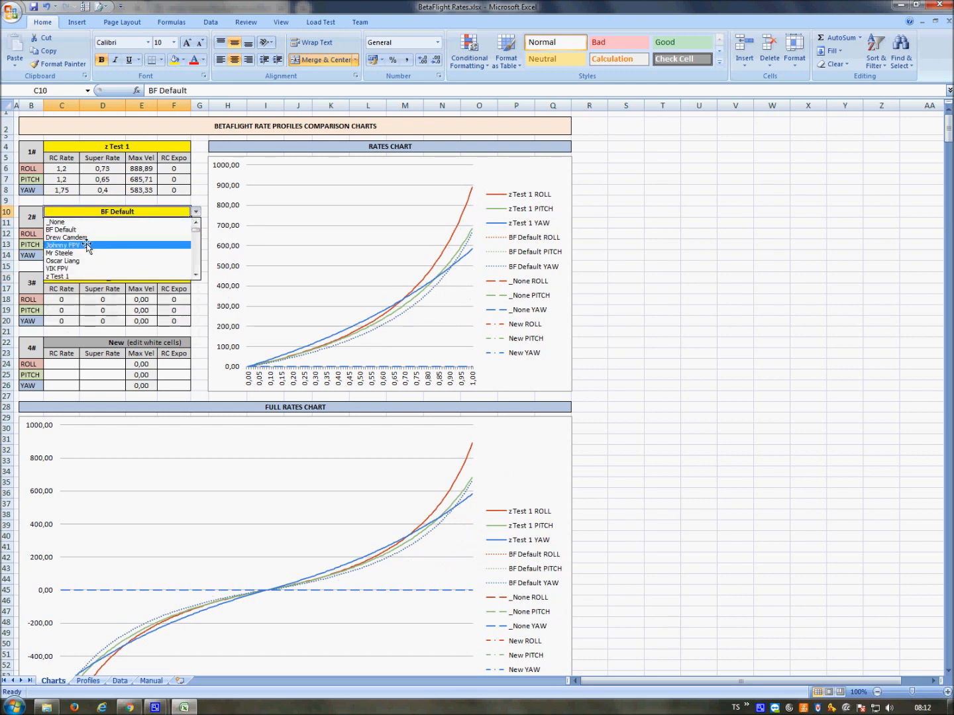
click(60, 253)
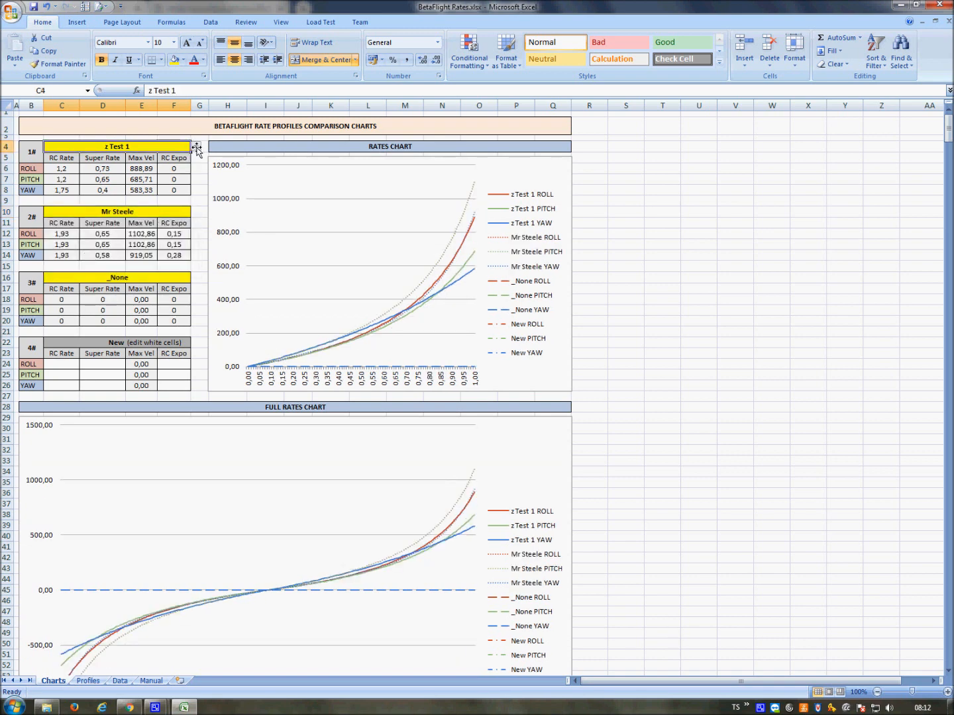
click(196, 146)
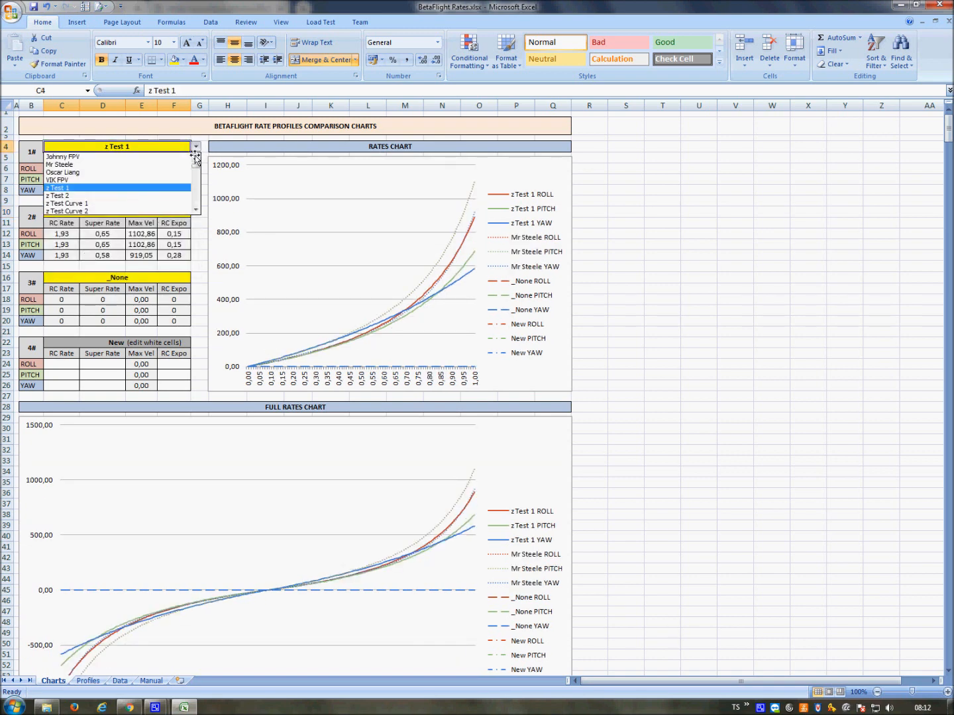
click(64, 173)
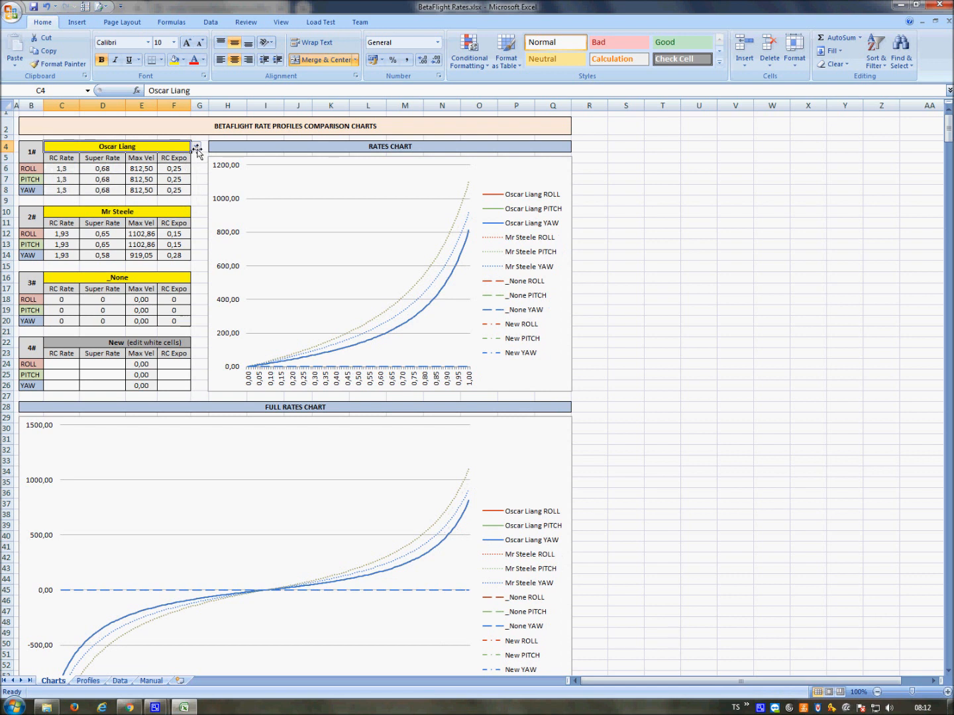
click(195, 146)
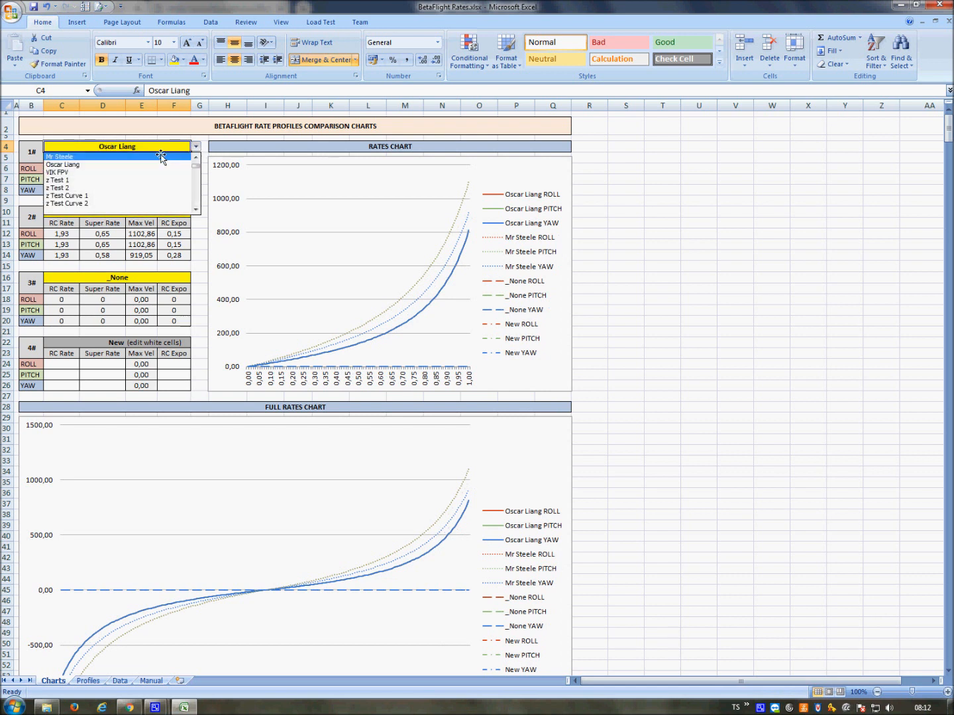
click(60, 157)
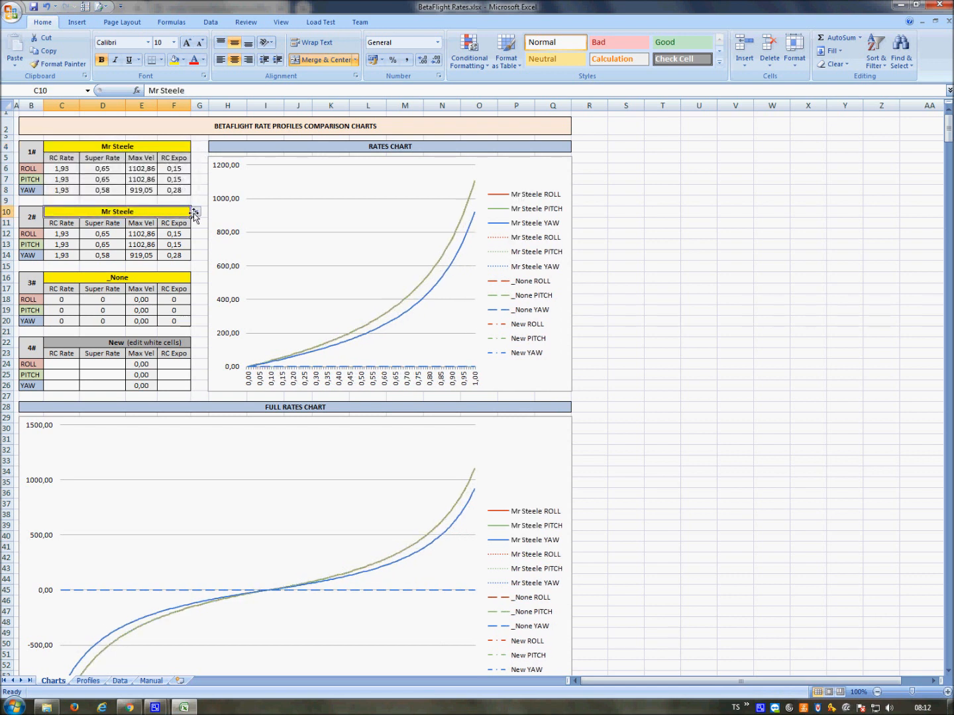
Step: Settle on Drew Camdem in the first slot with the second slot set to _None
click(118, 212)
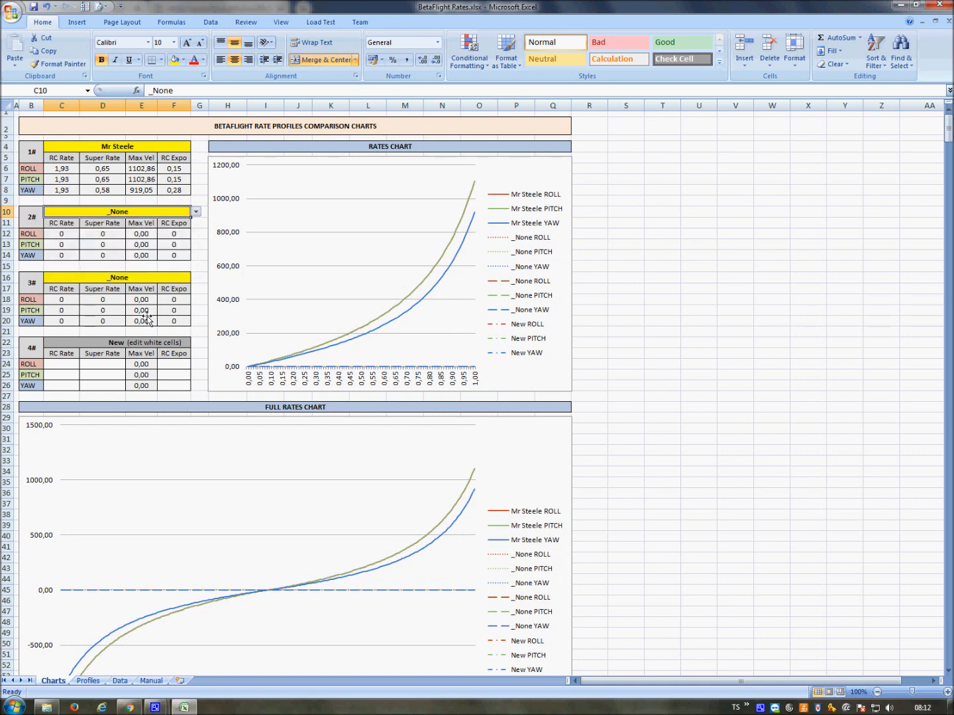
click(196, 146)
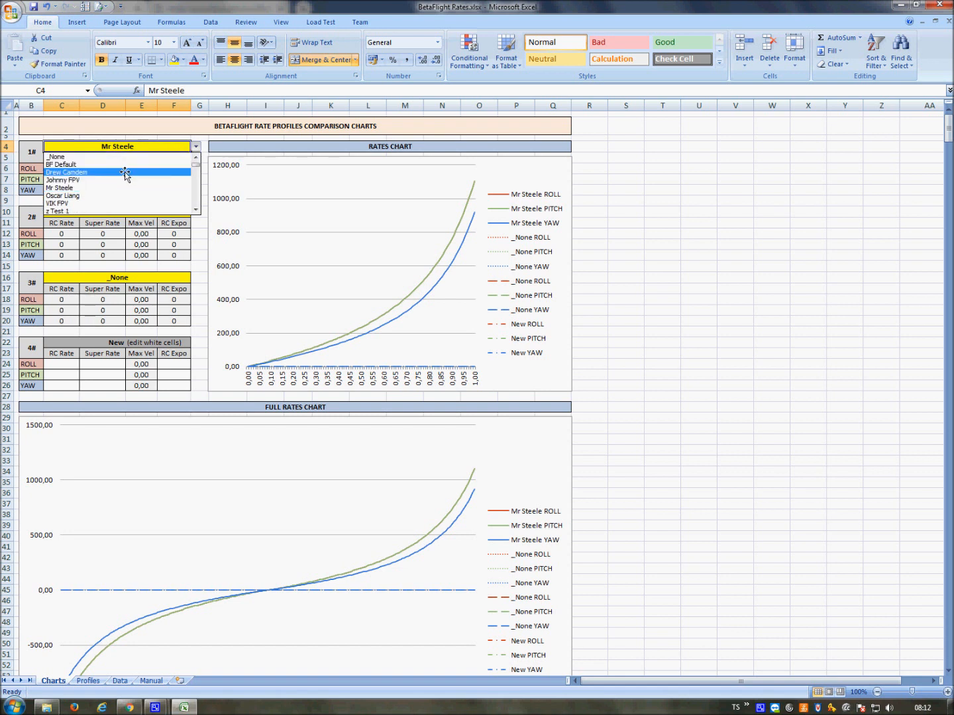
click(66, 172)
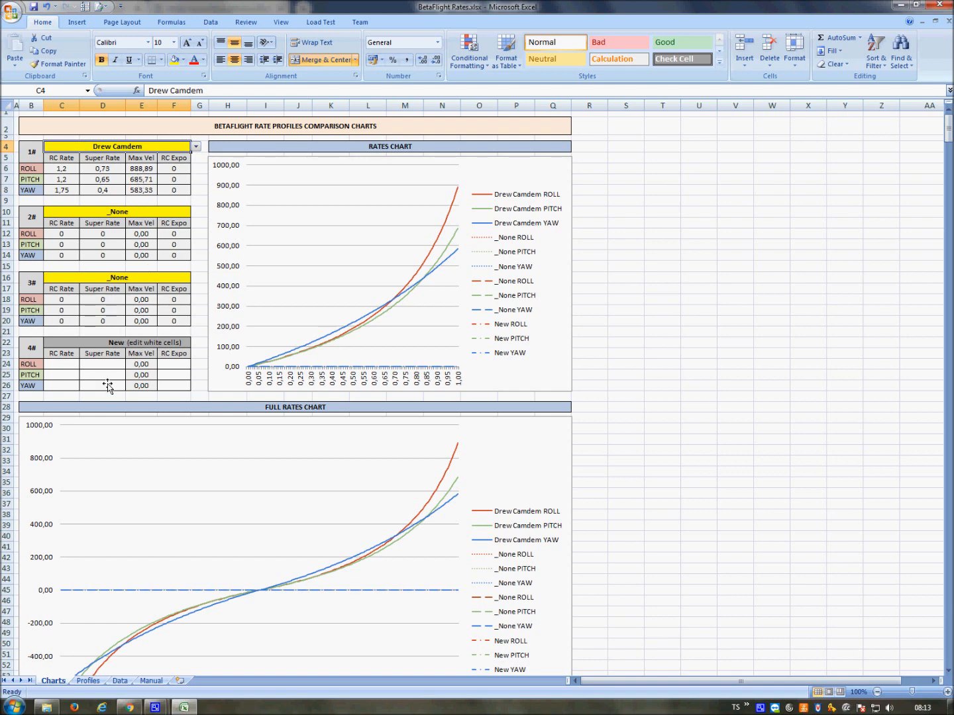
Step: Enter a 'test 3' profile with roll values 1, 0,5 and 0,3 in Profiles row 17, then return to Charts
click(87, 681)
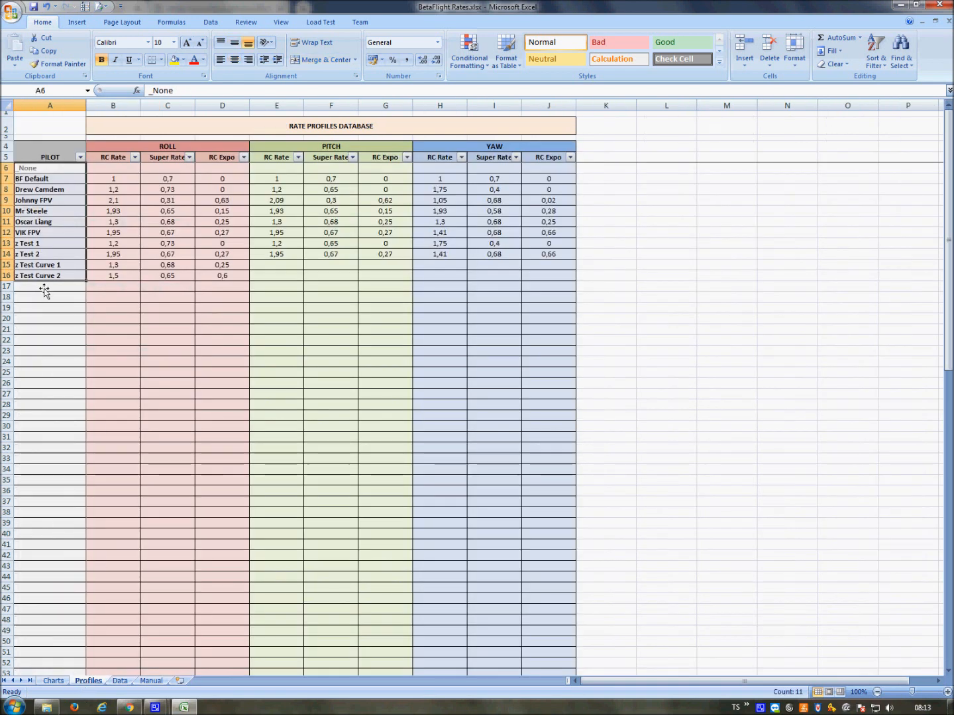
text(test 3)
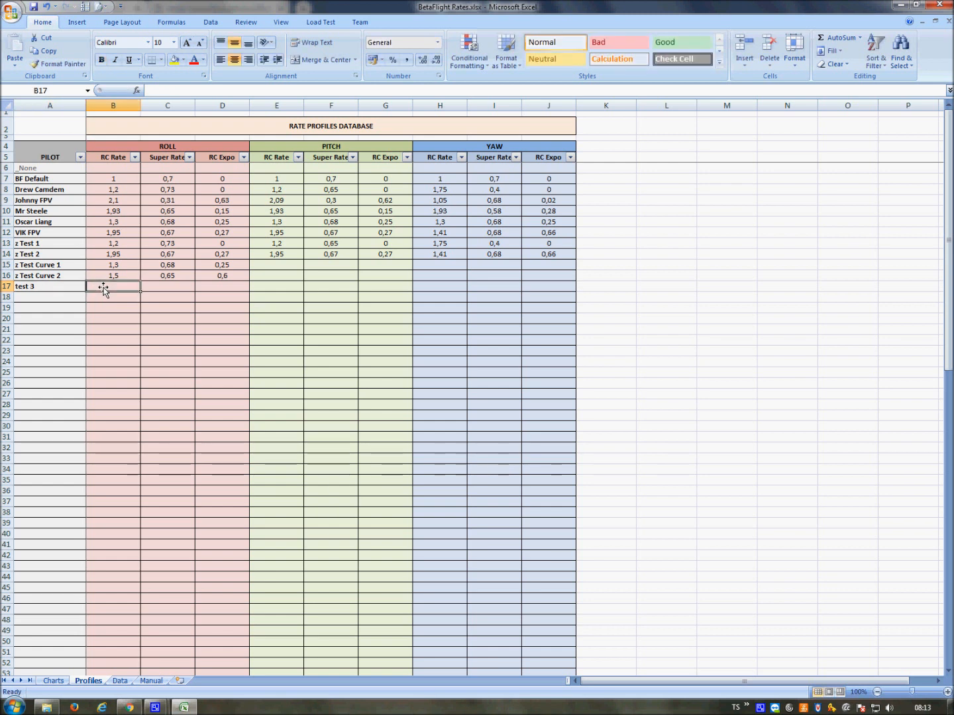
text(0,5)
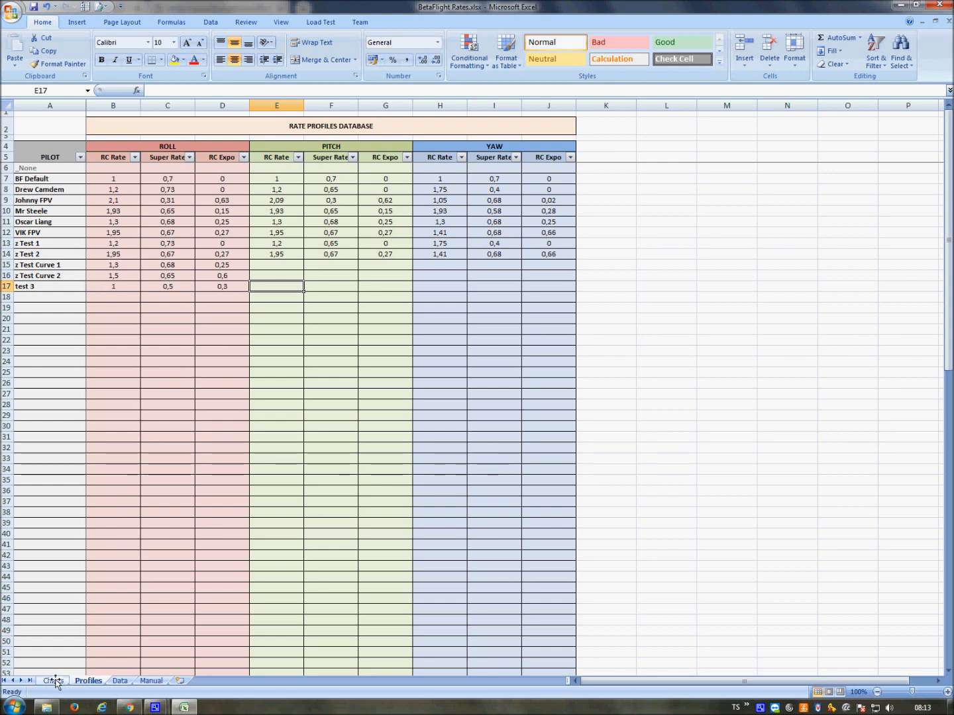
click(53, 680)
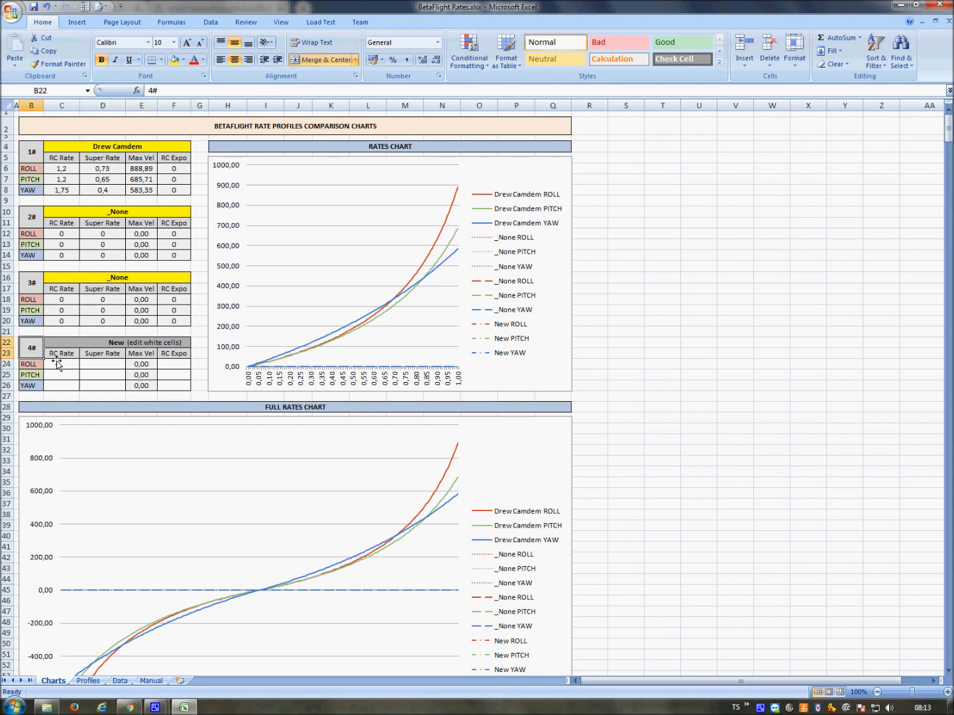
Step: Enter the New slot's roll RC rate and expo on the Charts sheet (roll 1.3/0.7/0.3)
click(61, 363)
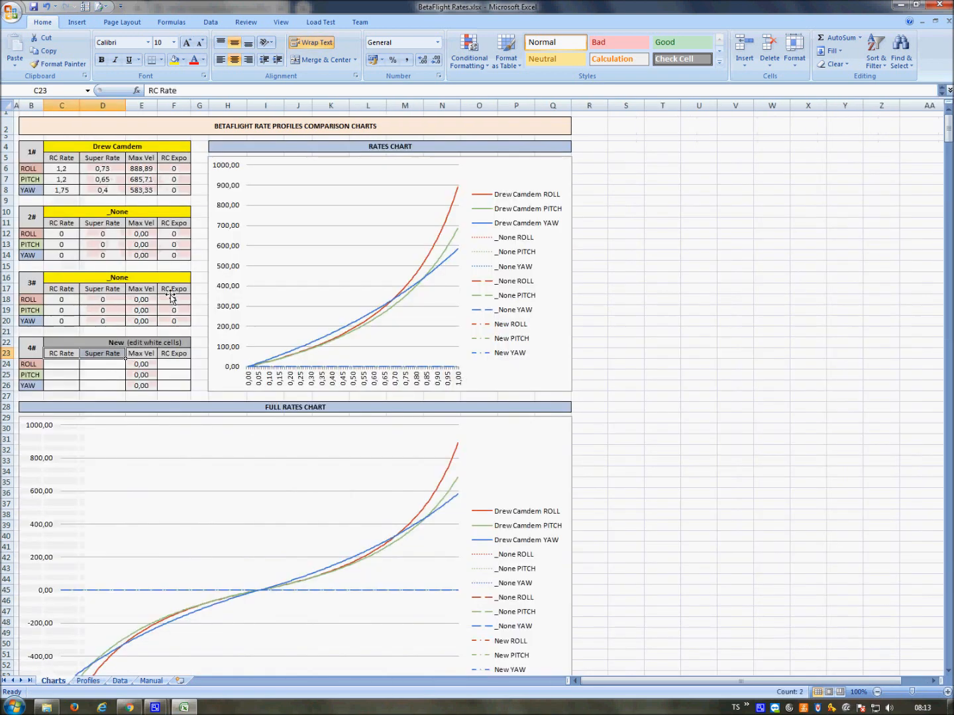
click(118, 341)
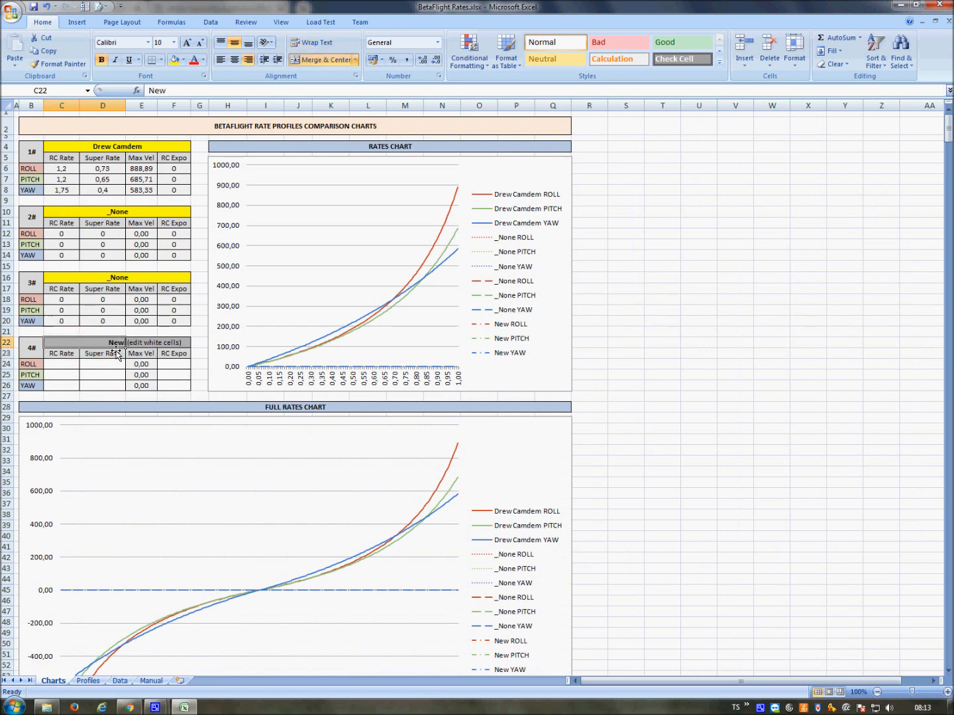
click(61, 363)
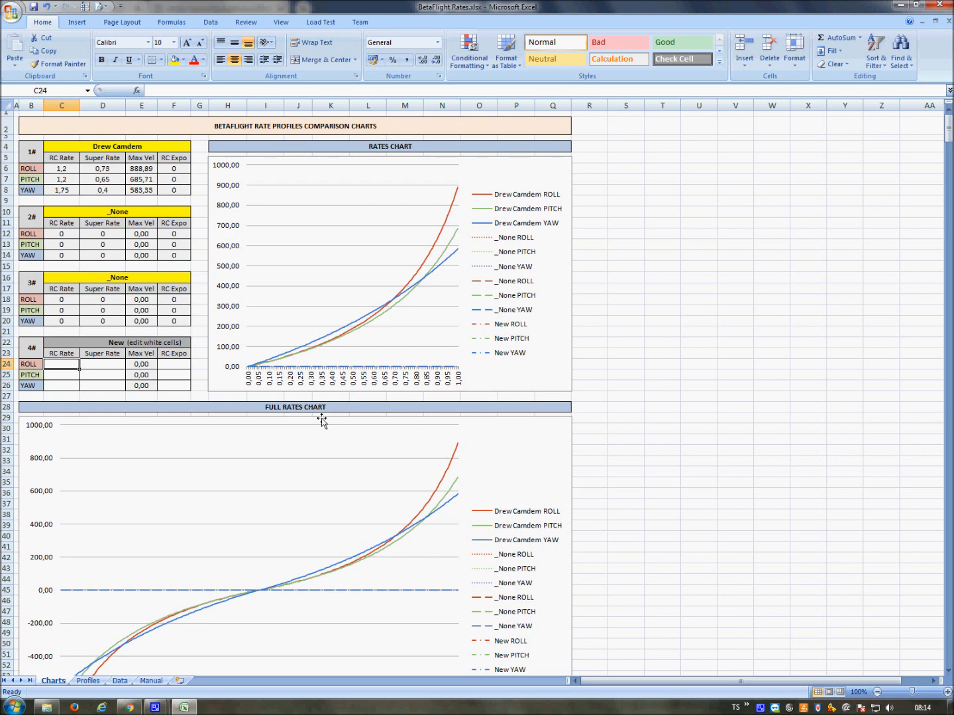
text(1,3)
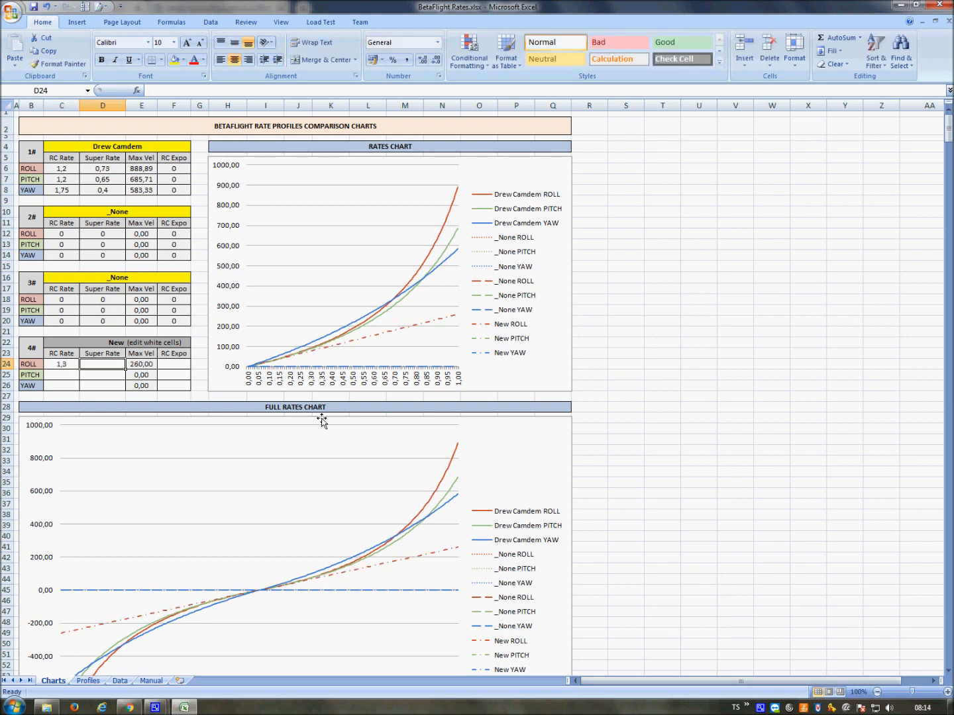
text(0,6)
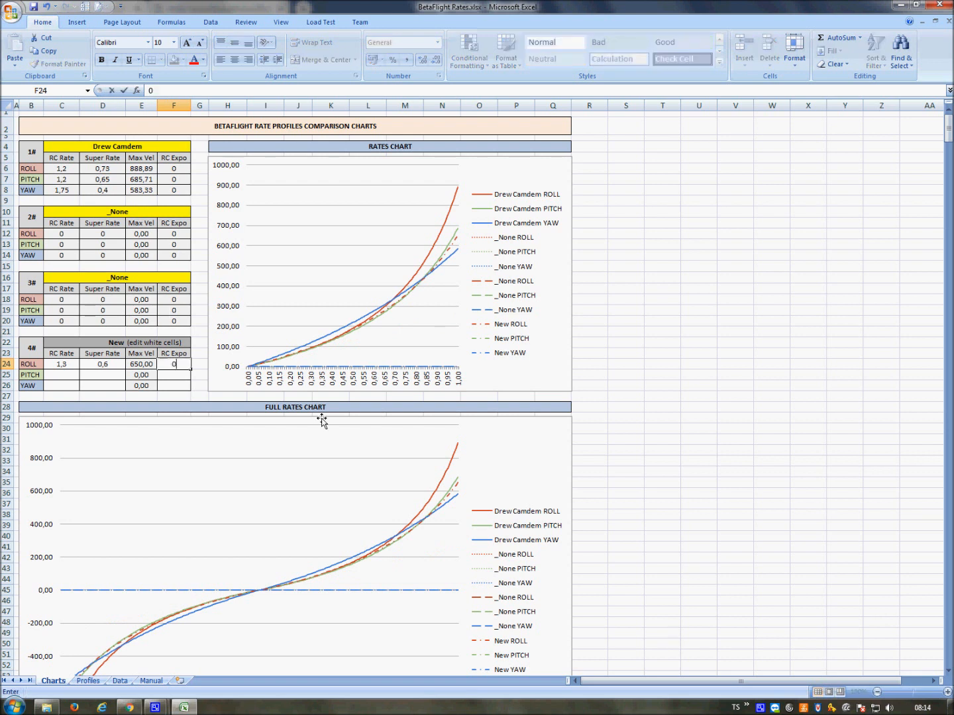
text(0,1)
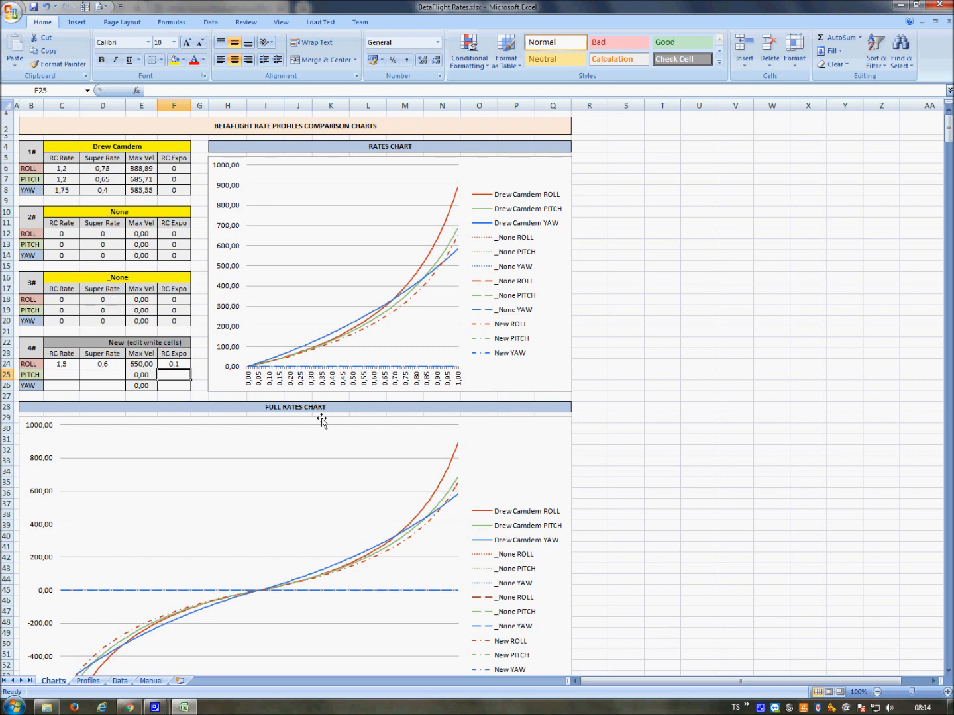
click(61, 363)
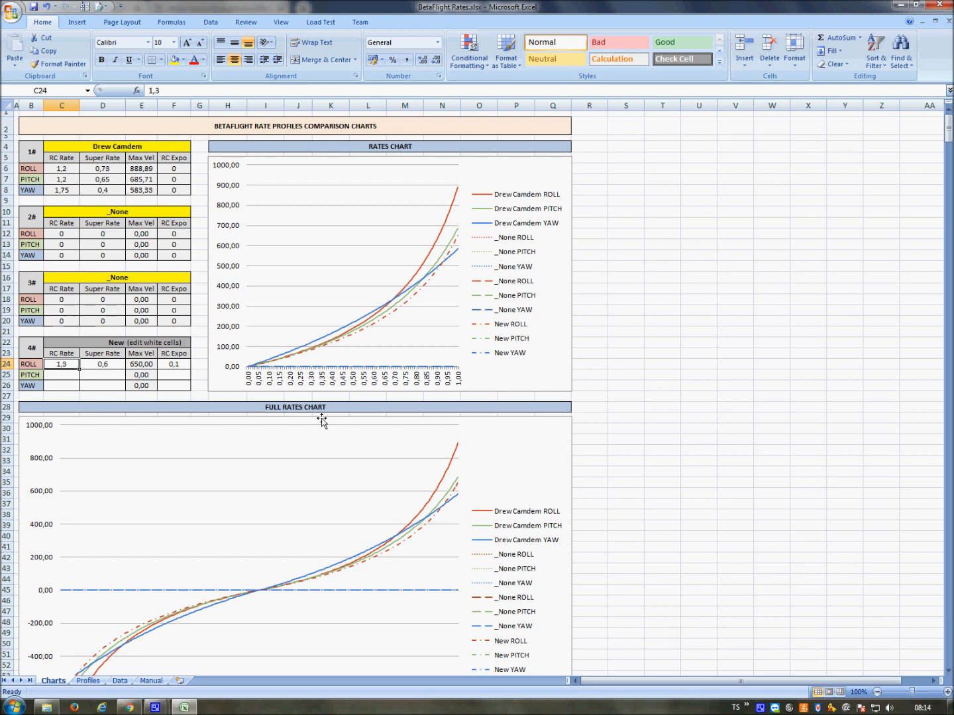
click(174, 363)
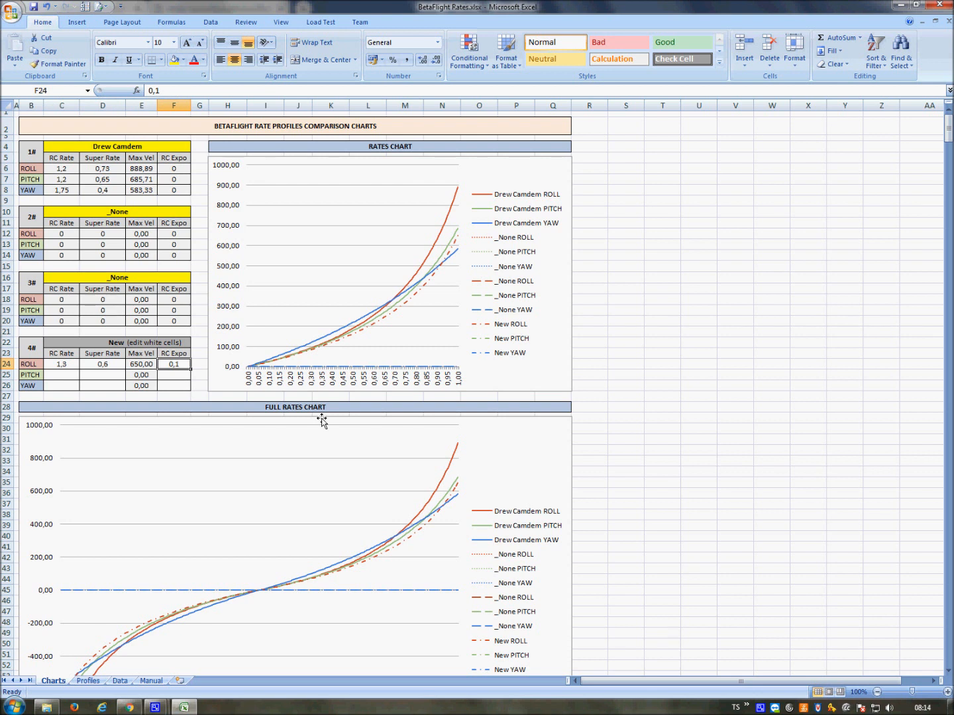
text(0)
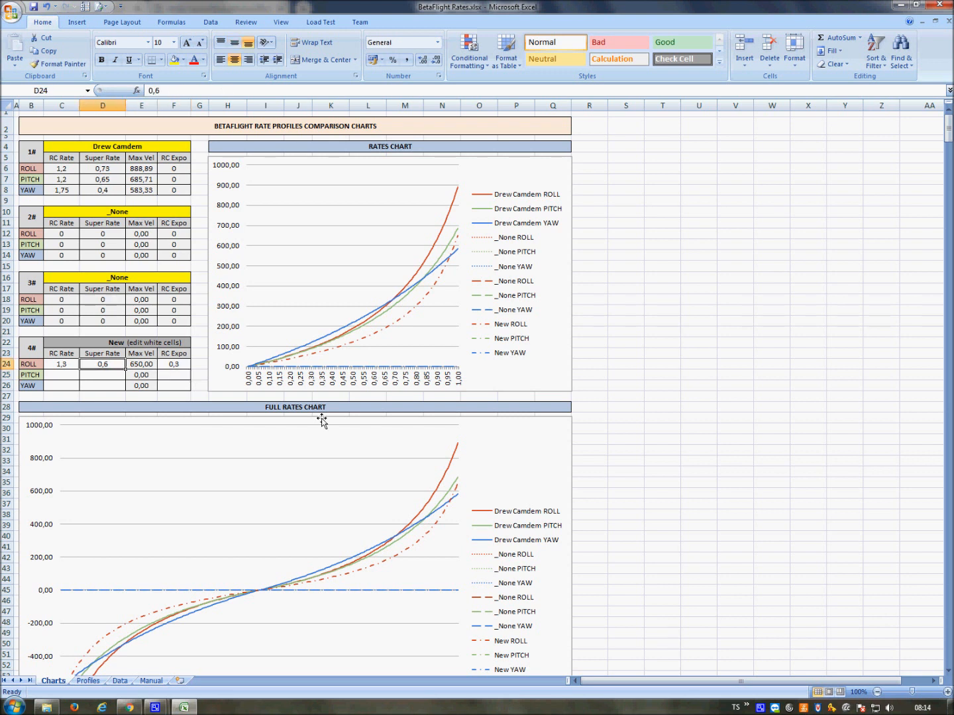
text(0,7)
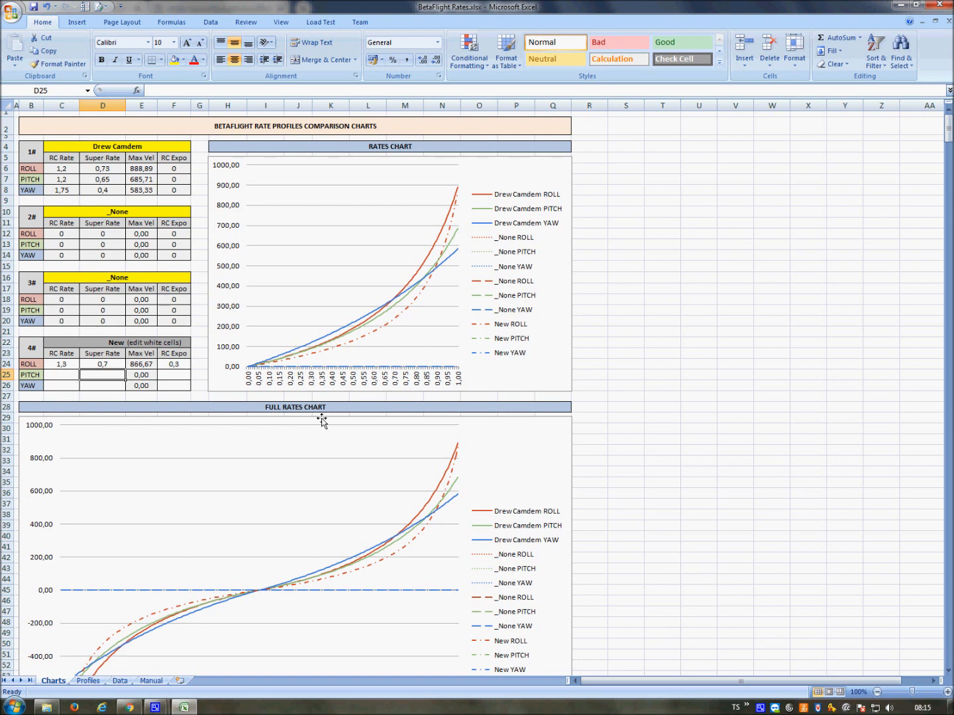
Step: Enter the New slot's pitch 1.3/0.7/0.3 and yaw 1.7/0.3/0.1 values
click(62, 375)
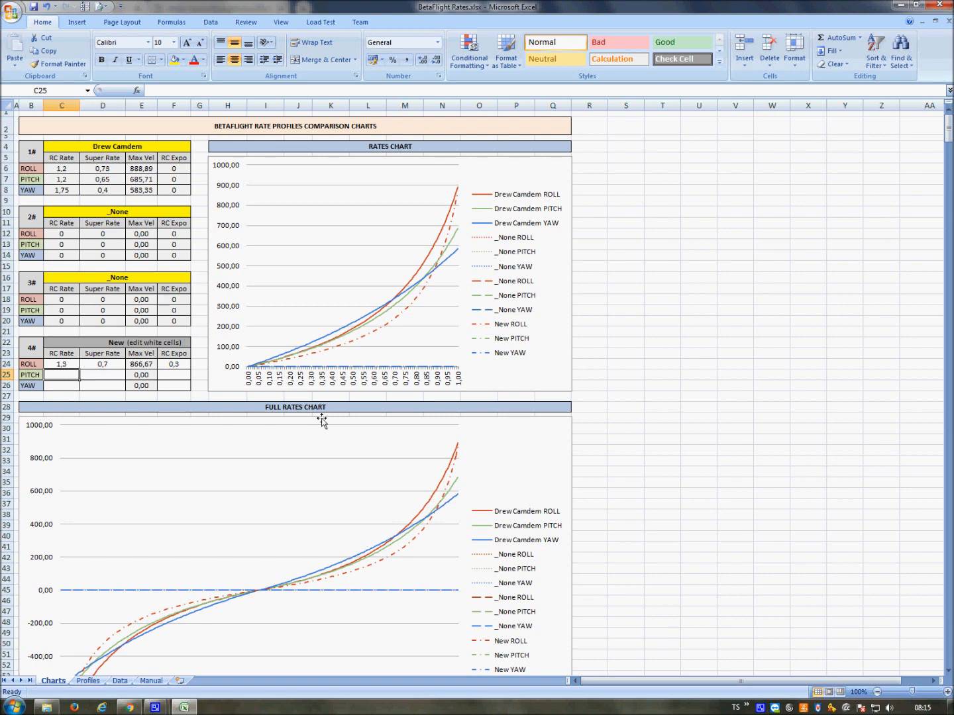
text(1,3)
click(102, 375)
text(0,7)
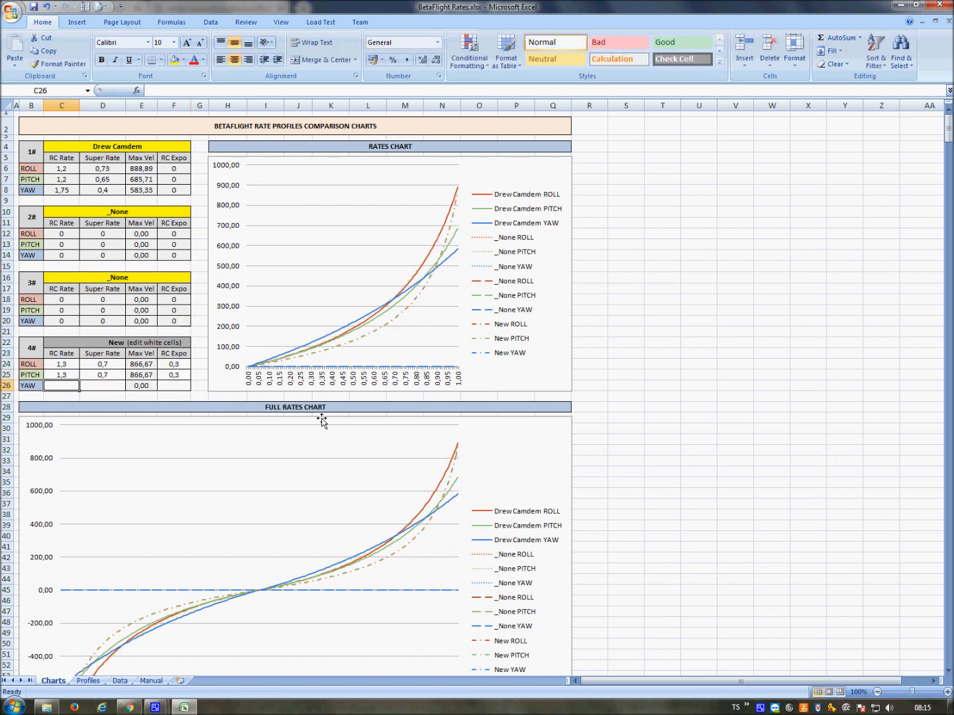
text(1,7)
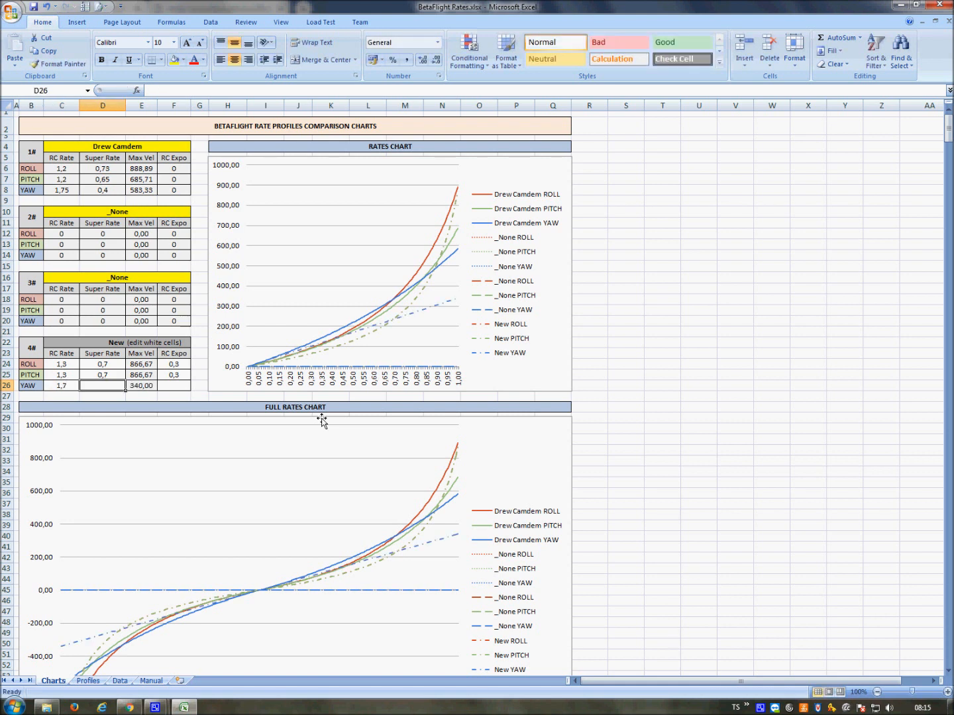
text(0,3)
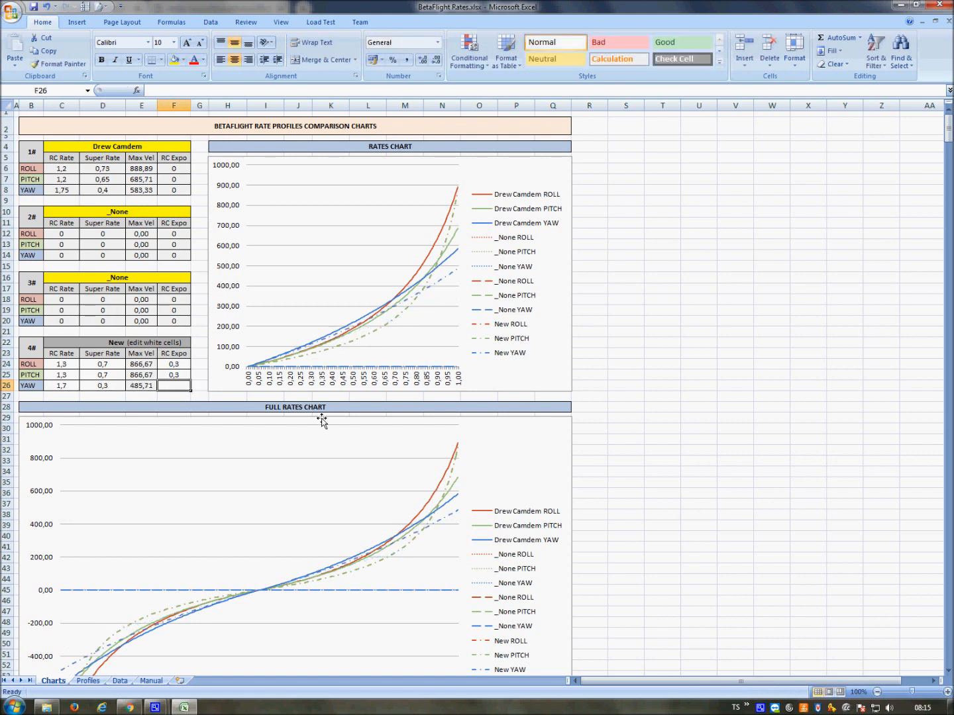
text(0,1)
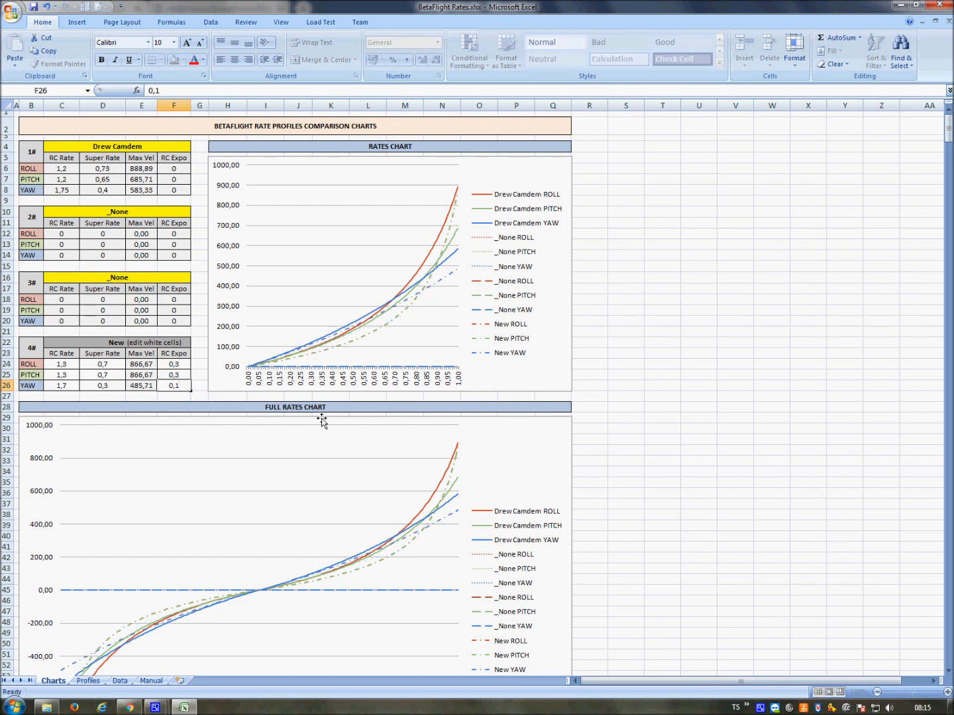
click(173, 394)
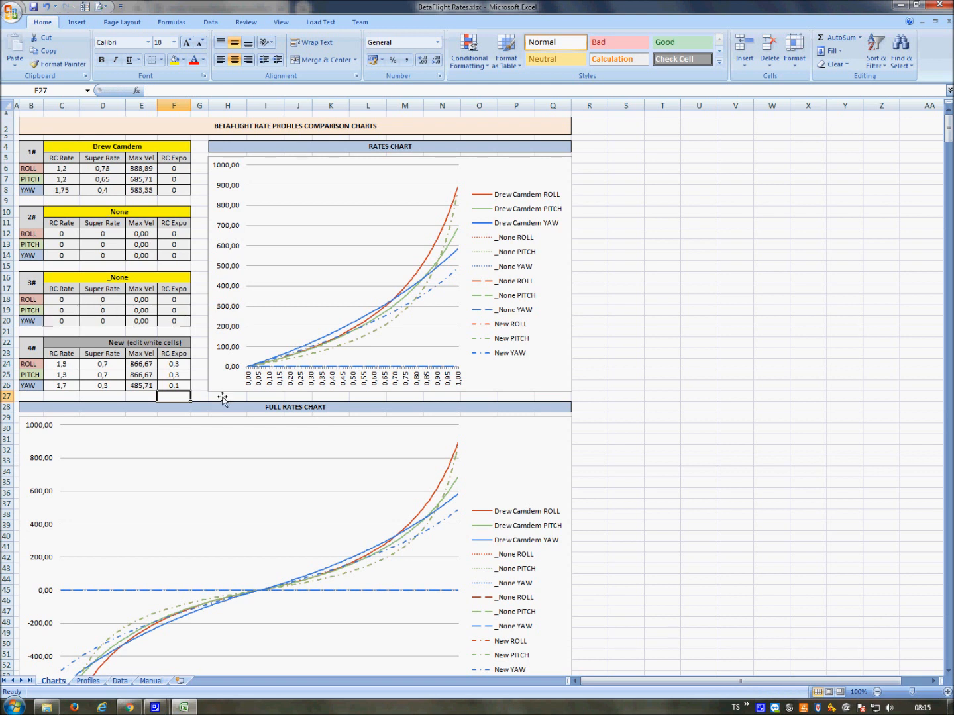
Step: Review the New profile's entries and switch to the Profiles sheet
click(174, 363)
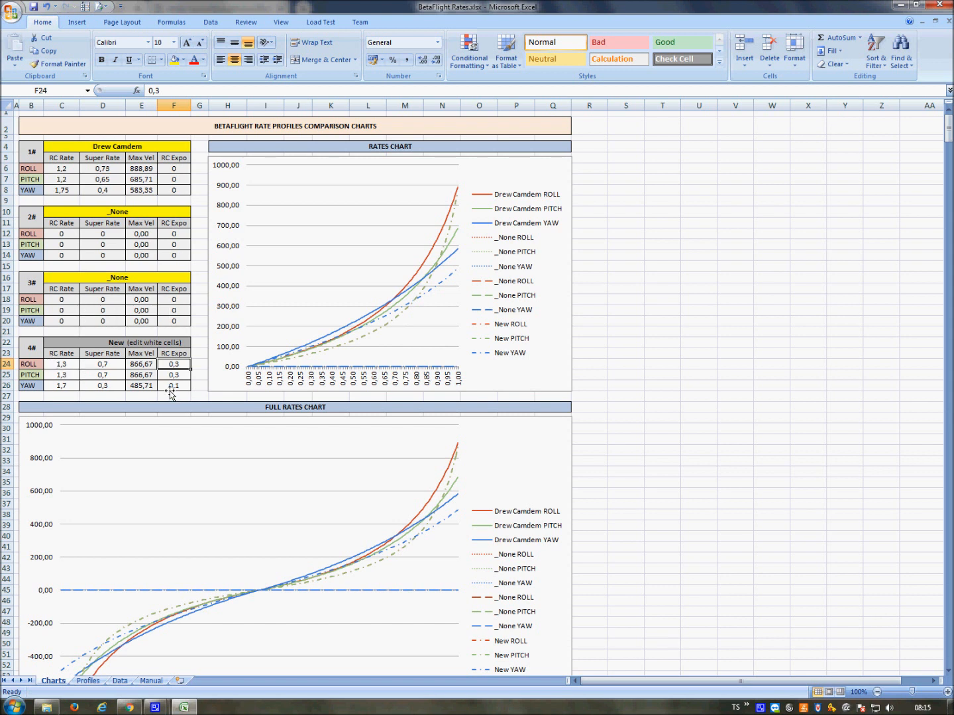
click(173, 375)
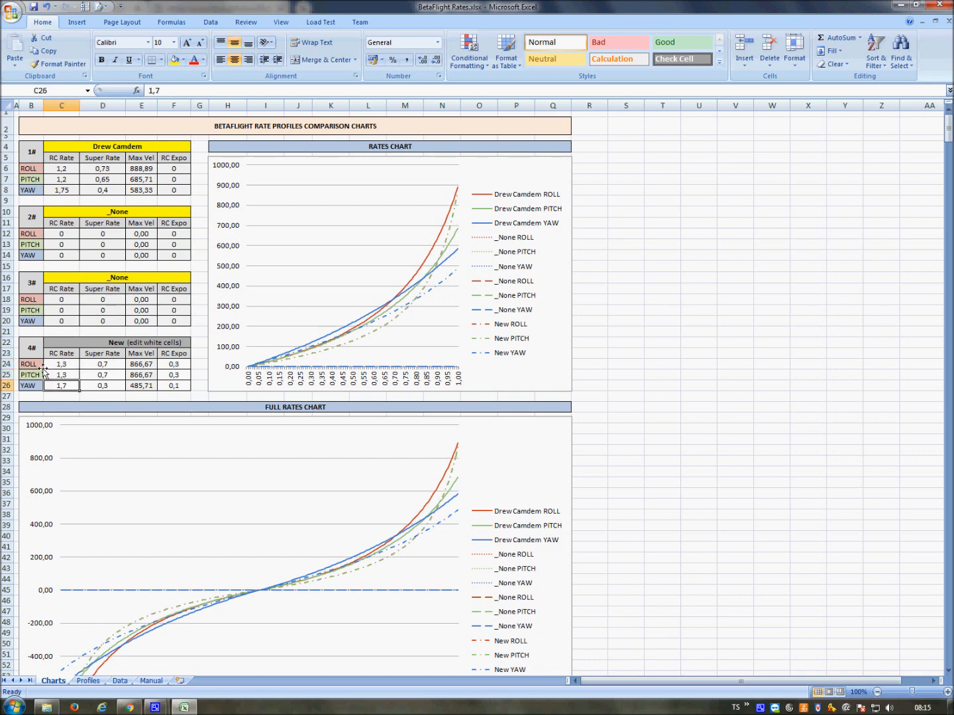
click(87, 681)
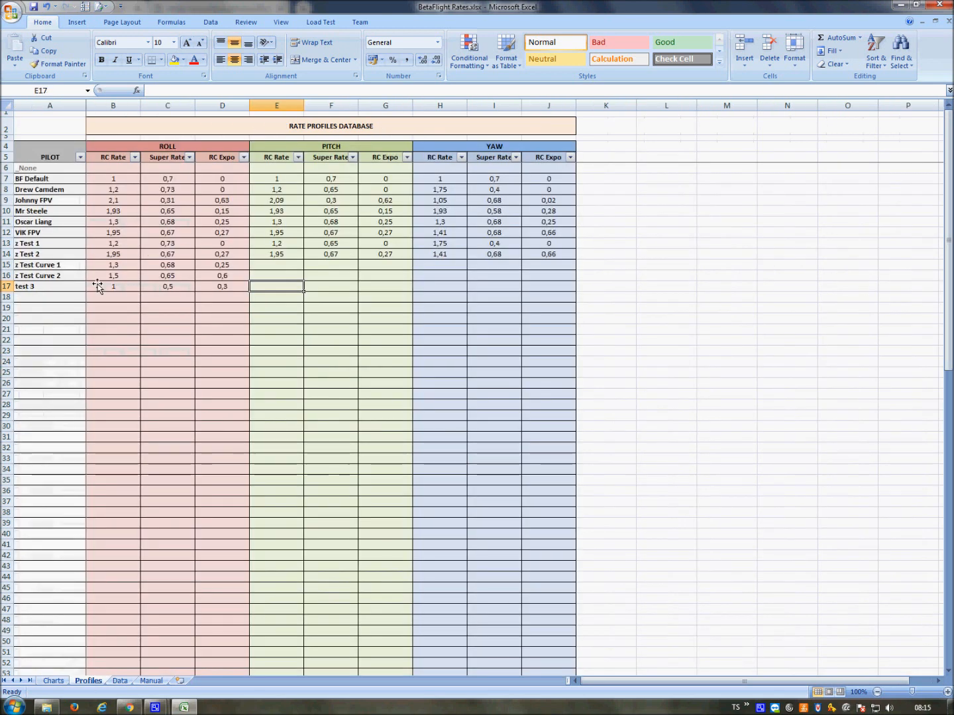
Step: Fill test 3's roll and pitch values 1.3/0.7/0.3 in row 17, reading them off Charts
click(51, 286)
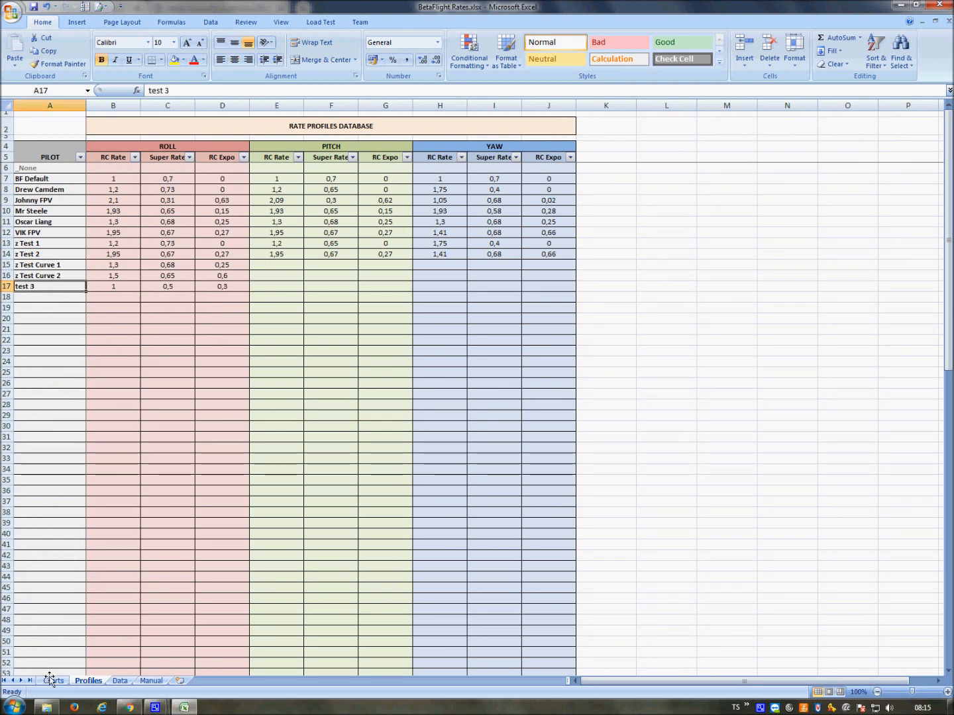
click(53, 681)
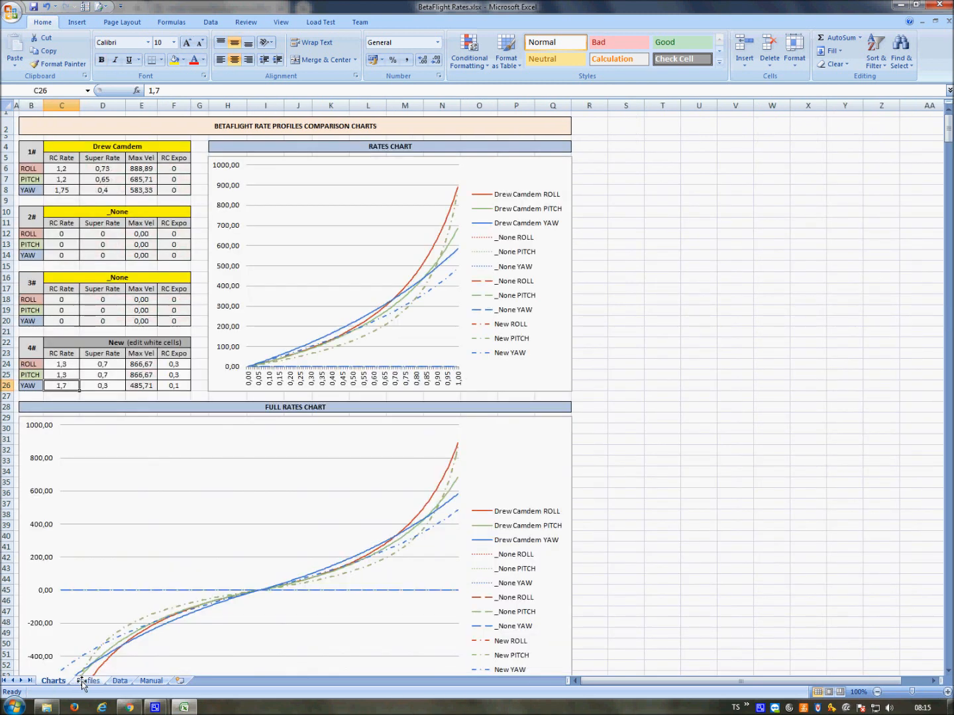
click(87, 681)
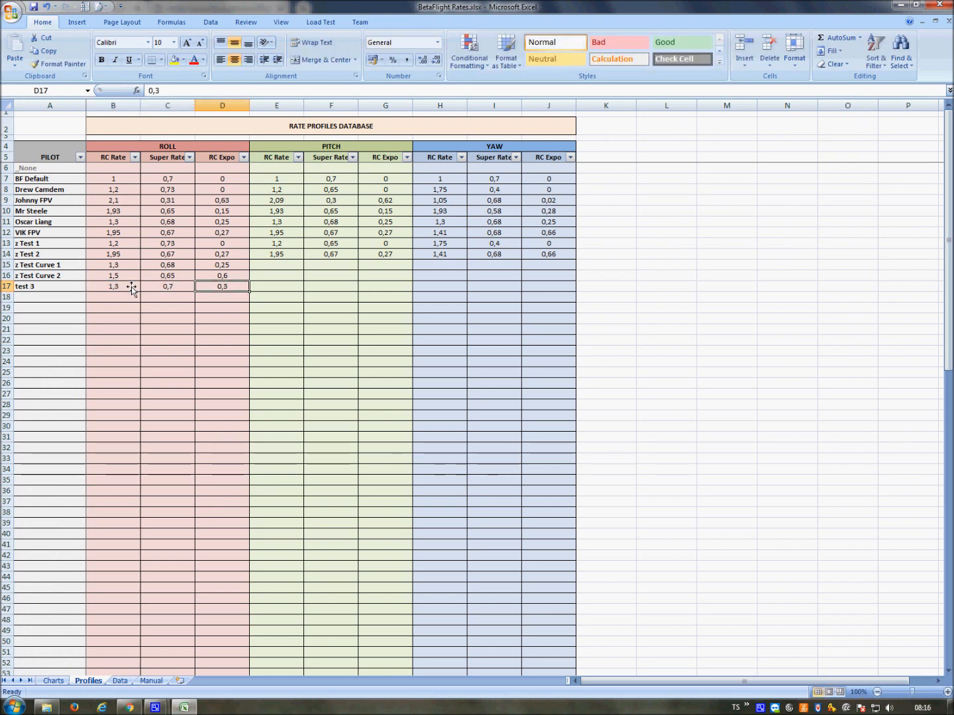
click(53, 681)
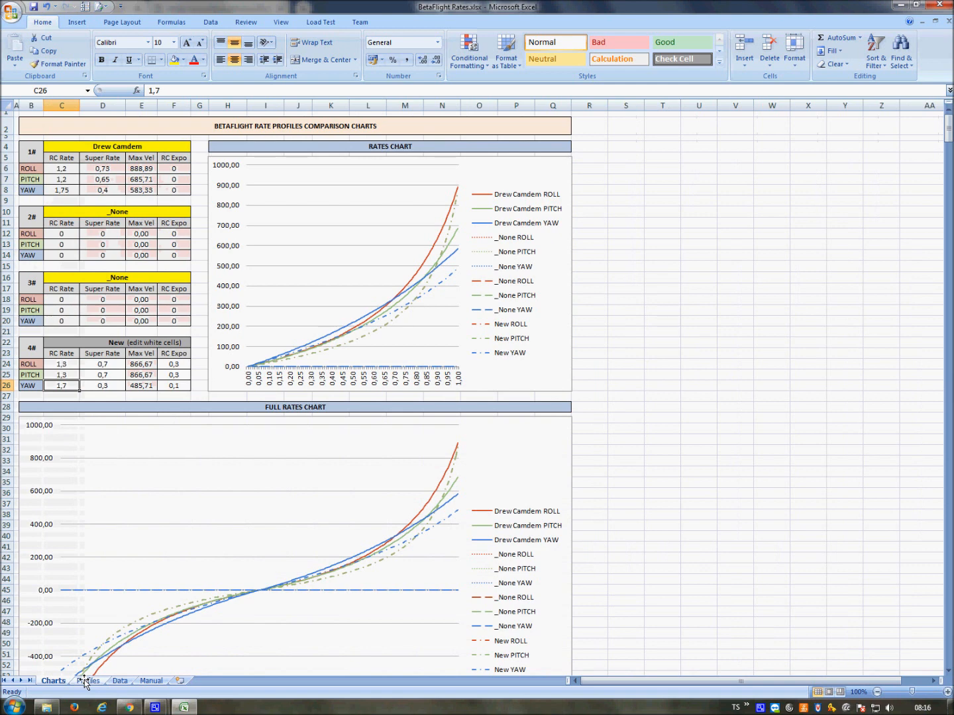
click(87, 681)
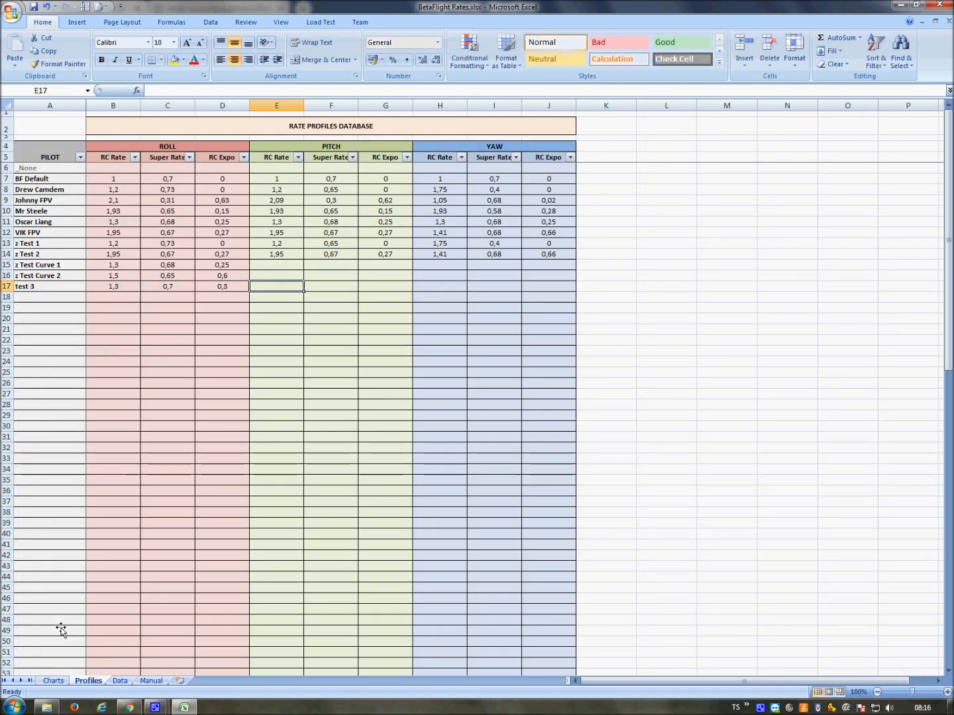
text(1,3)
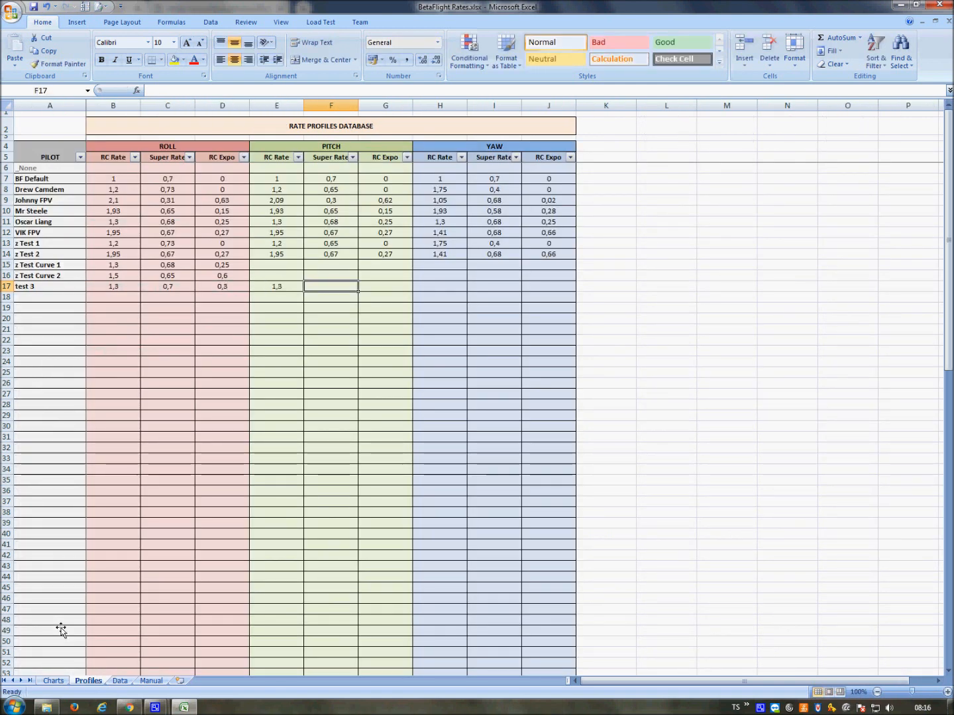
text(0,7)
click(386, 286)
text(0,3)
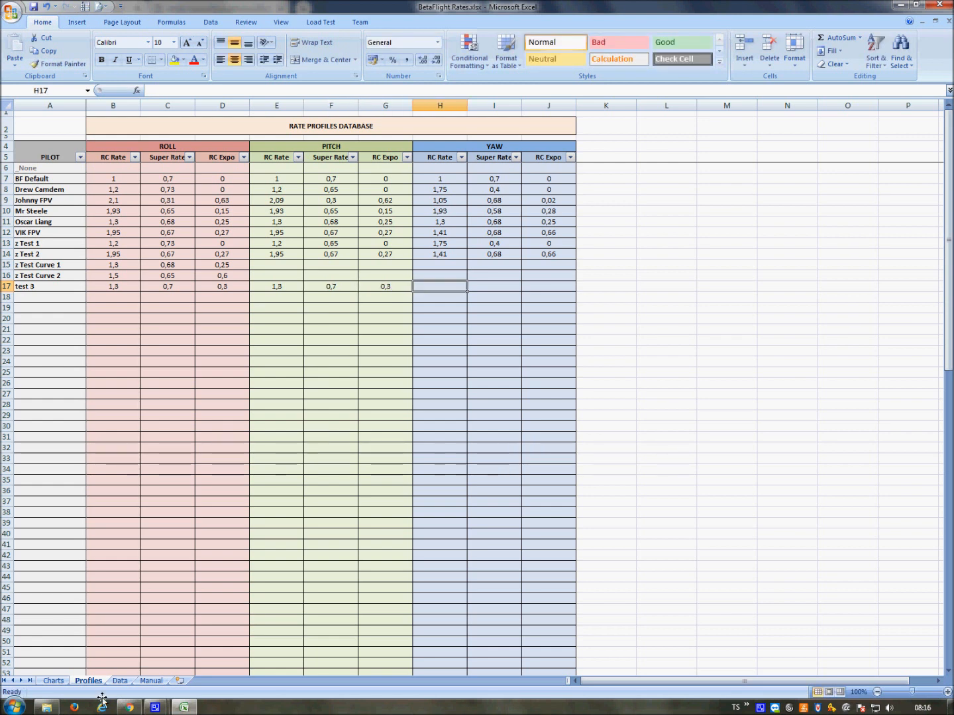
Step: Fill test 3's yaw values 1.7/0.3/0.1 and return to the Charts sheet
click(53, 681)
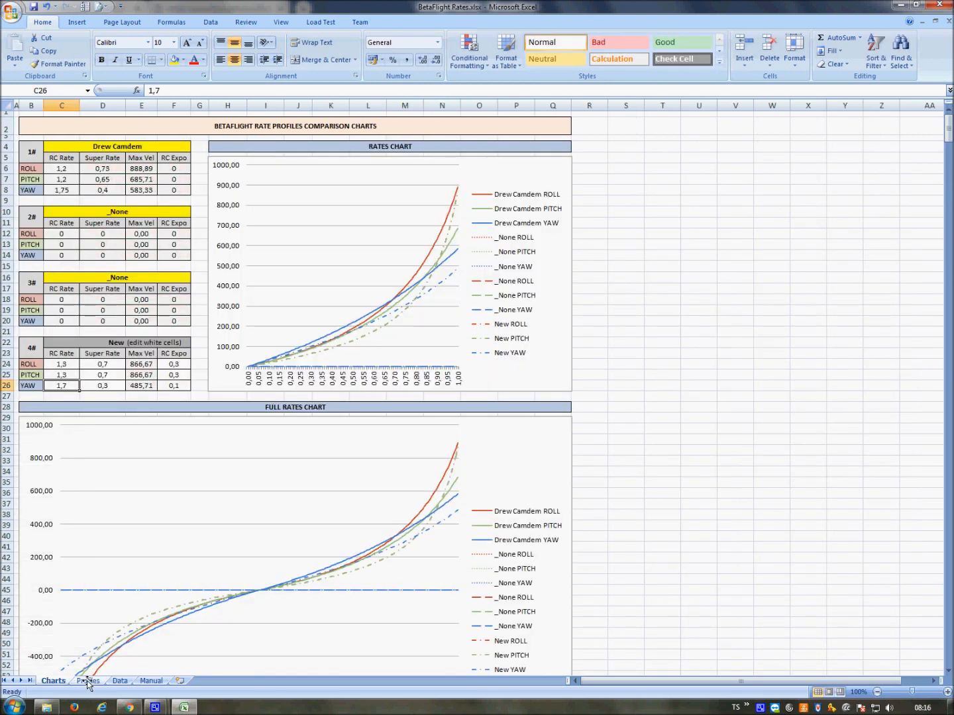
click(88, 681)
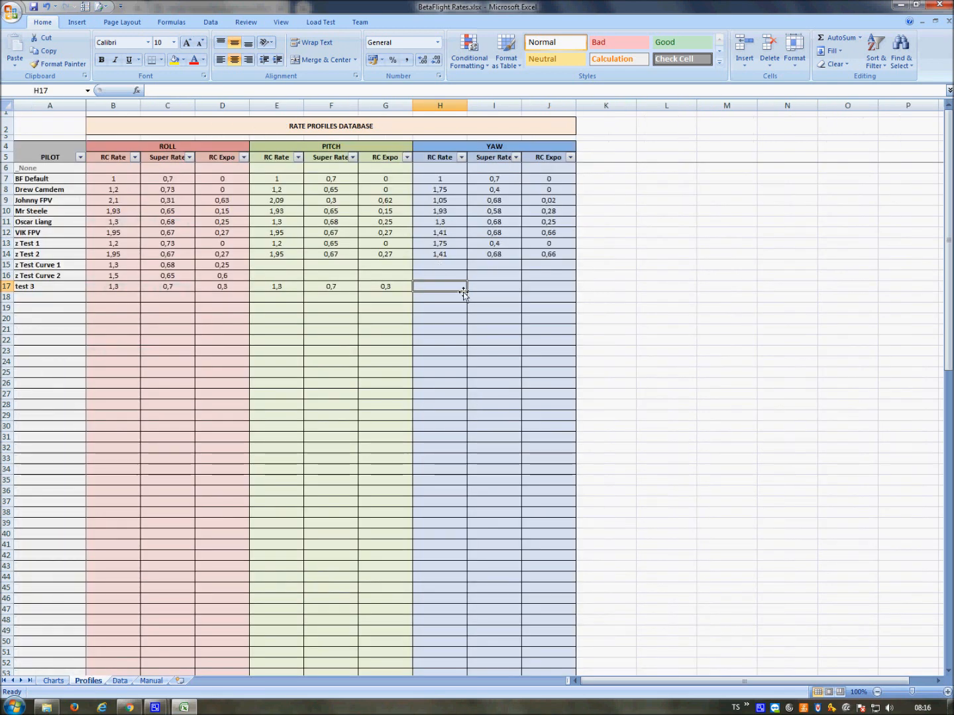
double_click(439, 286)
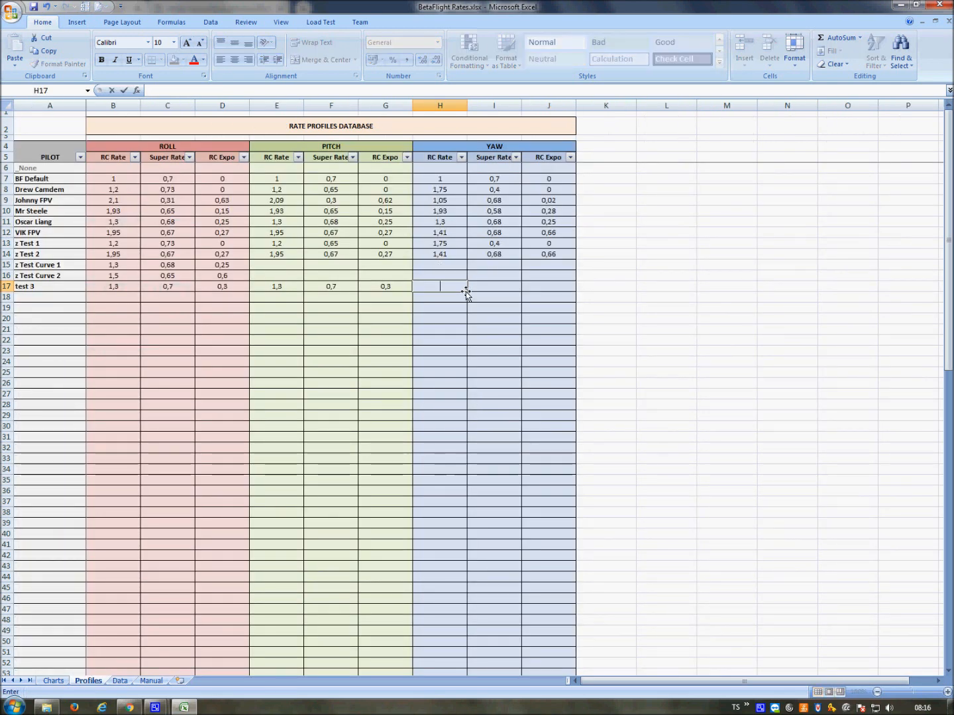
text(1,7)
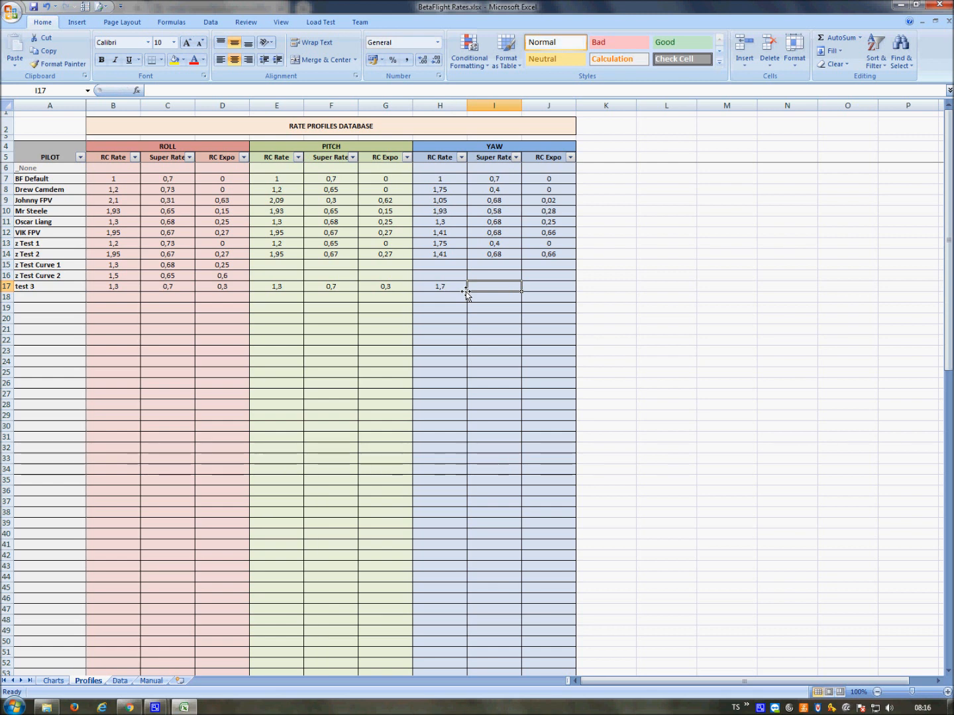
text(0,3)
click(549, 286)
text(0,1)
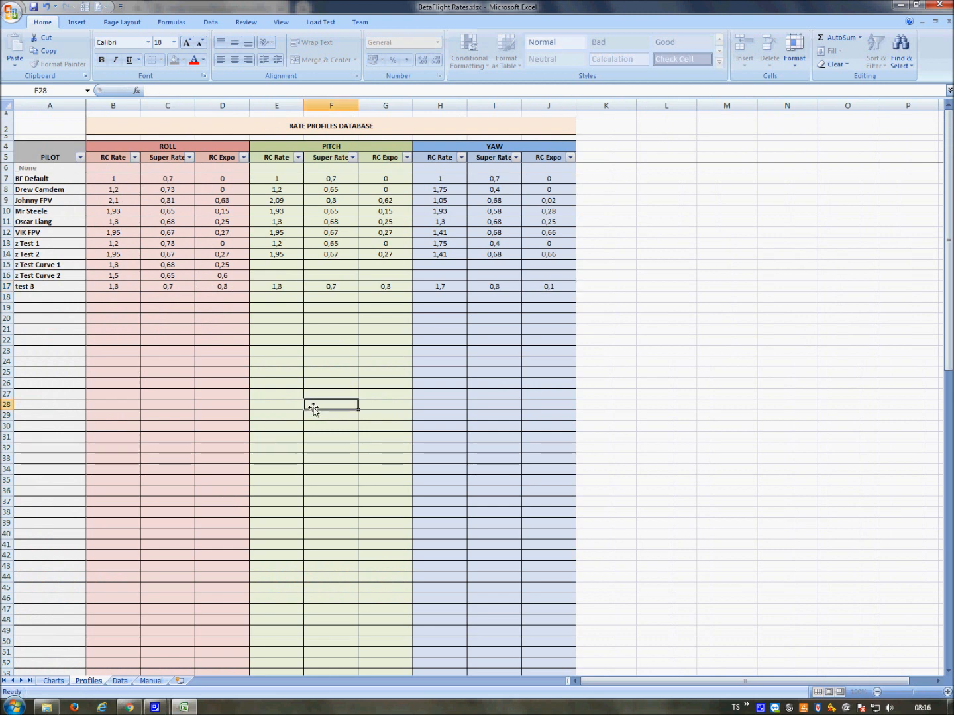
click(53, 681)
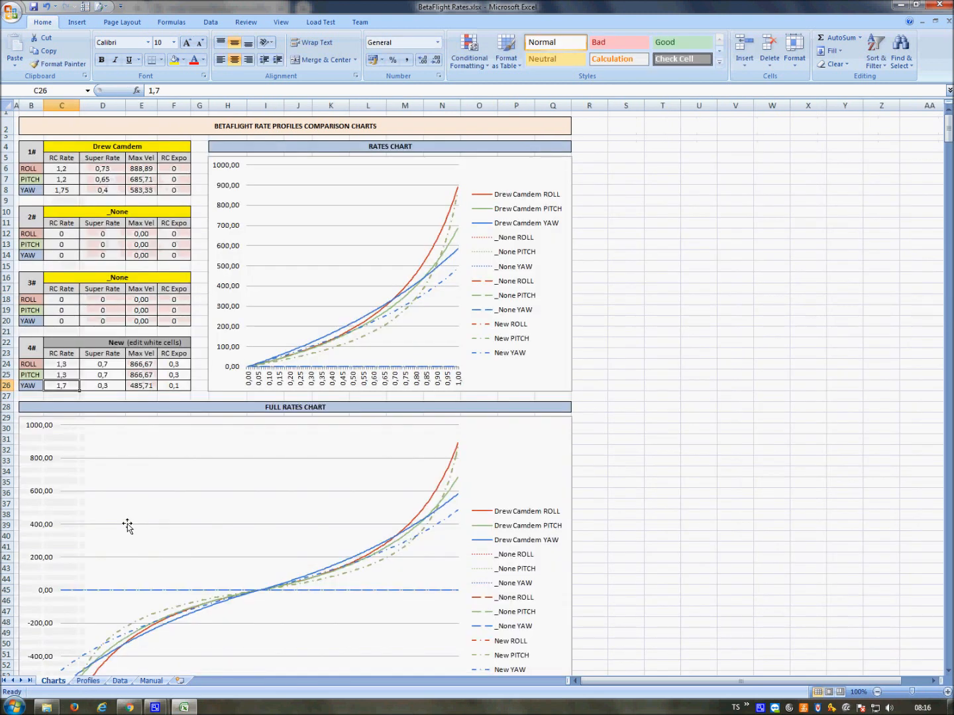
mouse_move(174, 192)
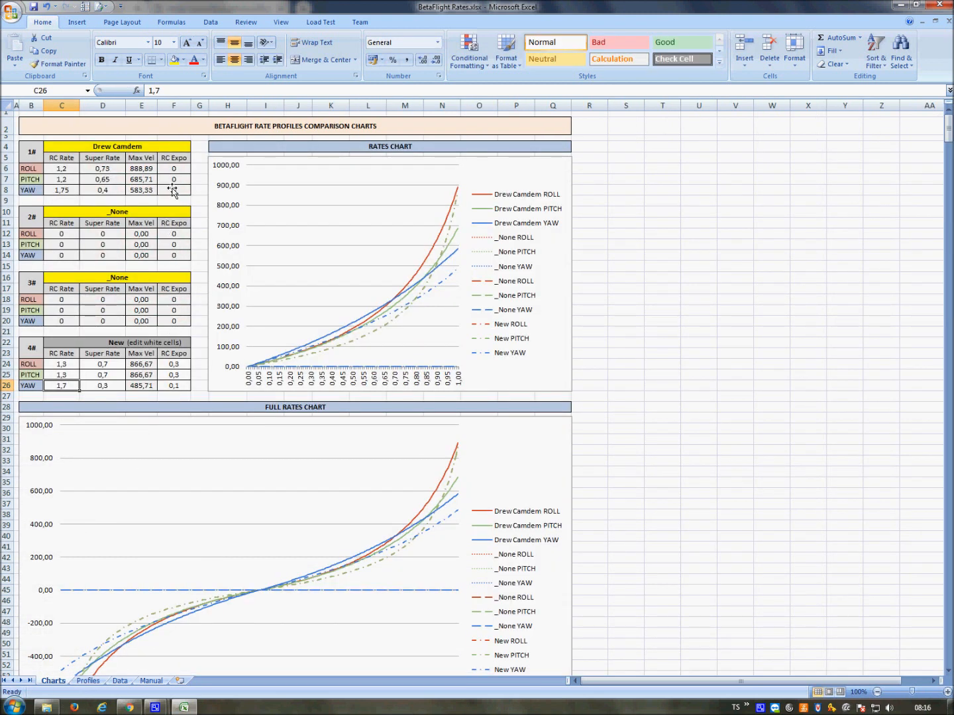
Step: Clear the New slot's rate values, set chart slot 2# to test 3 and slot 1# to _None
drag(63, 363, 103, 375)
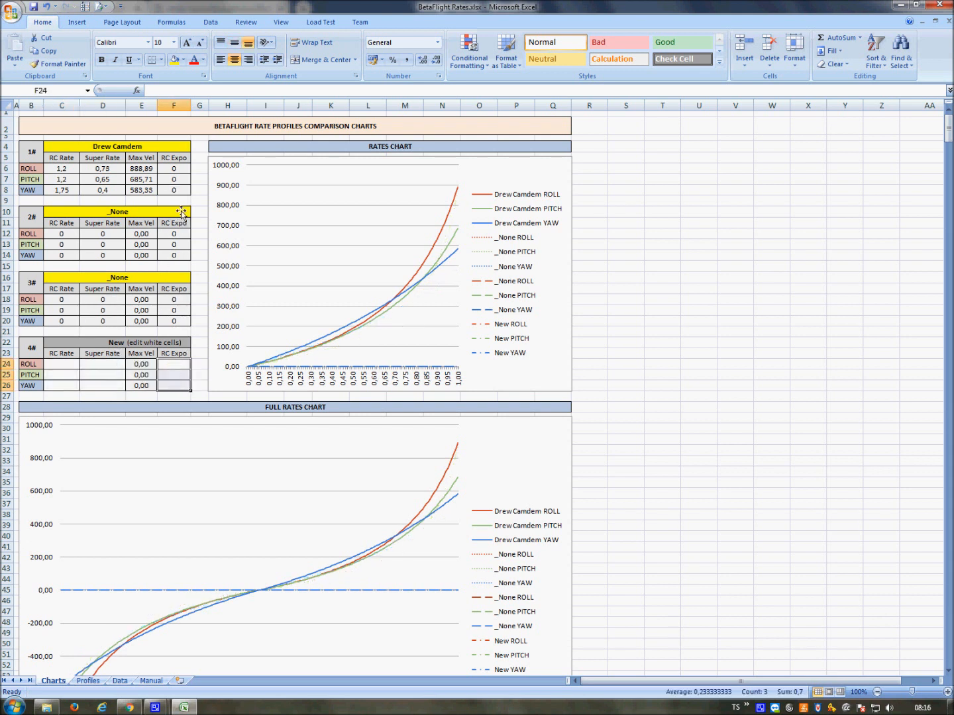
click(195, 212)
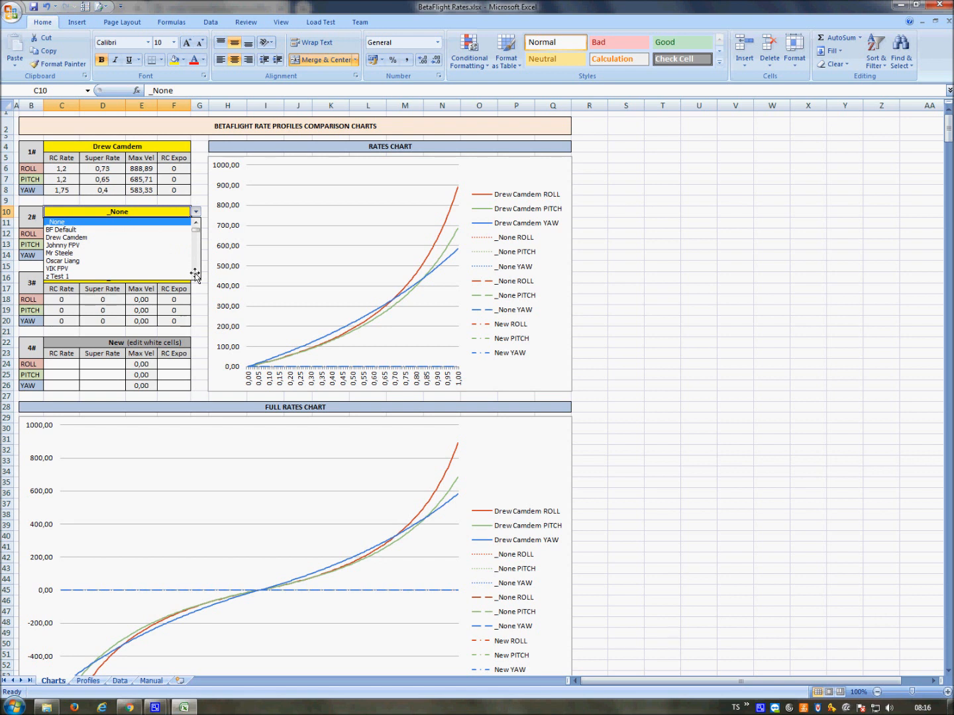
click(118, 276)
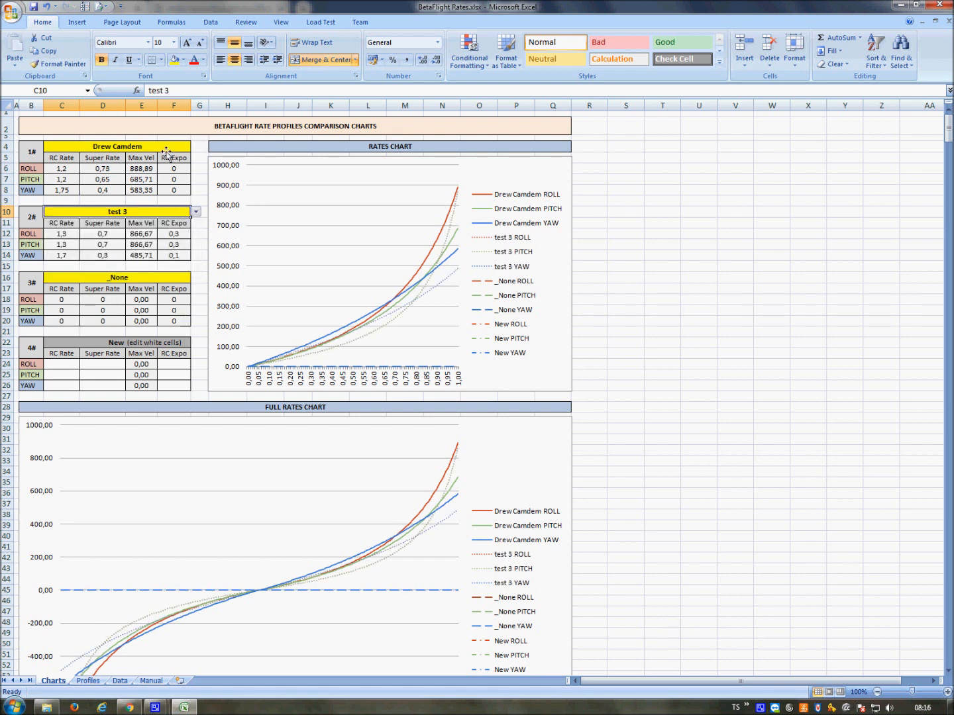
click(196, 146)
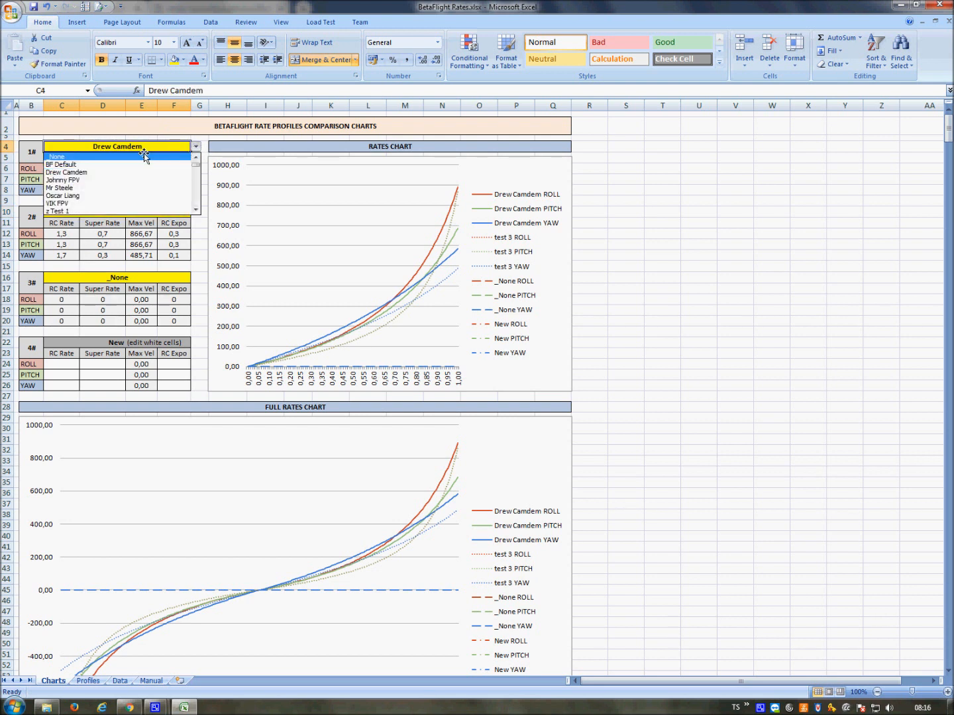
click(58, 156)
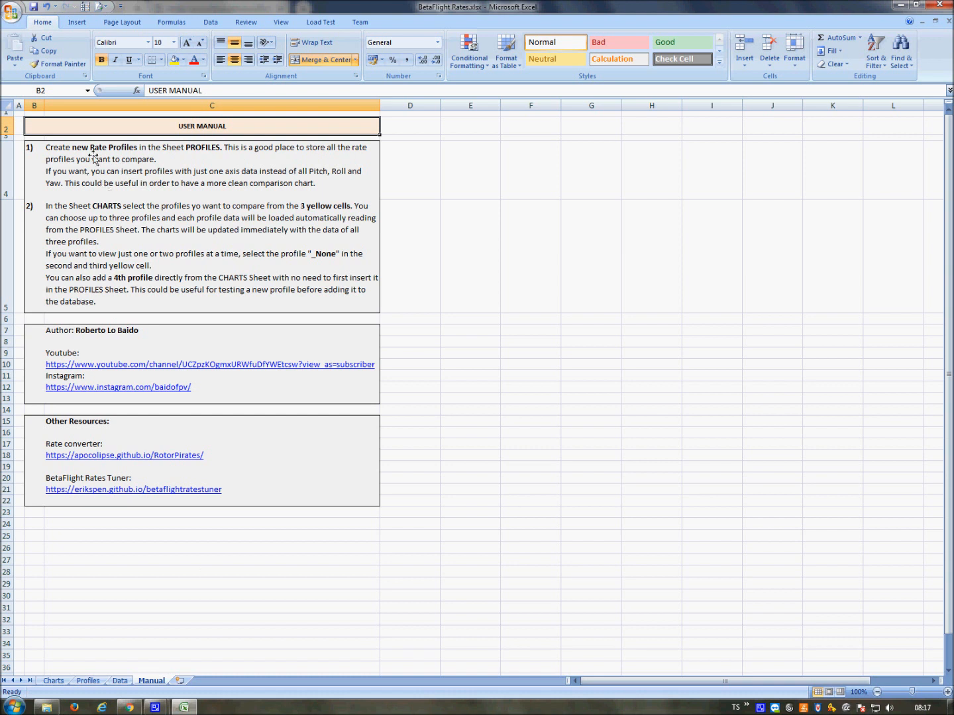
mouse_move(144, 232)
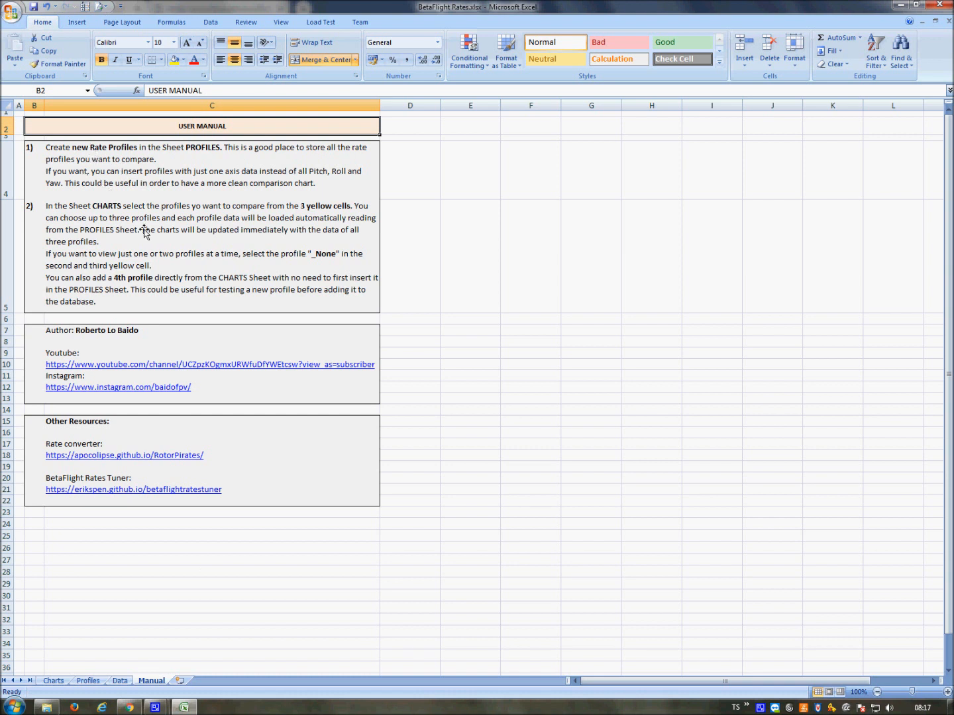
mouse_move(143, 435)
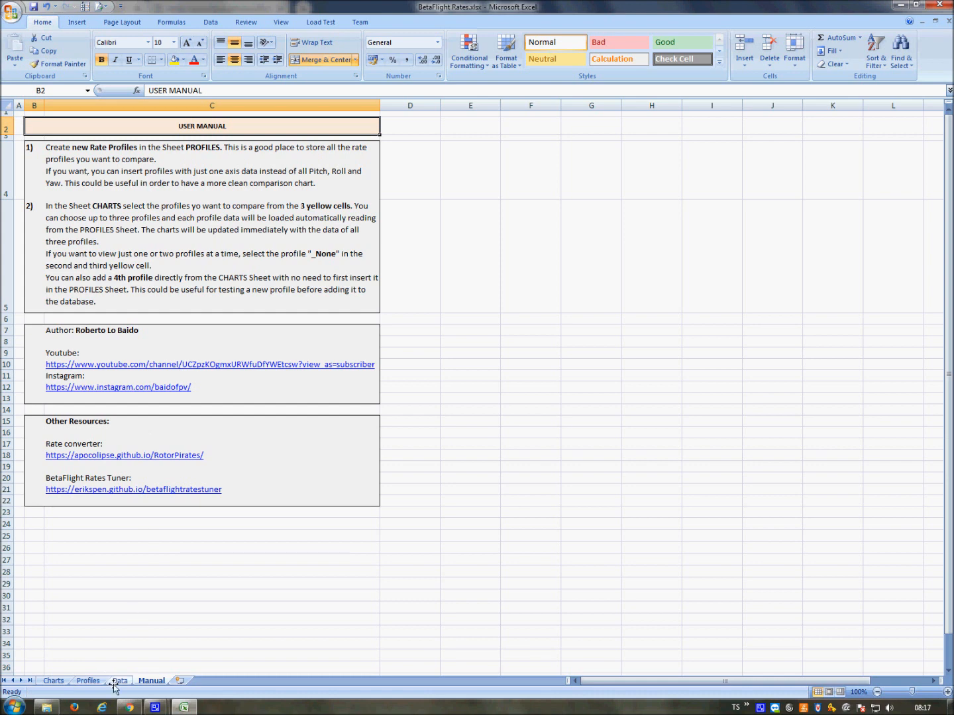
Step: Browse the Data and Profiles sheets, then return to Charts plotting only test 3
click(119, 681)
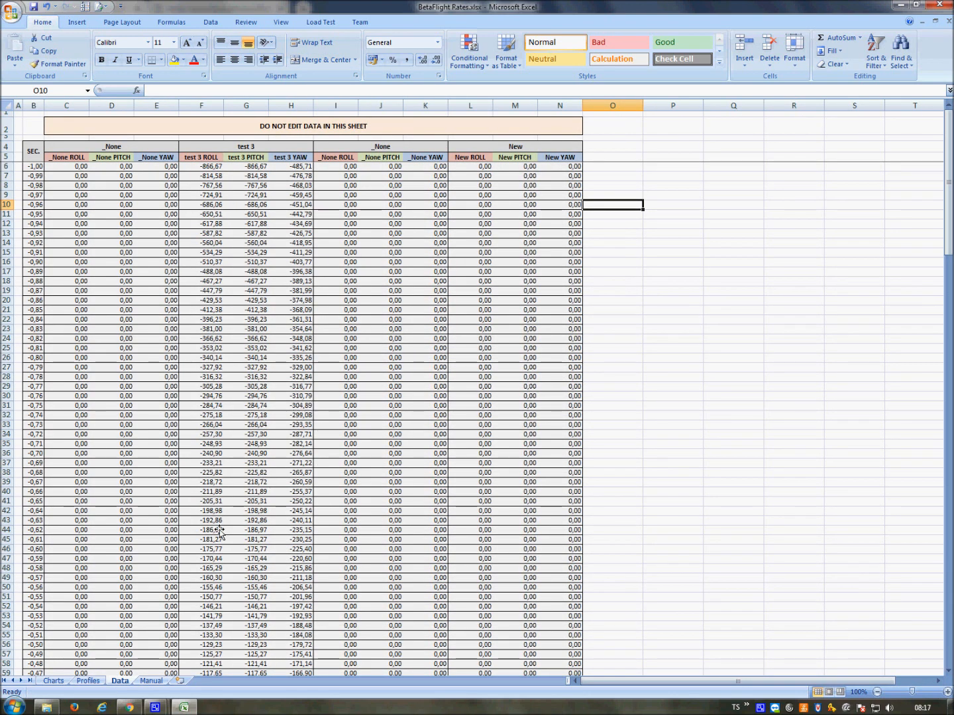
click(88, 680)
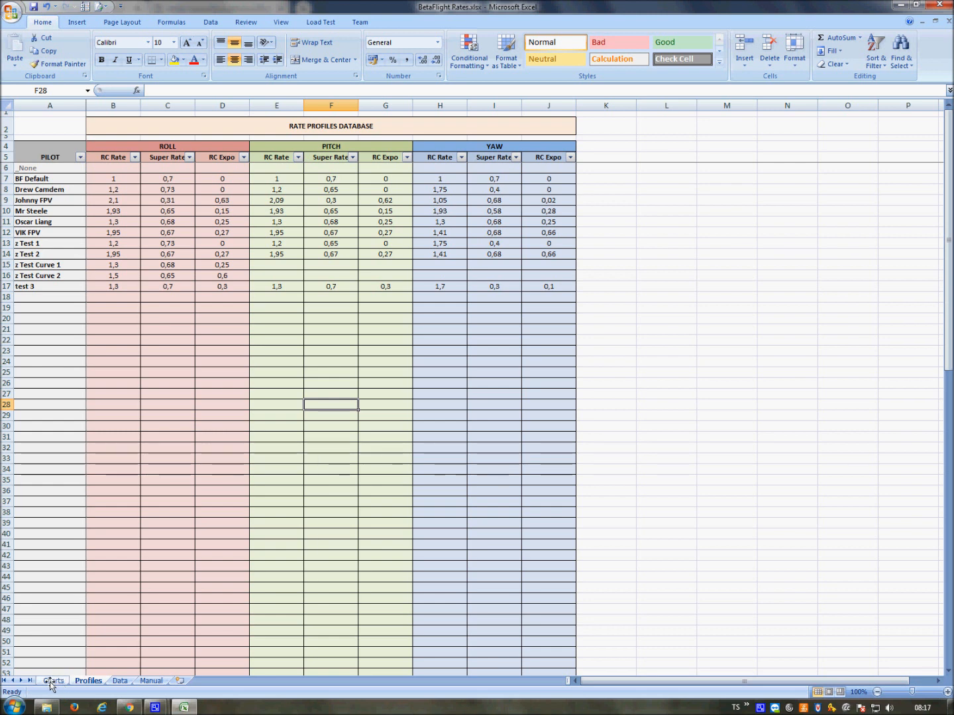
click(53, 681)
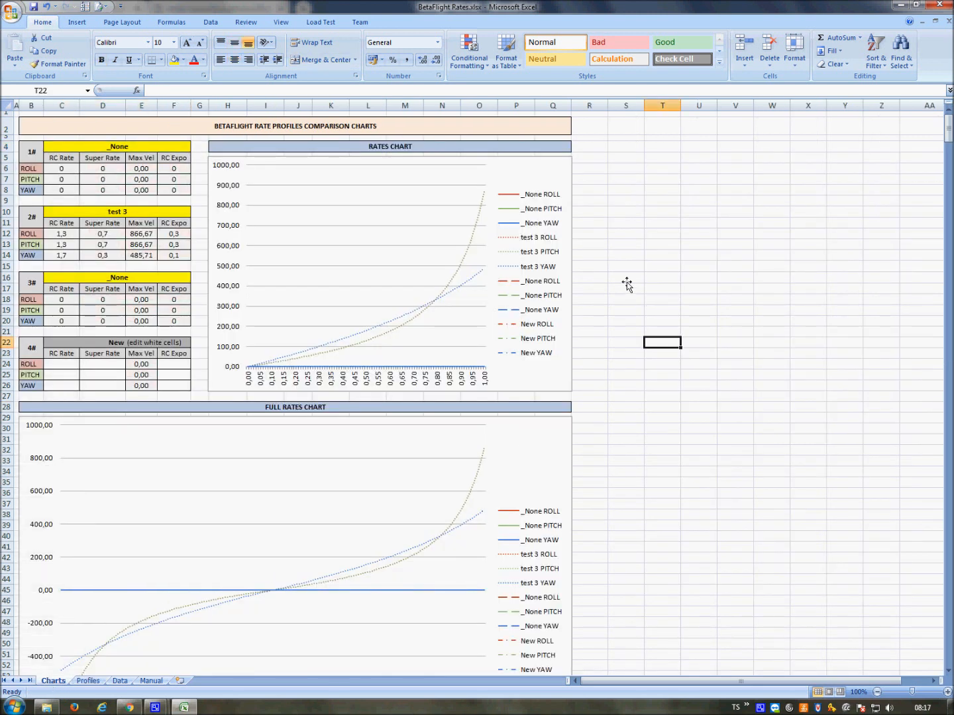